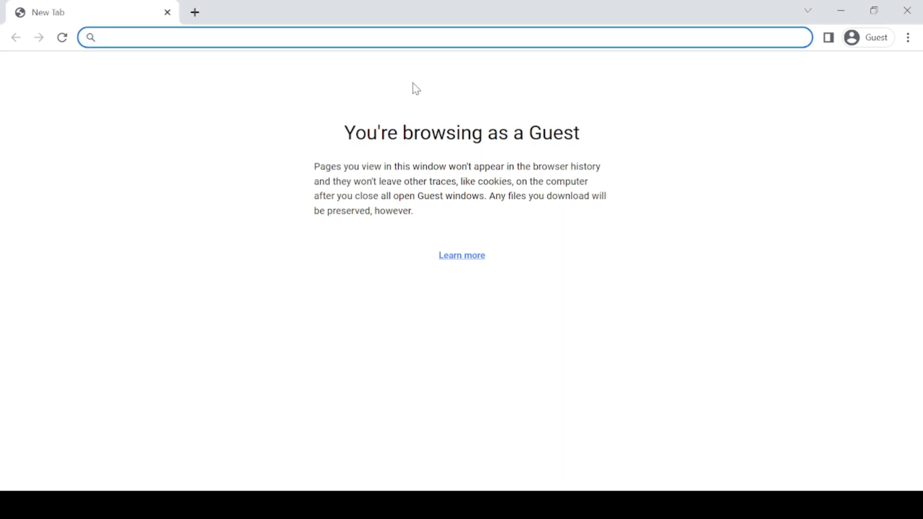
Step: Search Google for 'wii u mod injector' and scroll through the results
text(wii ]u)
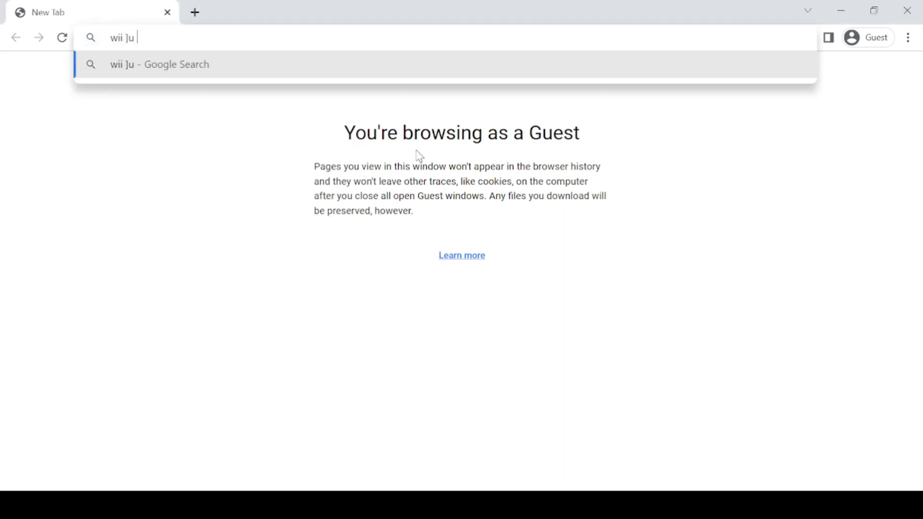
text(wii u mod)
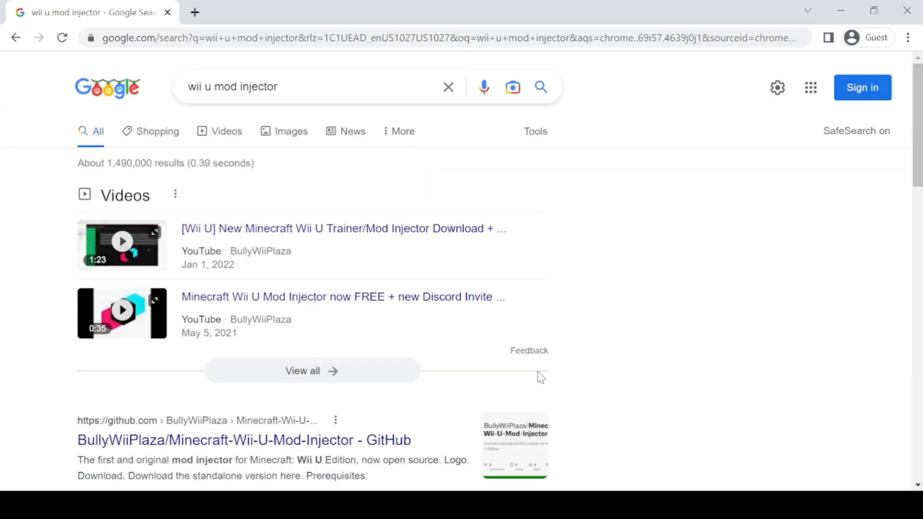
scroll(down, 3)
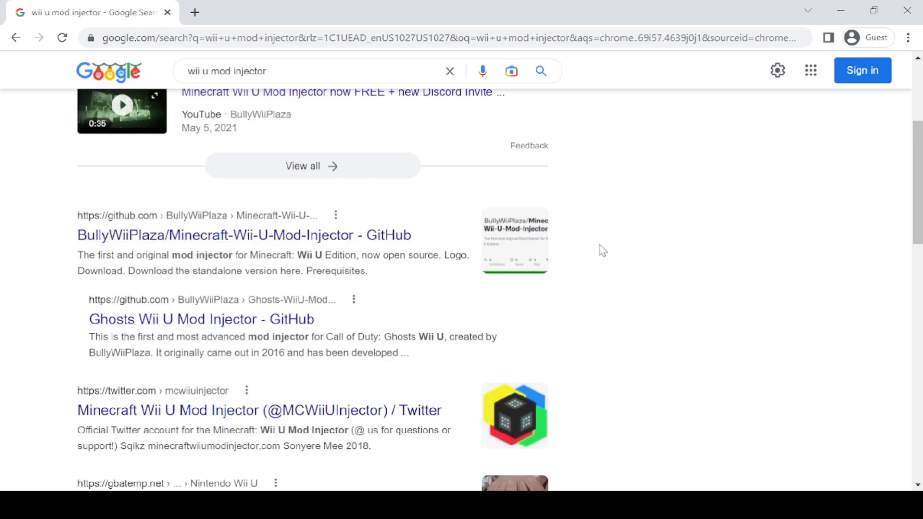
Step: Download Minecraft.Wii.U.Mod.Injector.exe from the repository's v5.3.2 GitHub release
click(243, 235)
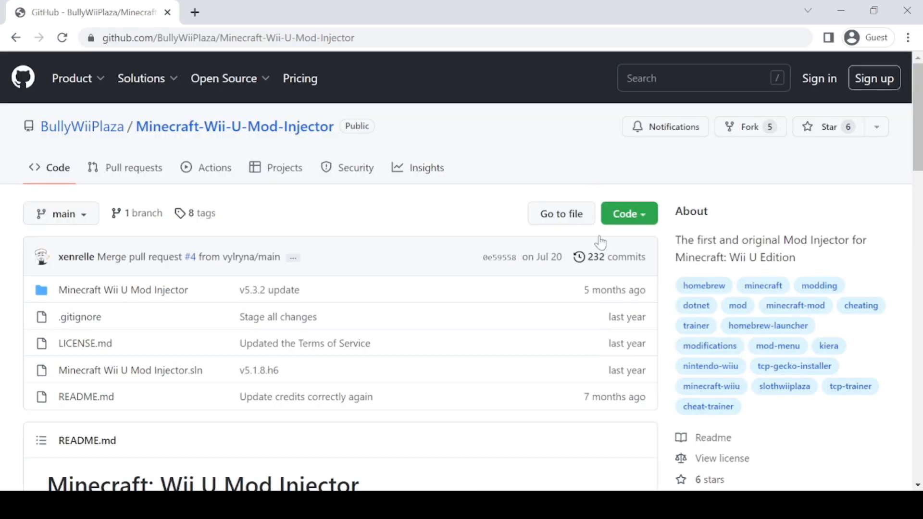
scroll(down, 3)
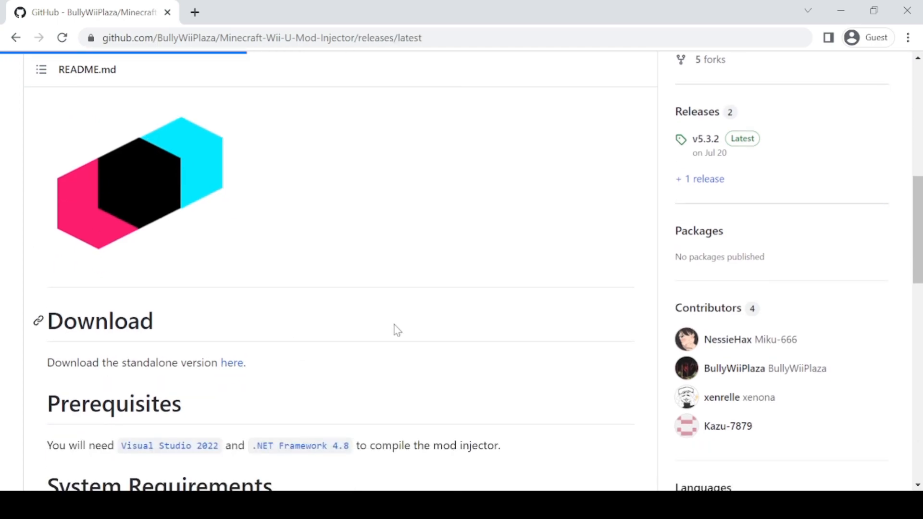
click(705, 139)
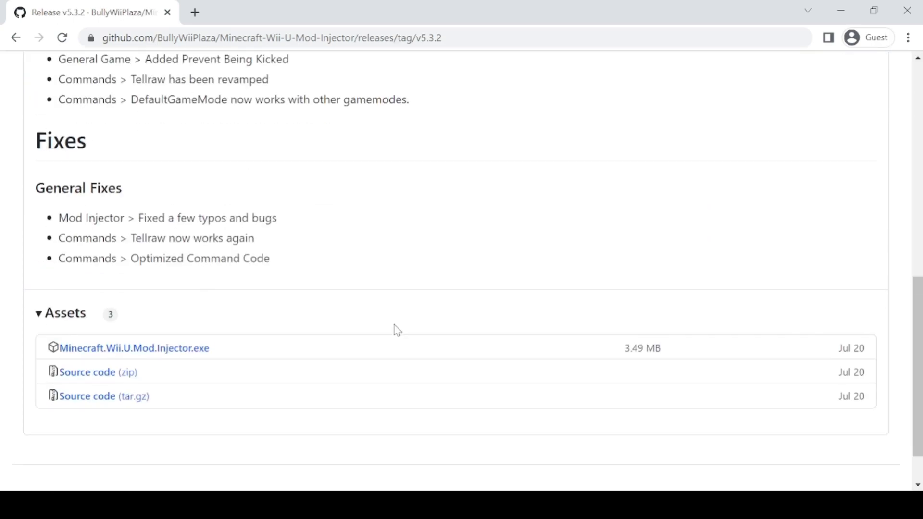
click(136, 348)
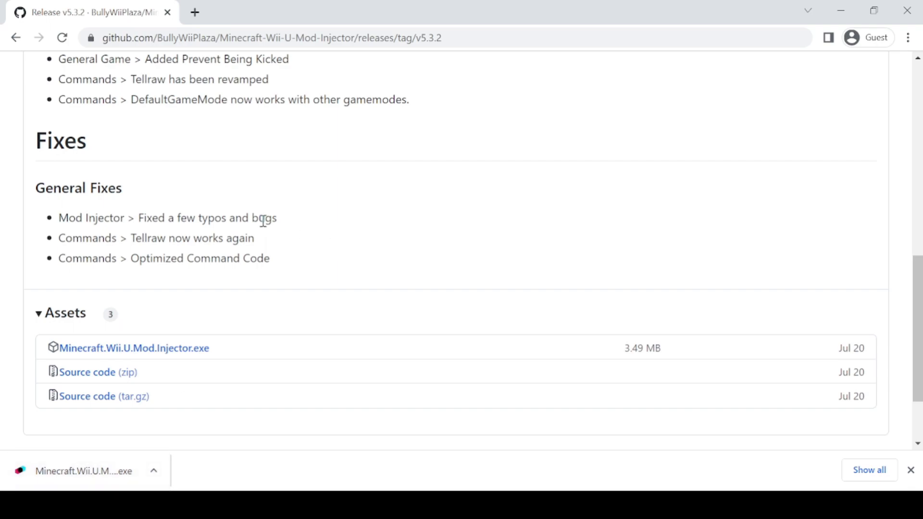
mouse_move(330, 349)
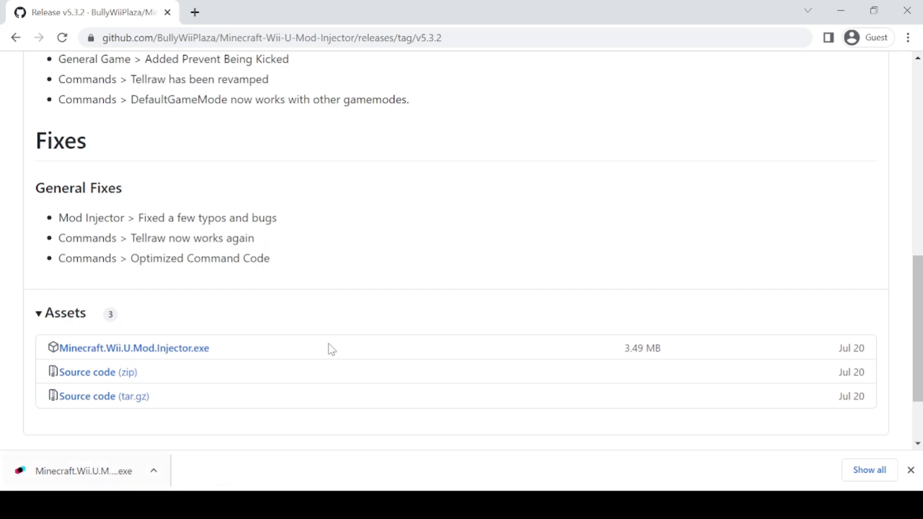
mouse_move(382, 476)
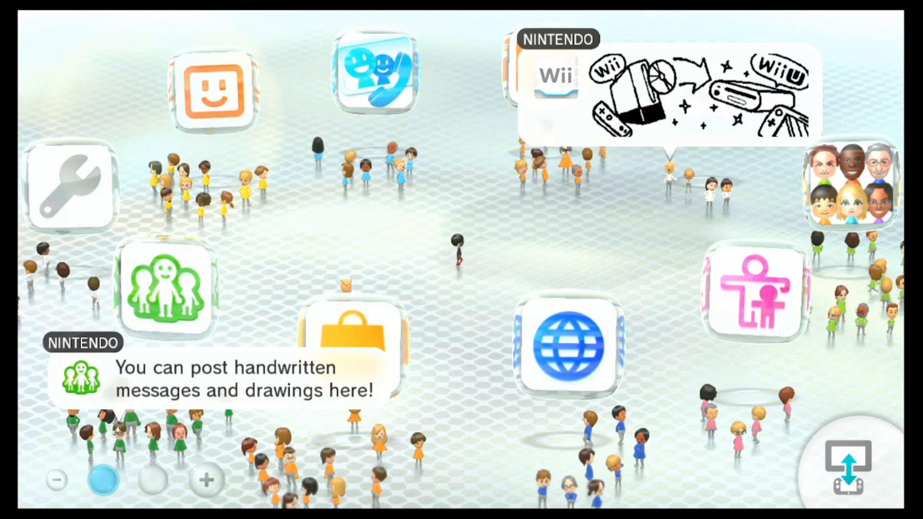
Step: Open the Wii U Internet Browser and go to wiiuexploit.xyz
click(567, 349)
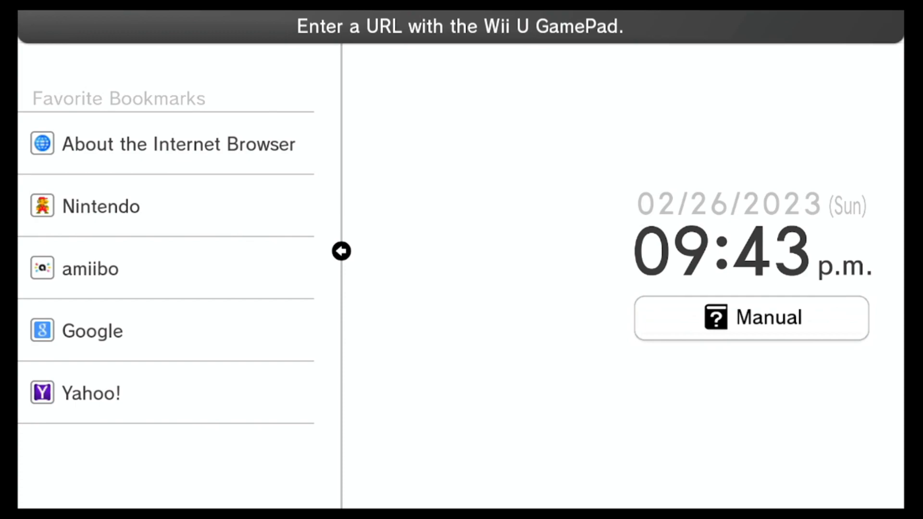
text(wiiuexploit.xyz)
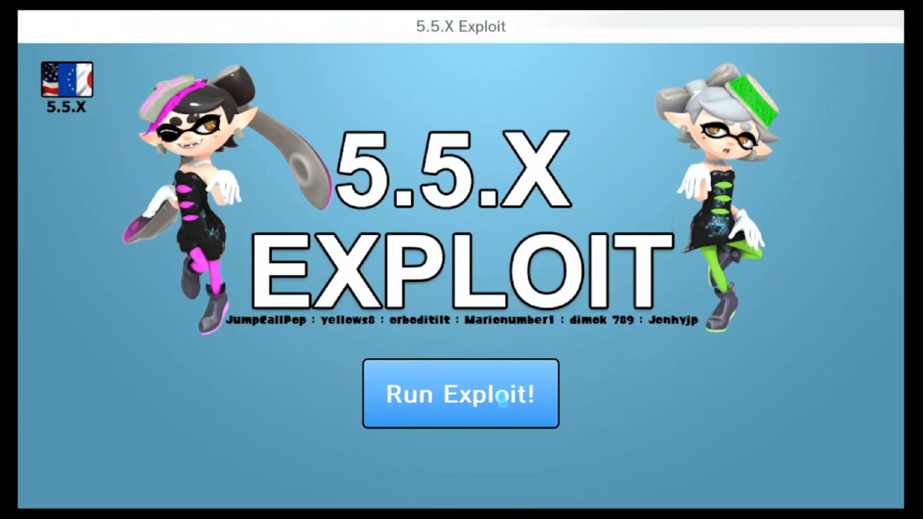
Step: Run the 5.5.X exploit, then launch HB App Store from Homebrew Launcher
click(461, 393)
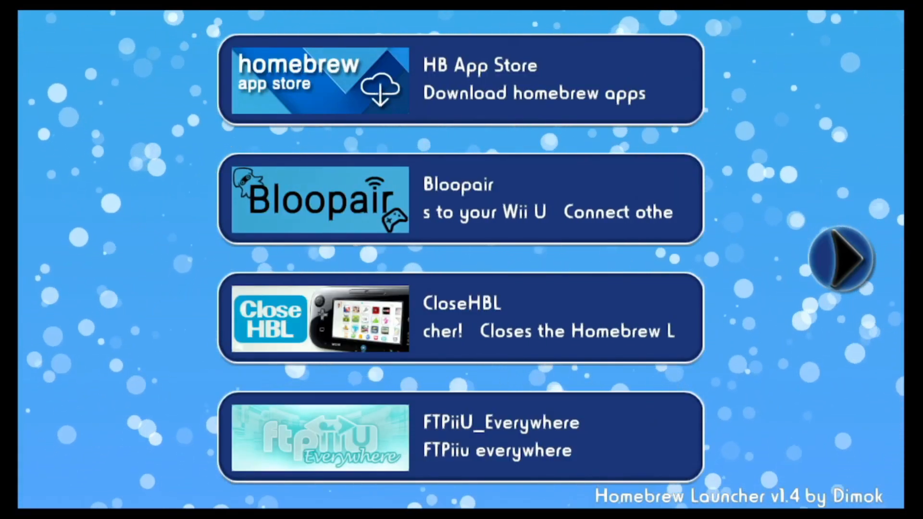
click(479, 72)
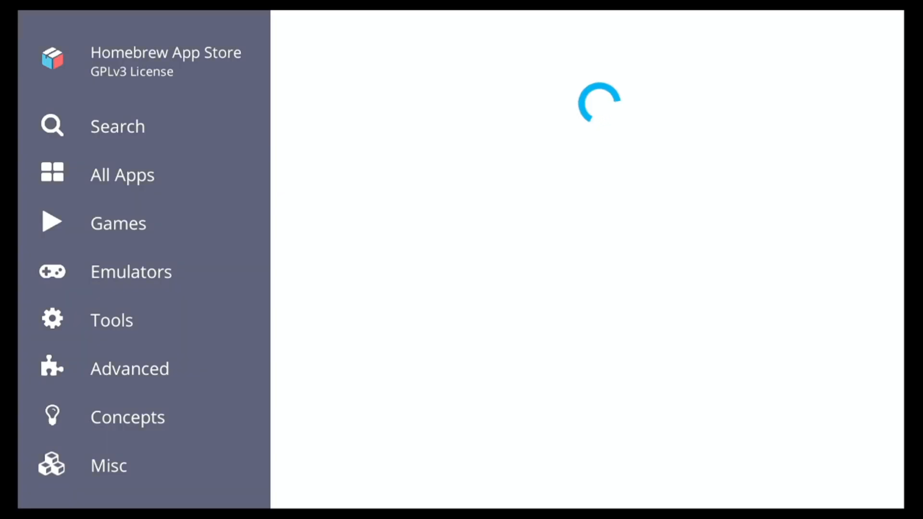
Step: Search All Apps for 'tcp', confirm TCPgecko is installed, then quit the store
click(122, 174)
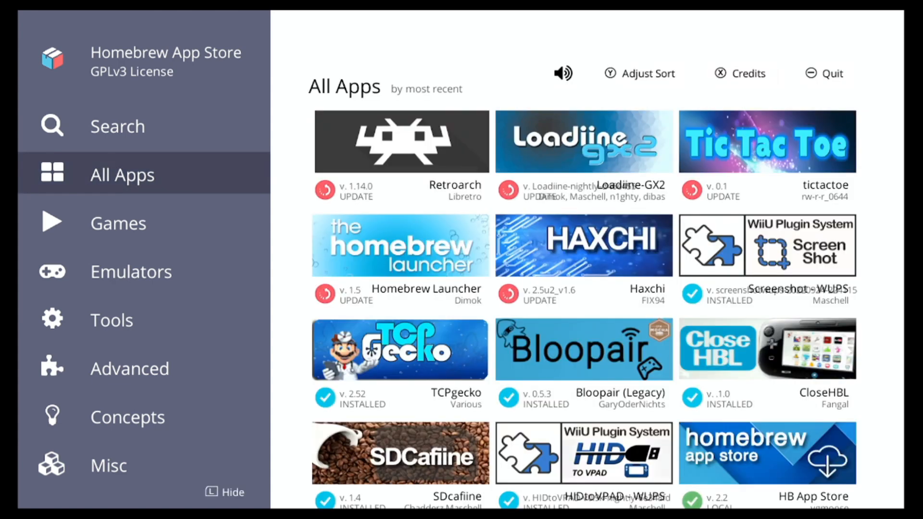
scroll(down, 3)
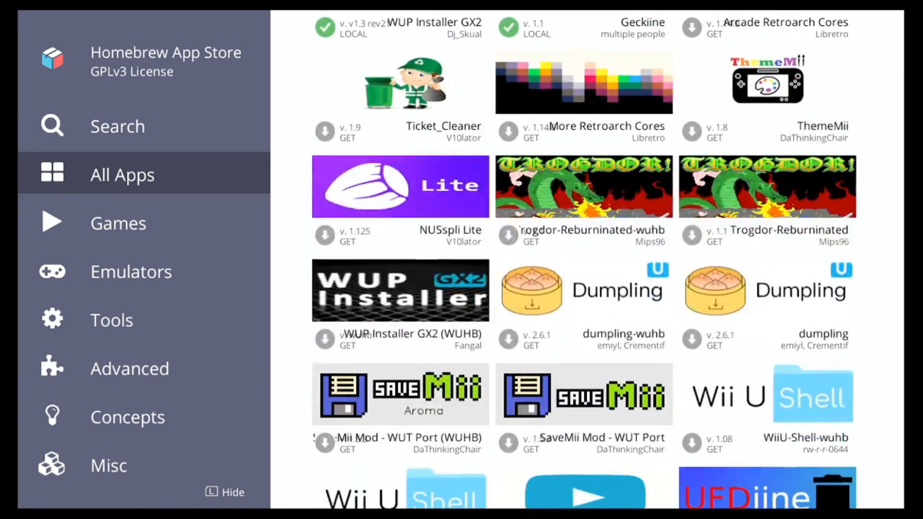
click(118, 126)
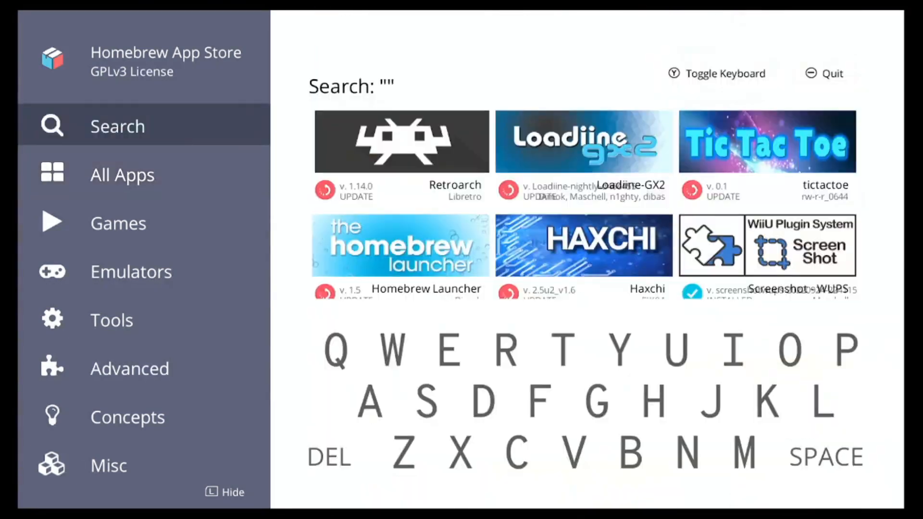
click(565, 350)
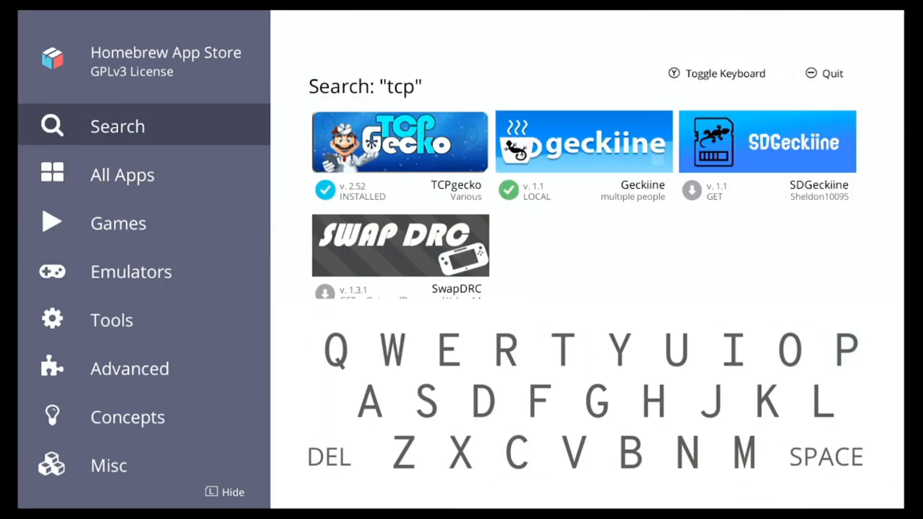
click(398, 141)
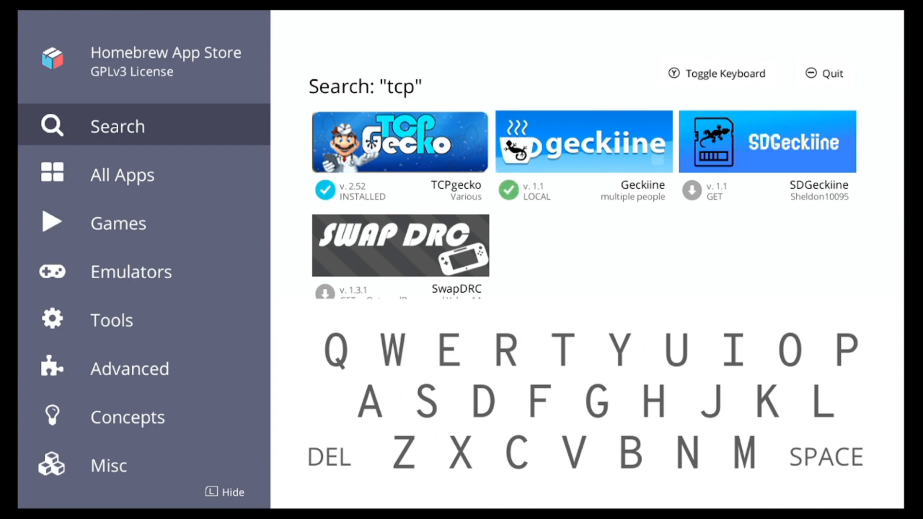
click(824, 74)
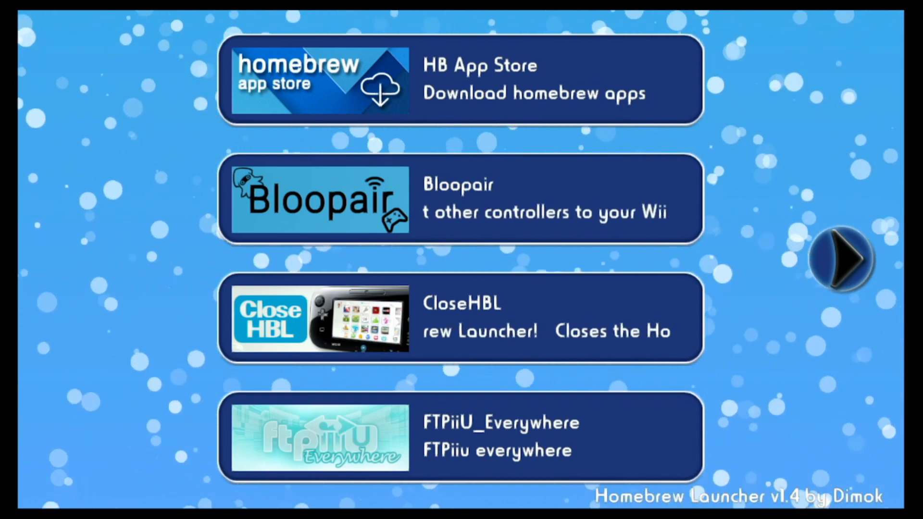
Step: Go to the next Homebrew Launcher page and launch geckiine
click(846, 265)
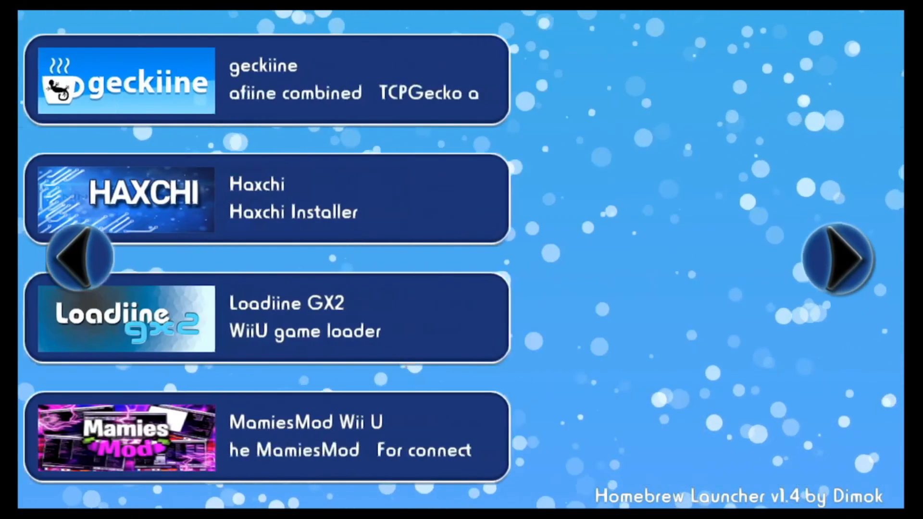
click(839, 264)
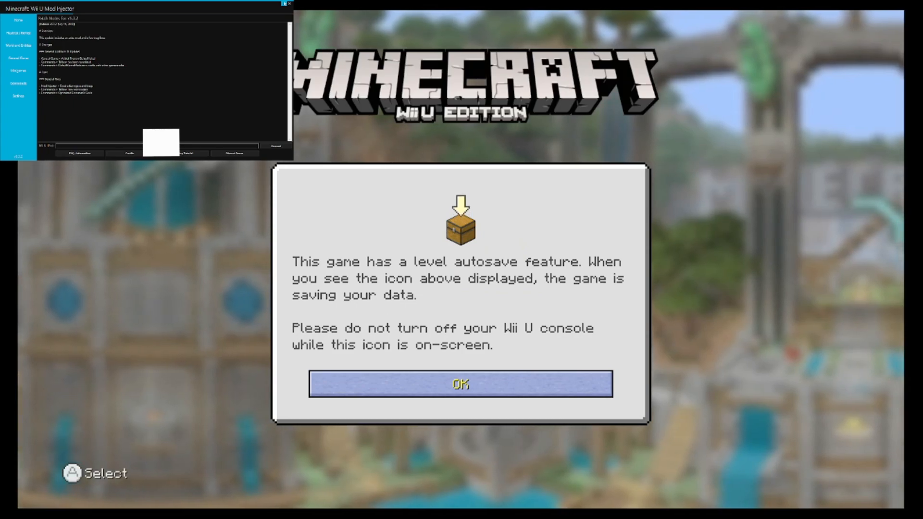
Step: Dismiss the autosave notice and begin creating a new world from Play
click(461, 384)
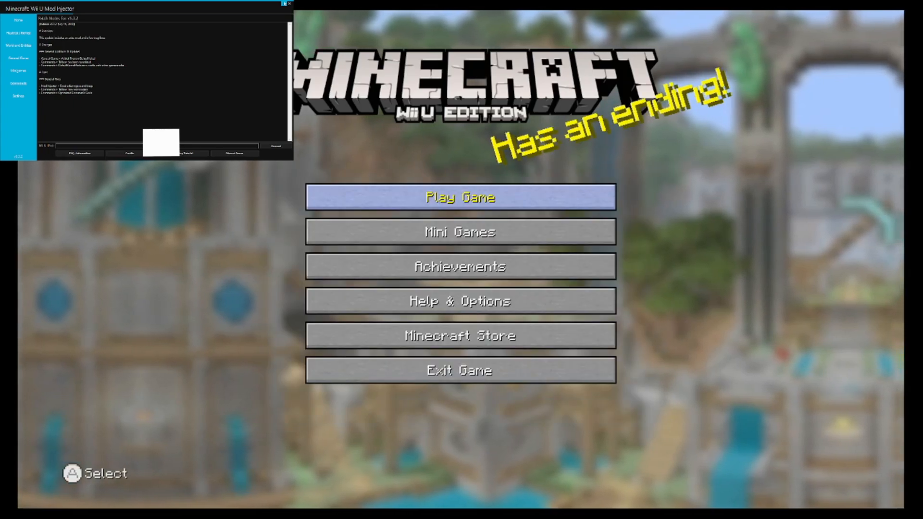
click(460, 197)
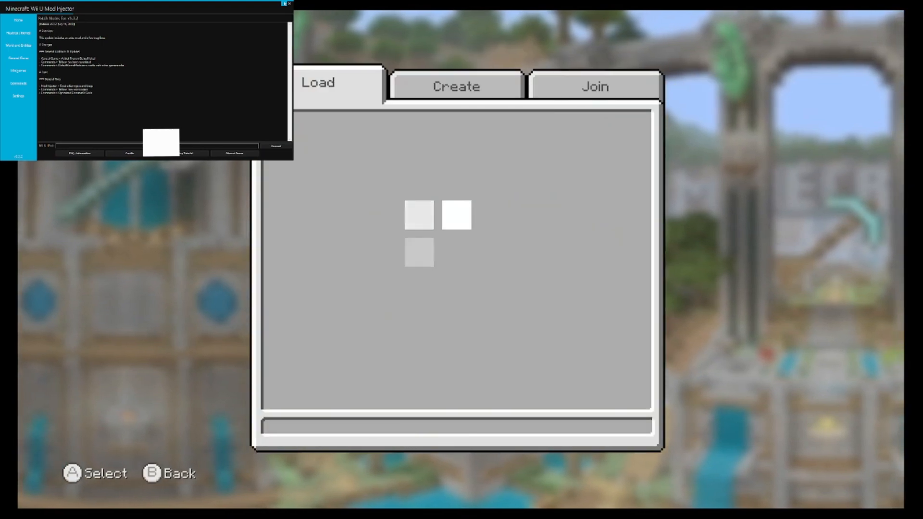
click(597, 86)
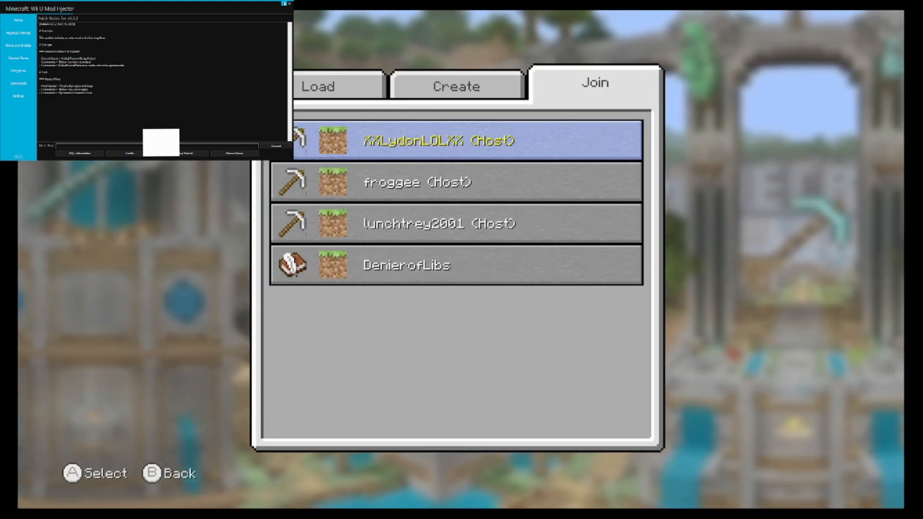
click(456, 85)
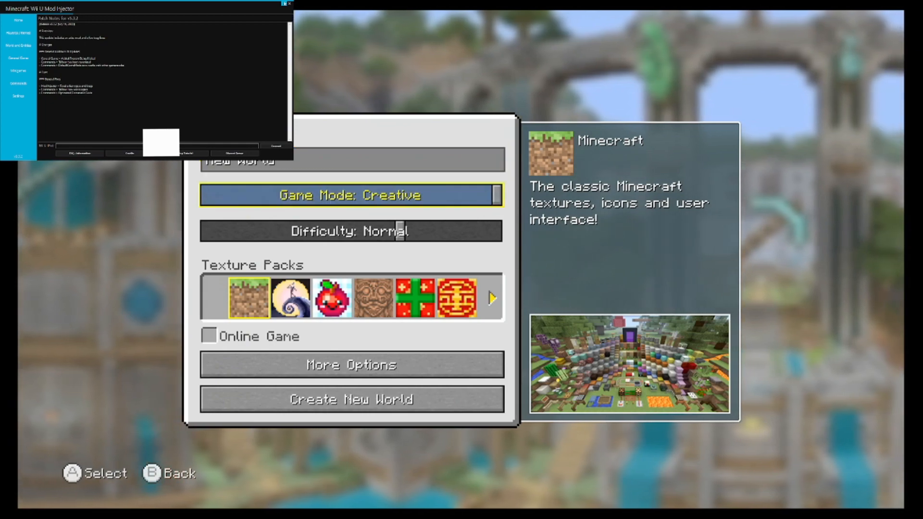
Step: Tick Superflat World in More Options and create the Creative world
click(350, 365)
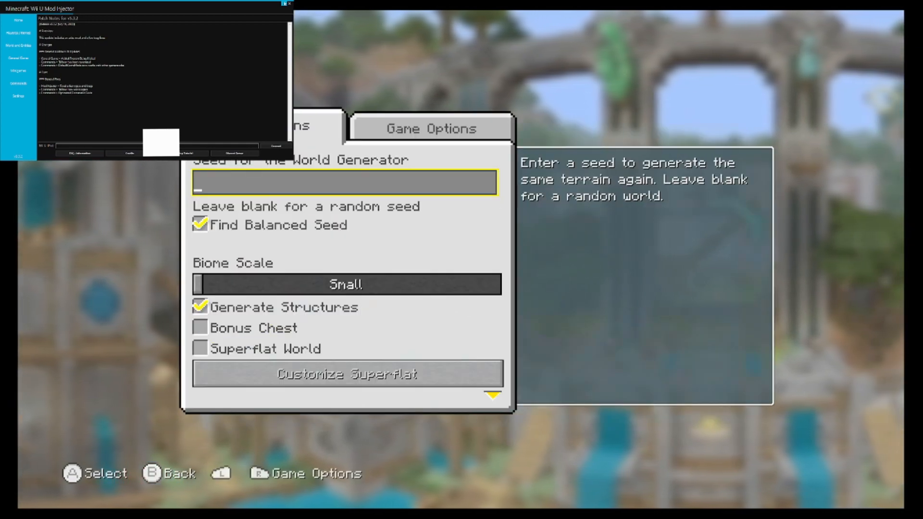
mouse_move(251, 328)
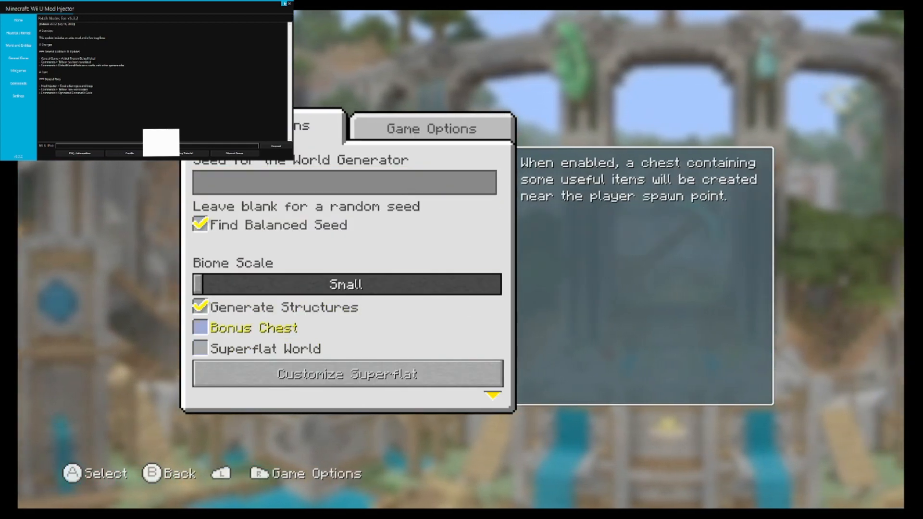
click(200, 349)
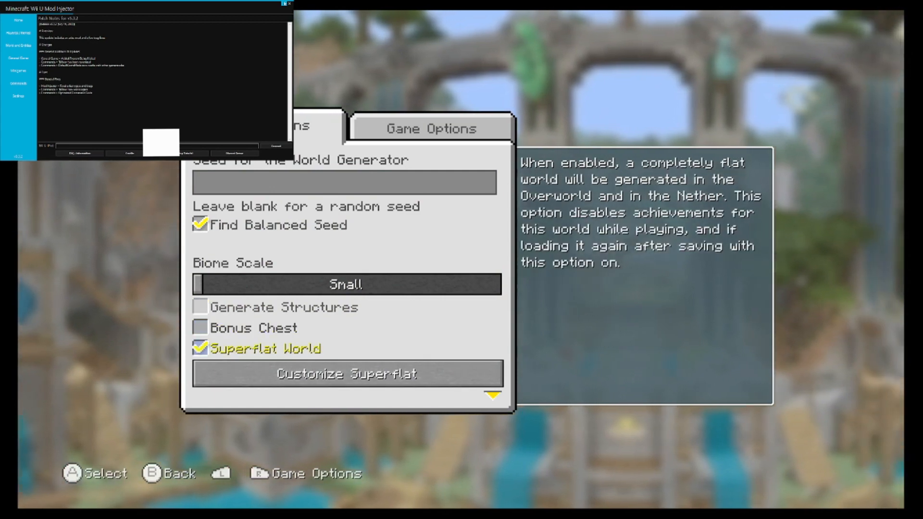
click(430, 129)
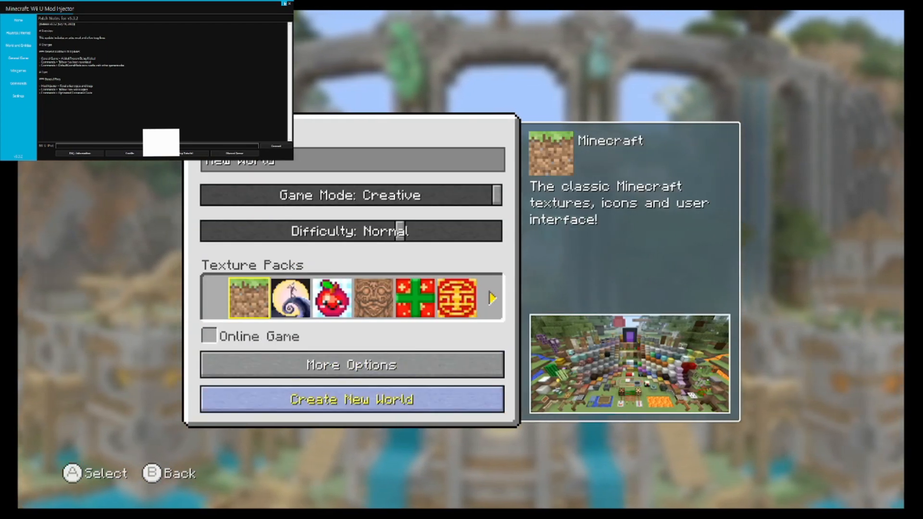
click(350, 399)
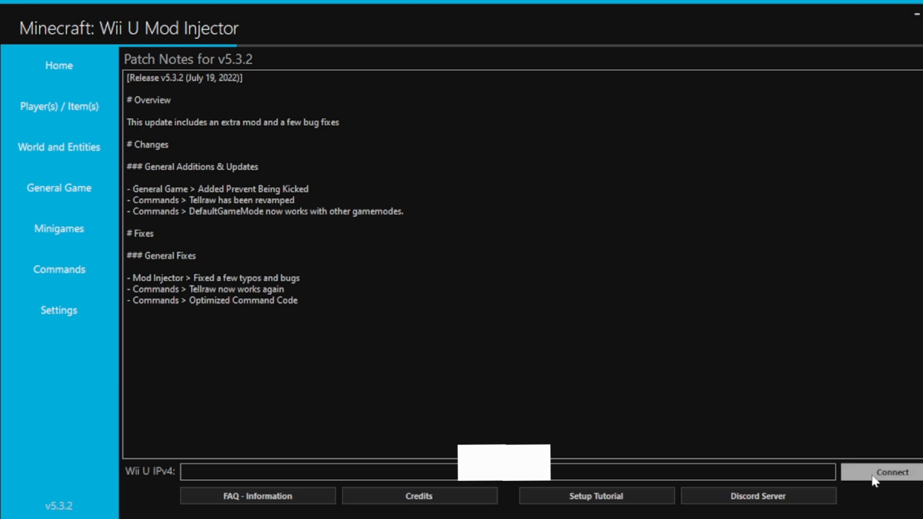
Step: Connect the Mod Injector to the Wii U and show the Minigames General options
click(335, 469)
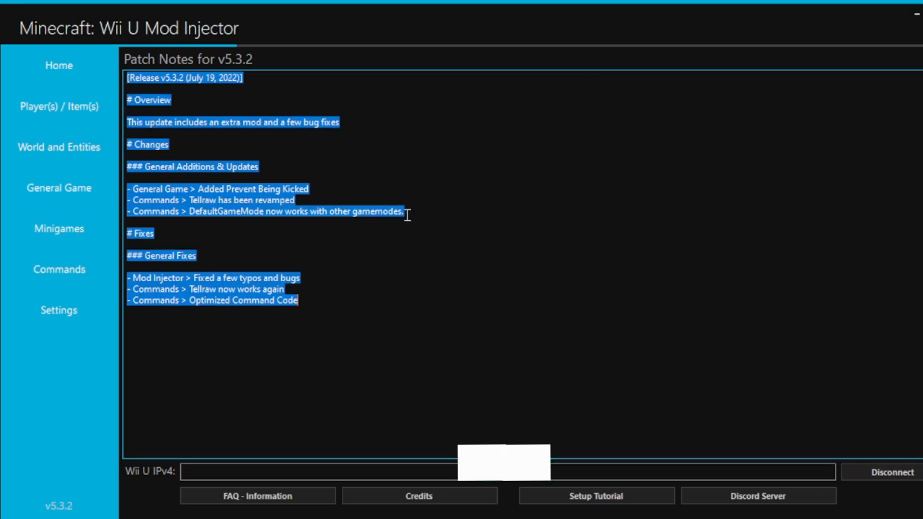
mouse_move(426, 217)
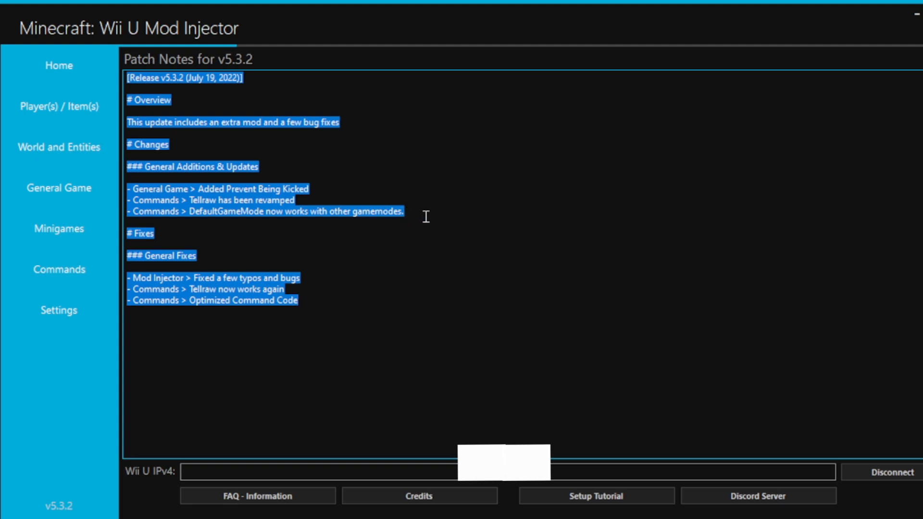
click(59, 146)
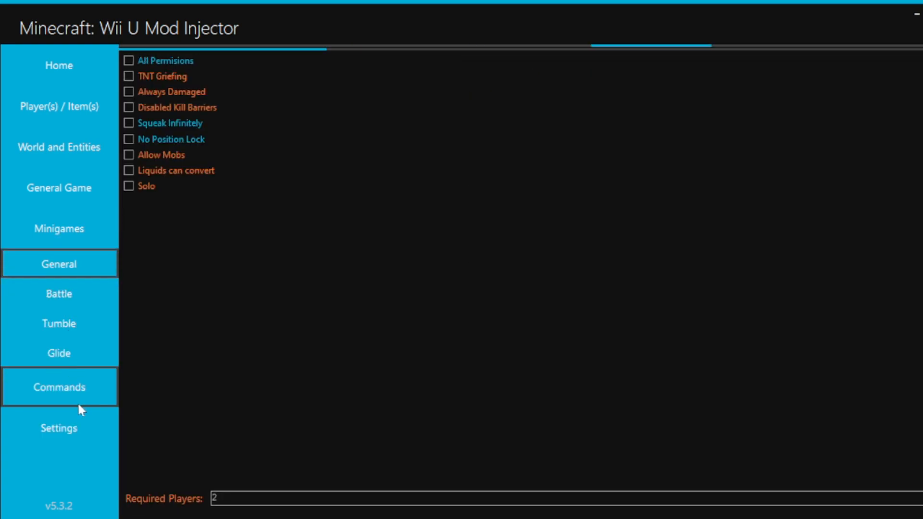
Step: Fill the Commands /give box with Item ID 137, amount 64, data value 0
click(59, 387)
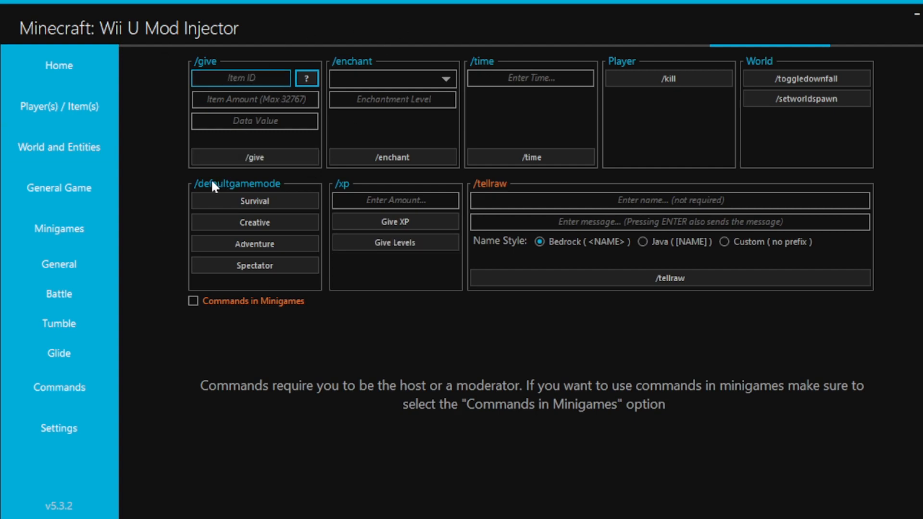
mouse_move(358, 367)
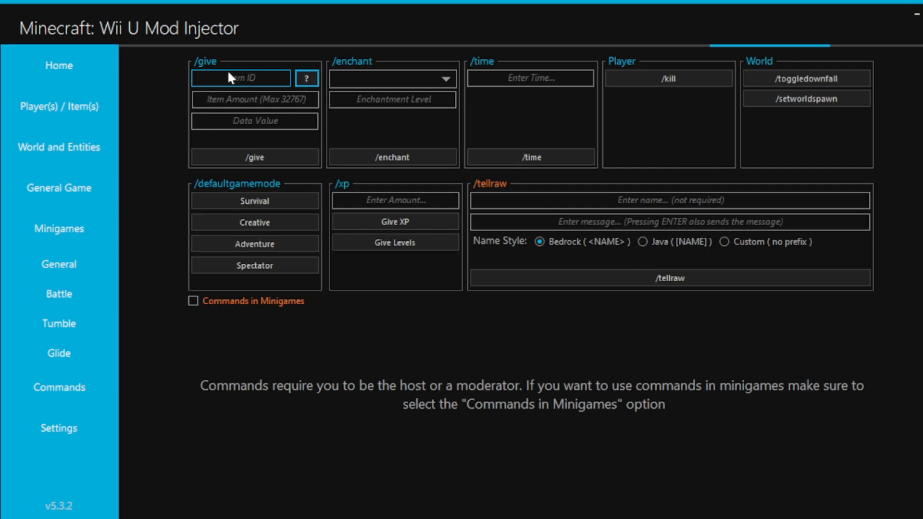
mouse_move(221, 121)
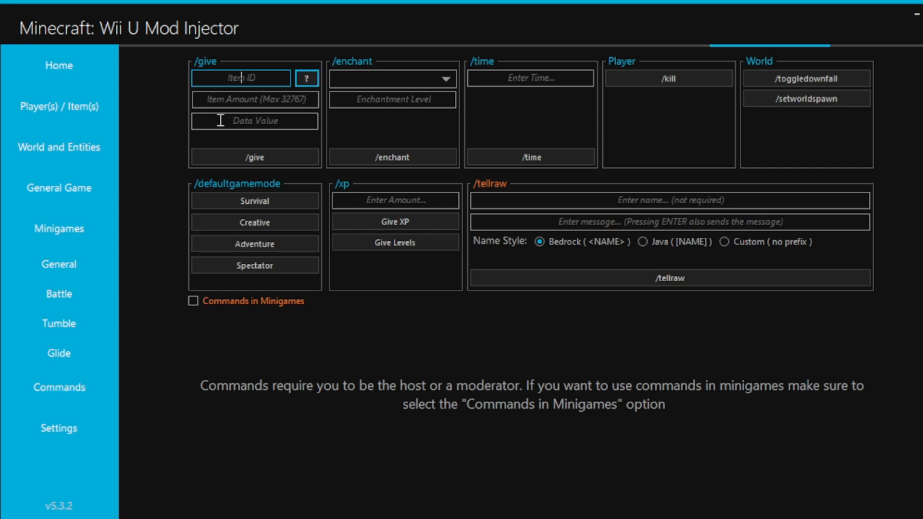
click(241, 78)
text(137)
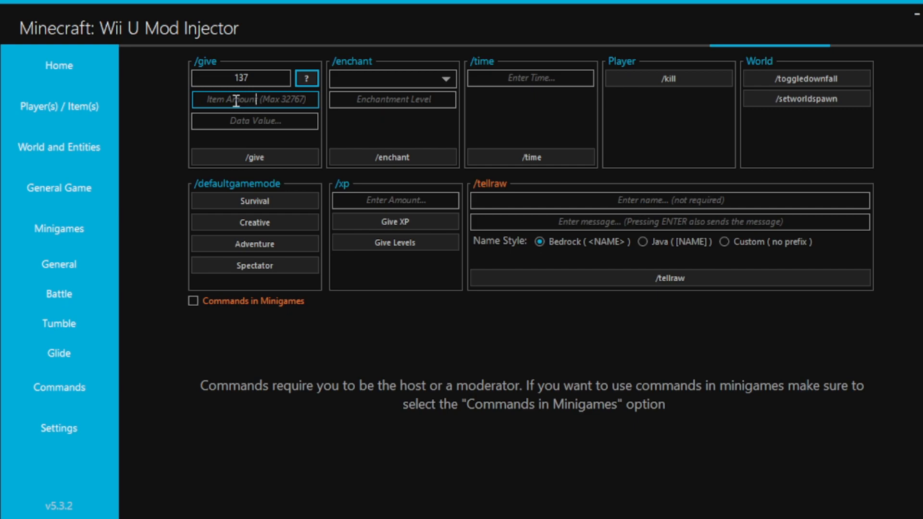
text(64)
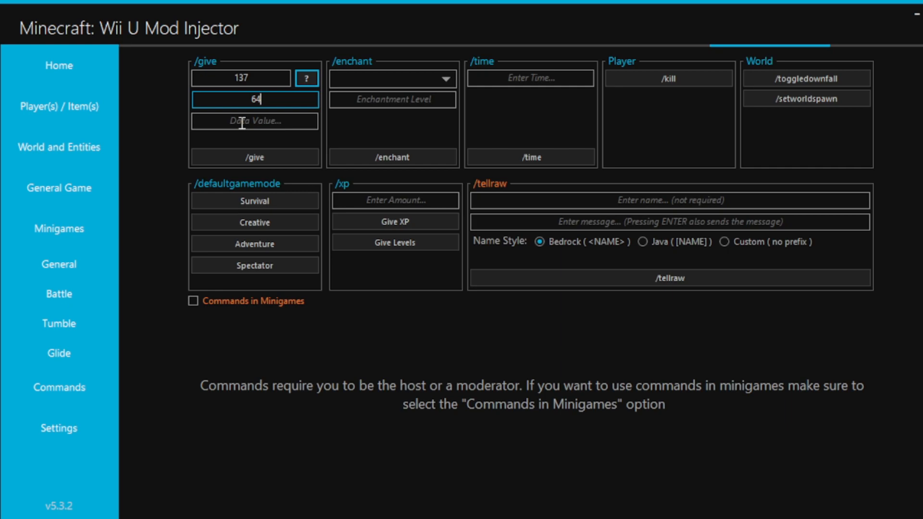
click(254, 121)
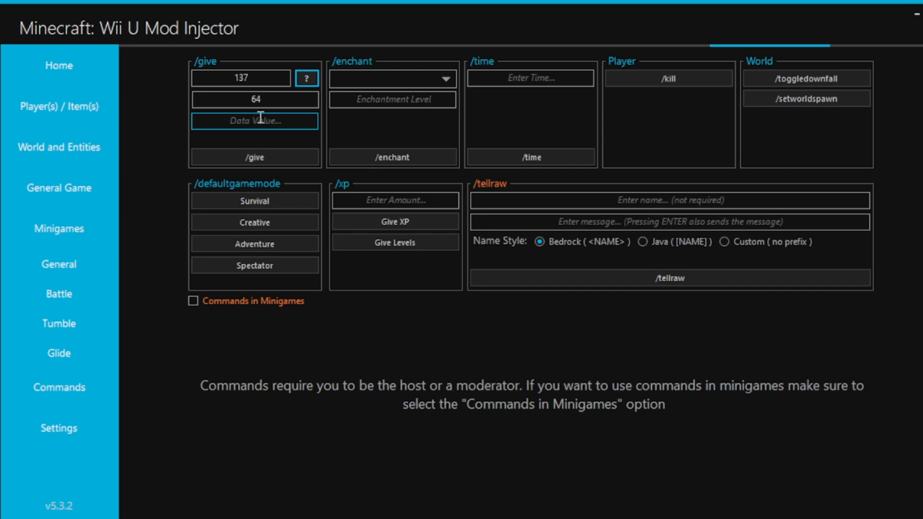
mouse_move(258, 123)
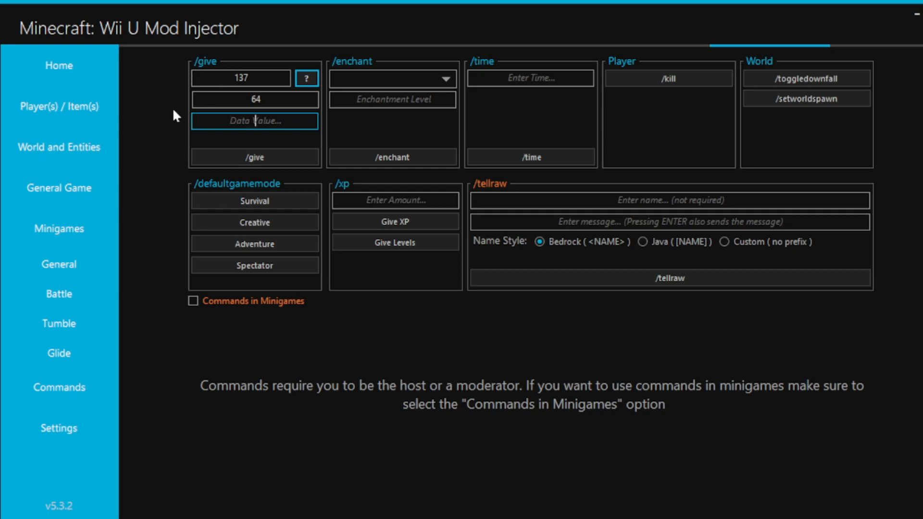
text(0)
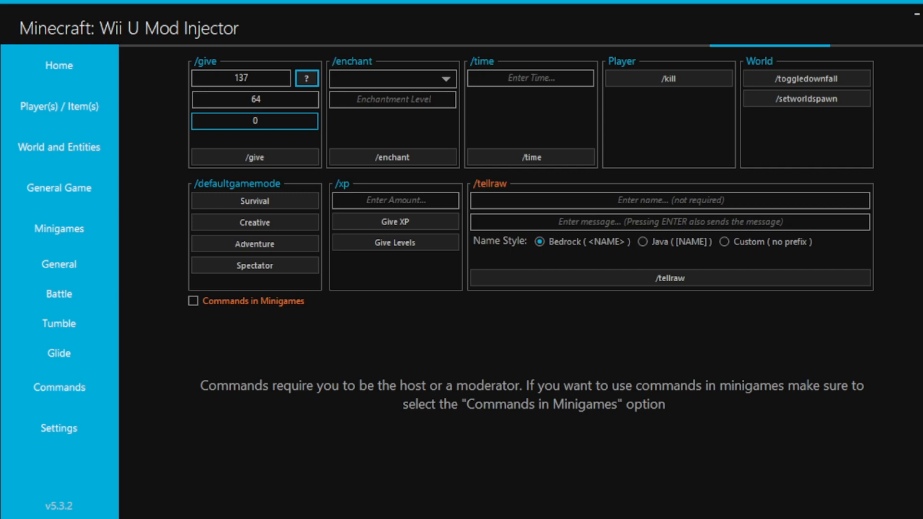
click(254, 122)
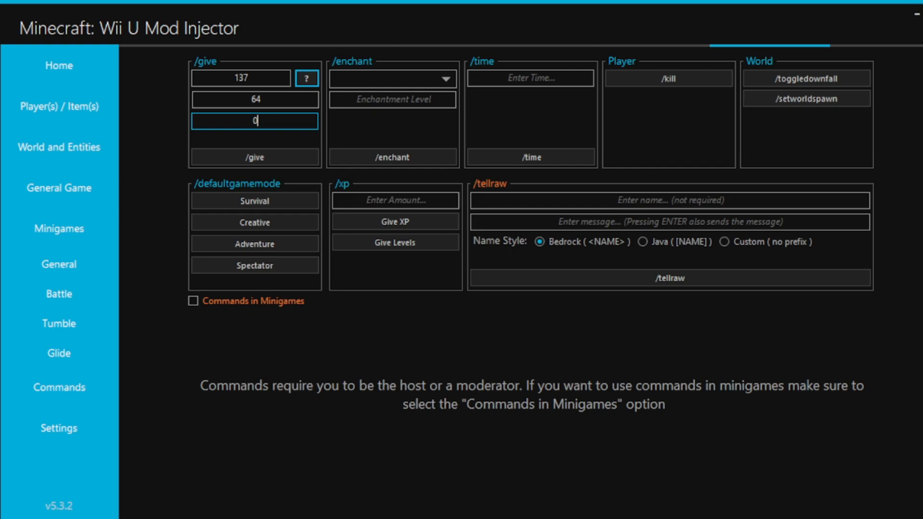
text(2)
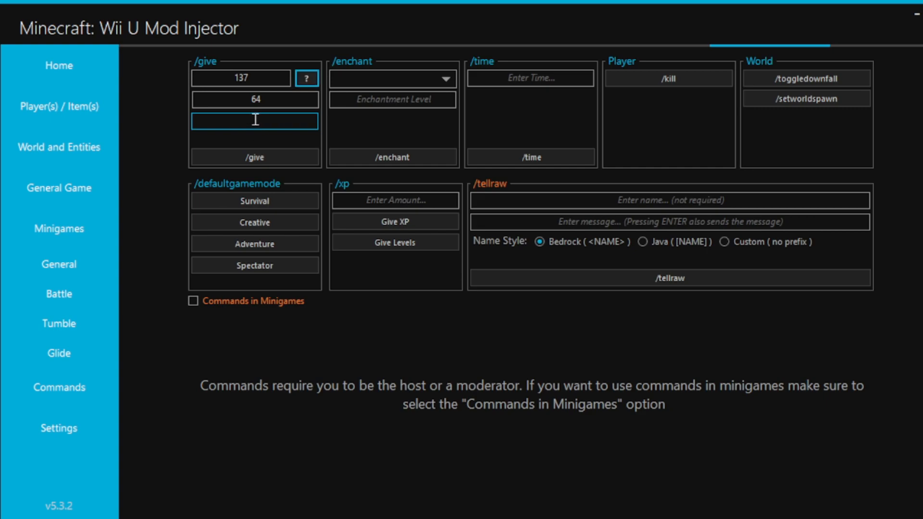
text(0)
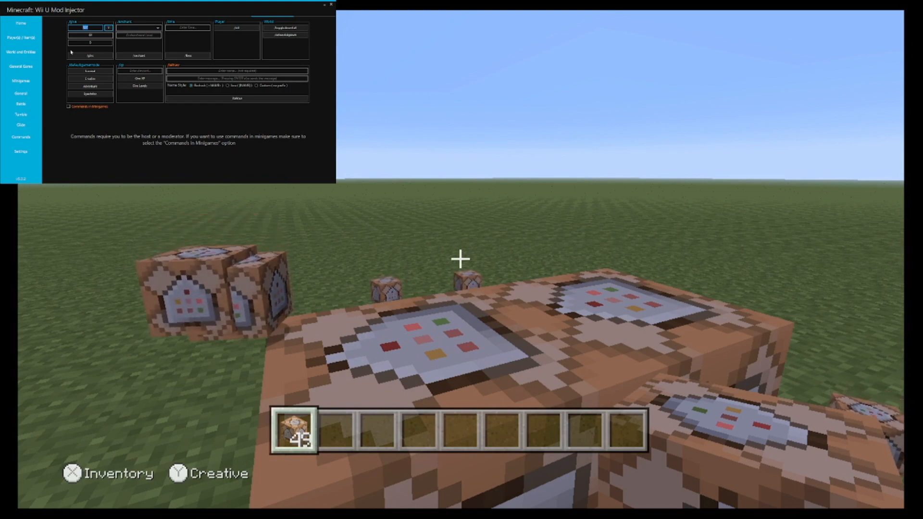
Step: Send /give again to add more 64-block stacks to the inventory
click(90, 53)
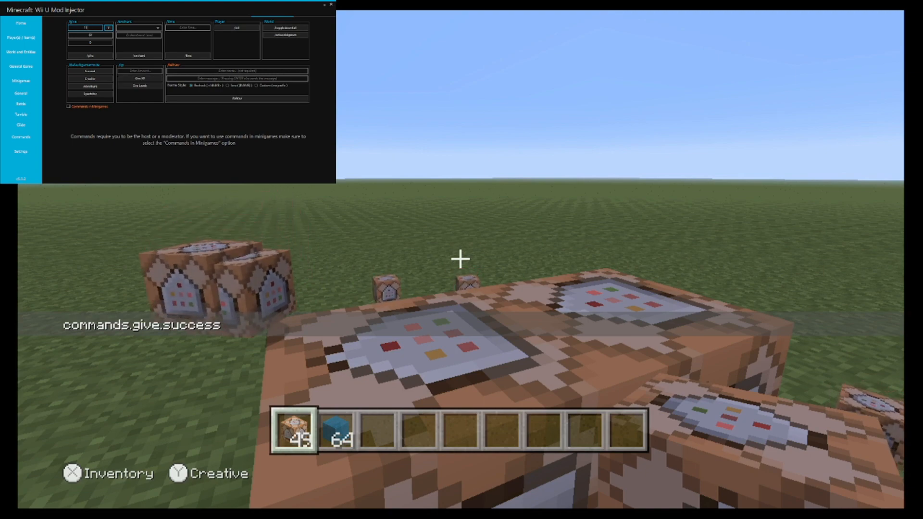
click(89, 55)
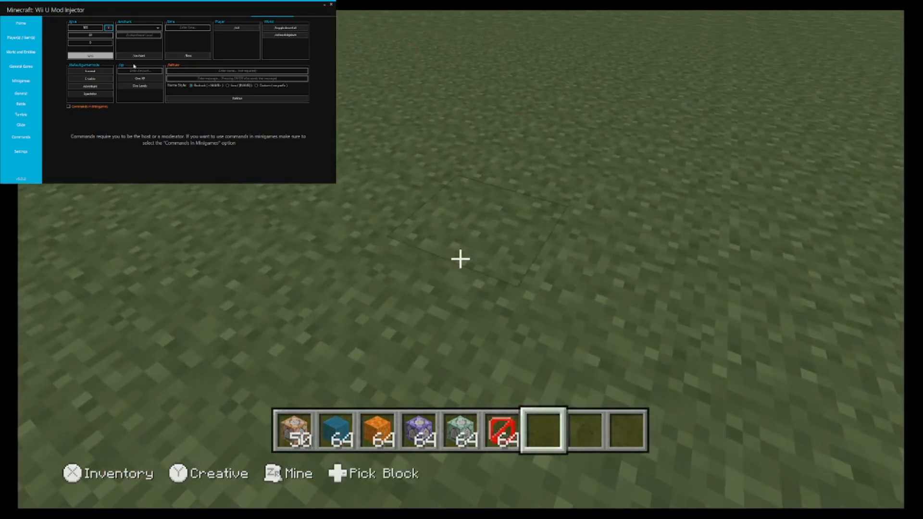
mouse_move(157, 177)
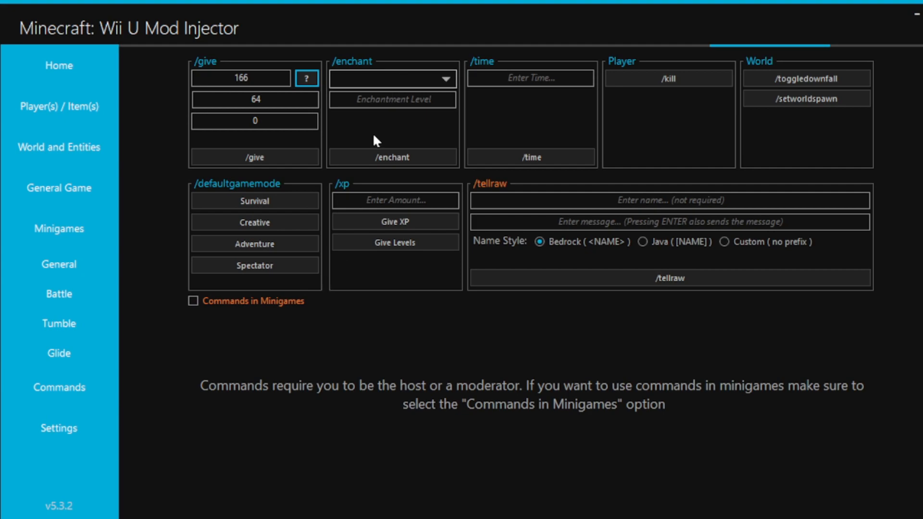
mouse_move(417, 231)
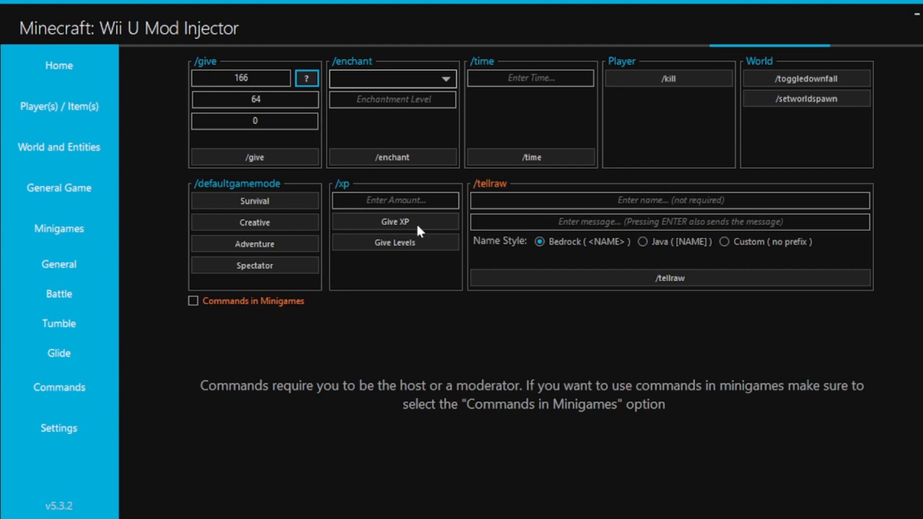
mouse_move(382, 107)
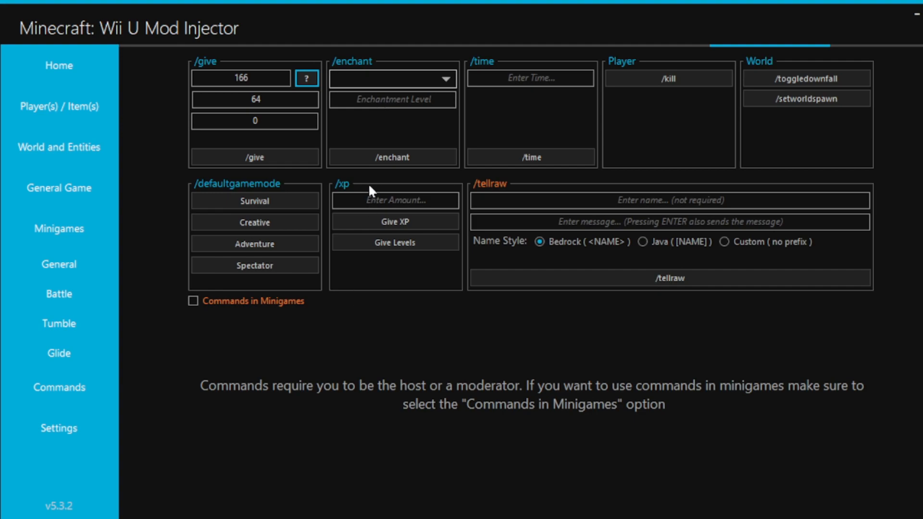
mouse_move(369, 116)
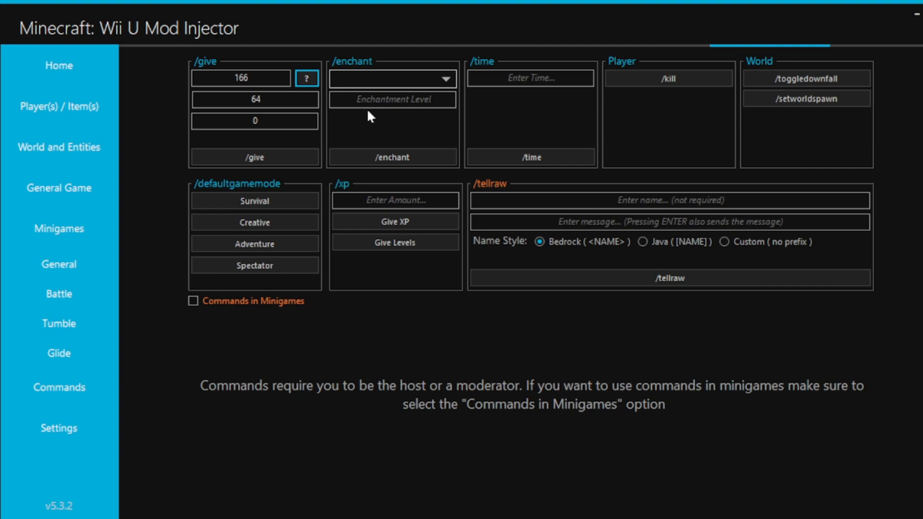
mouse_move(453, 67)
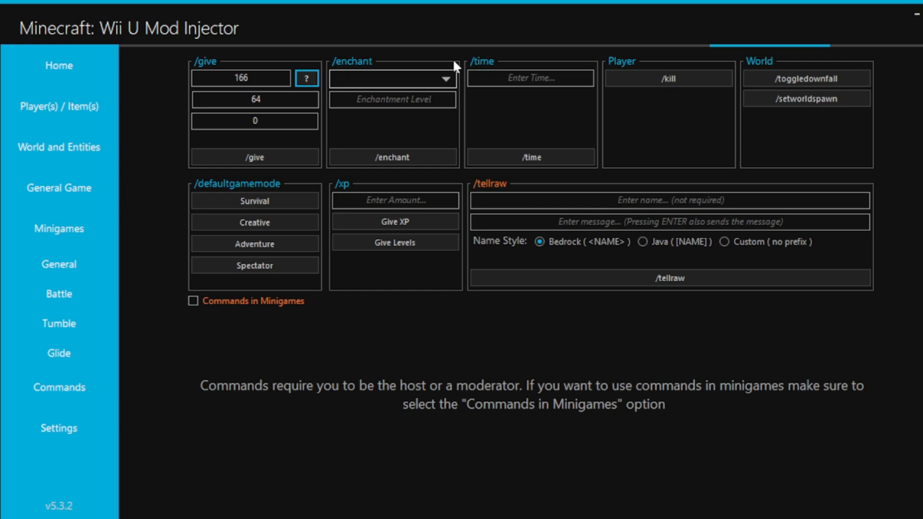
mouse_move(451, 308)
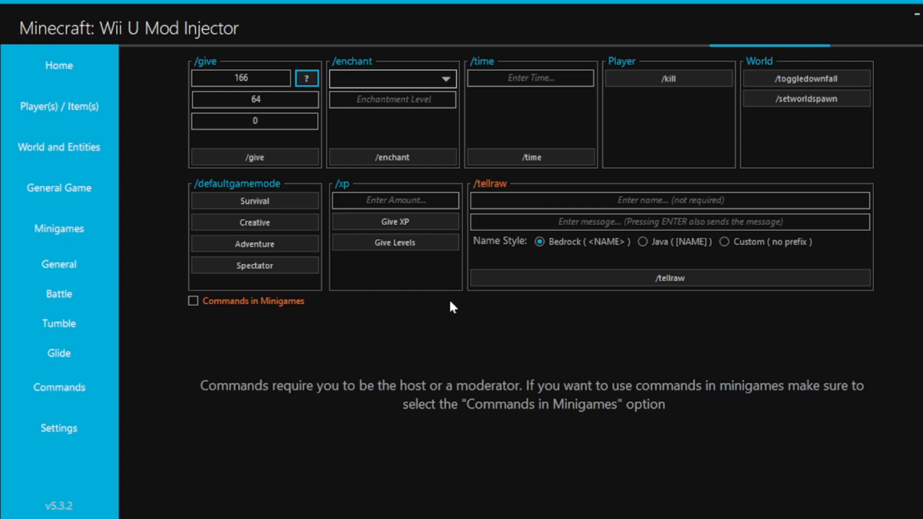
mouse_move(468, 358)
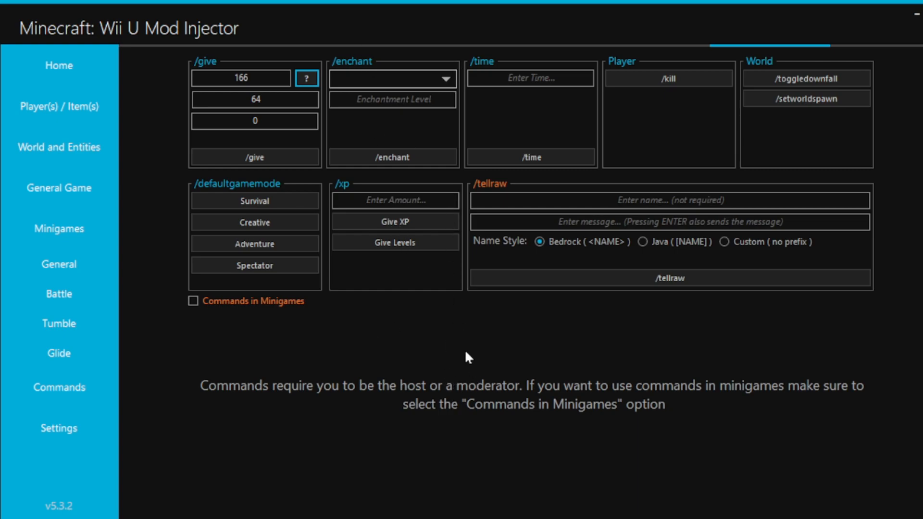
mouse_move(345, 93)
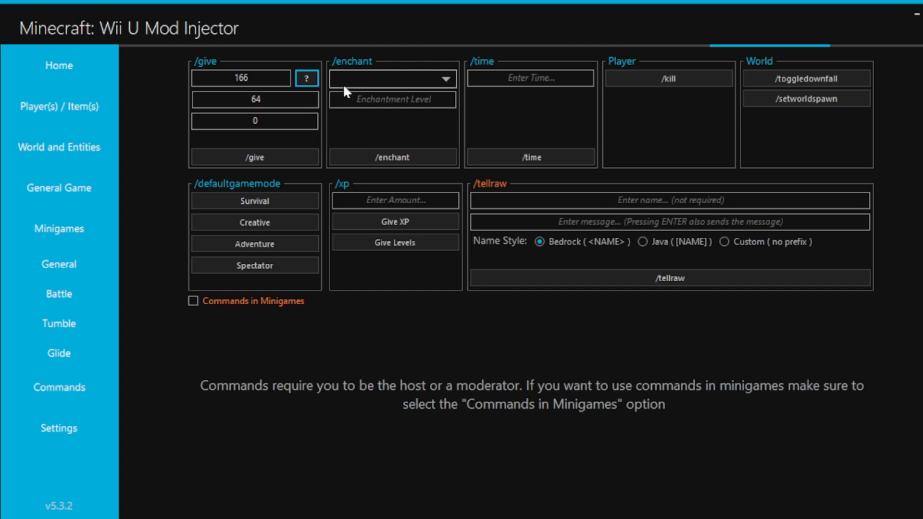
mouse_move(386, 321)
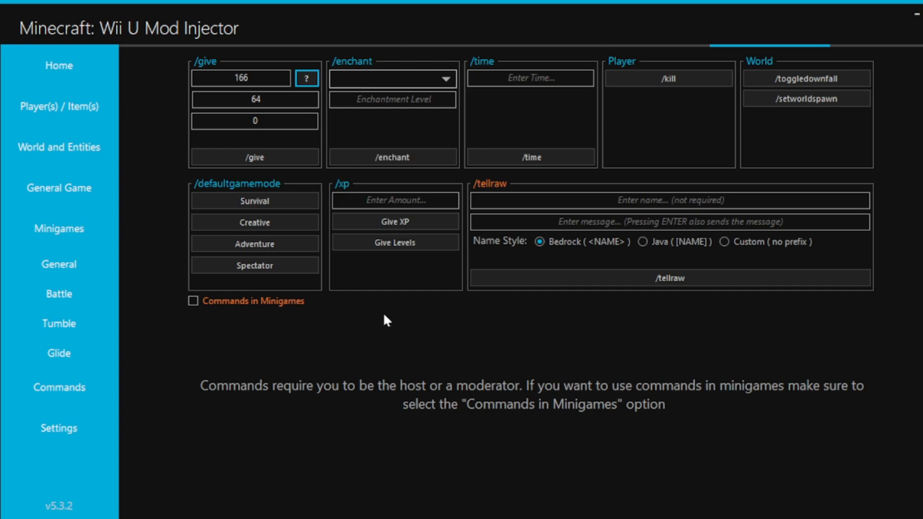
mouse_move(354, 221)
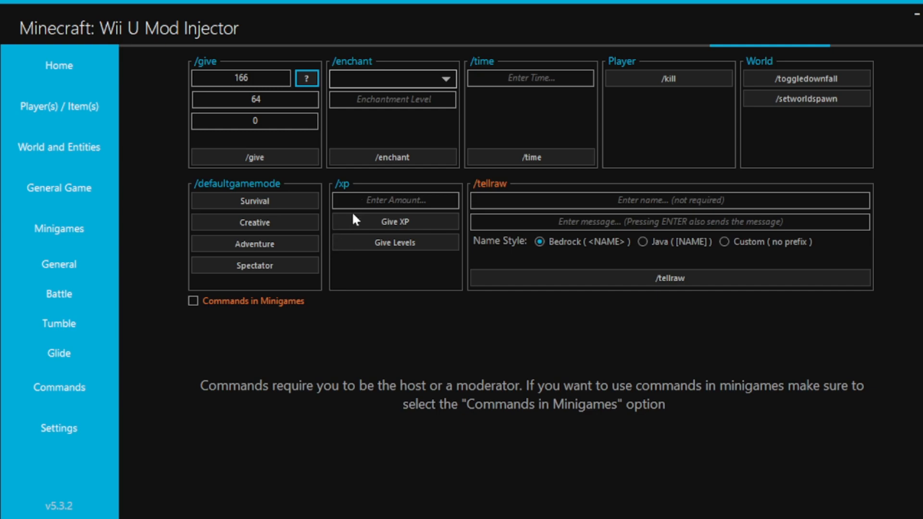
mouse_move(349, 211)
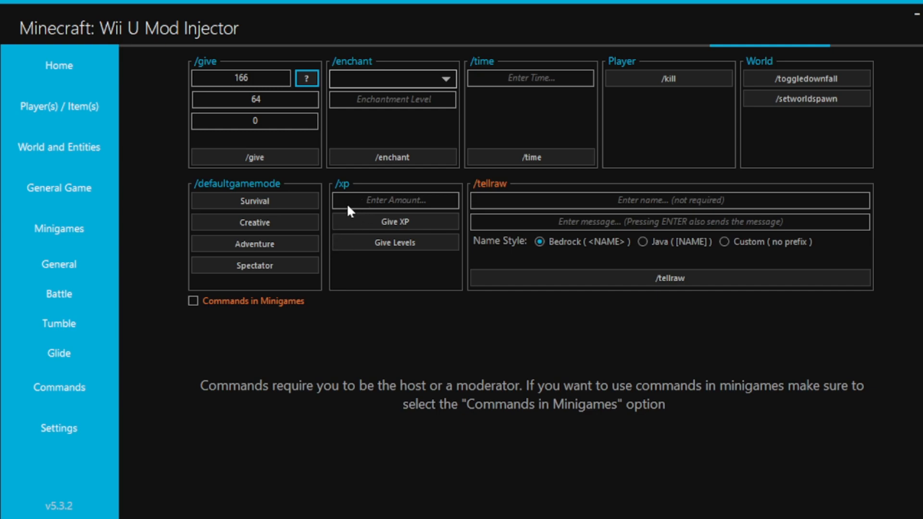
mouse_move(343, 172)
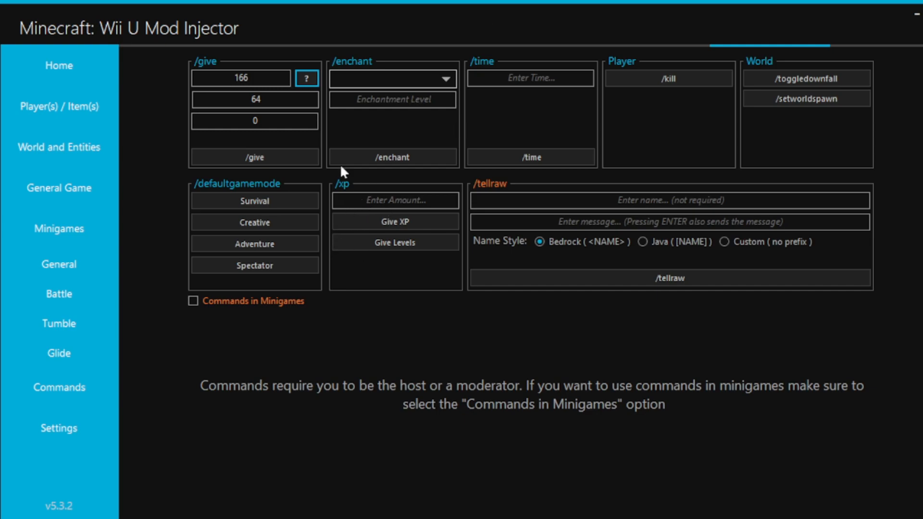
click(531, 78)
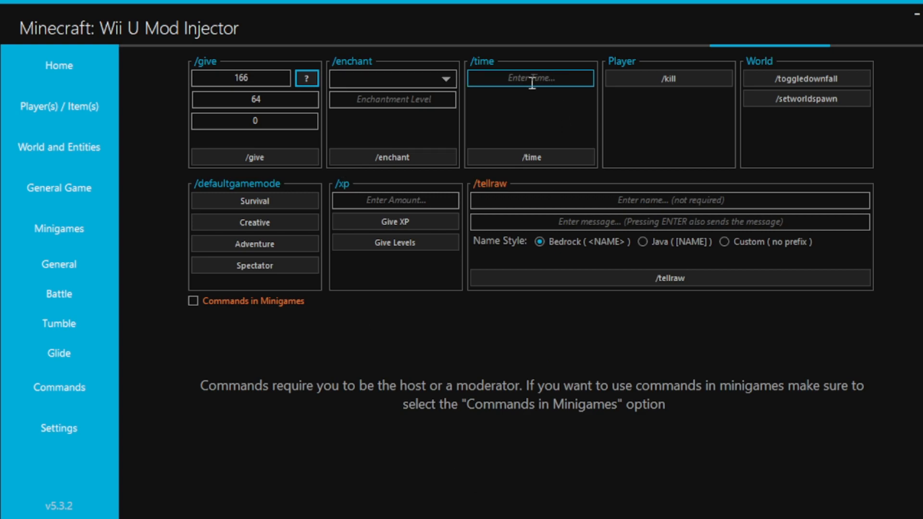
mouse_move(403, 77)
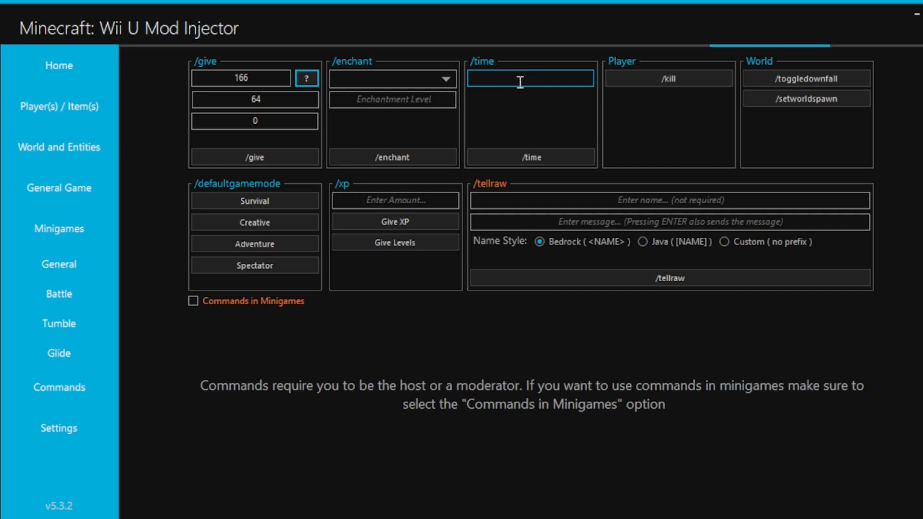
mouse_move(671, 85)
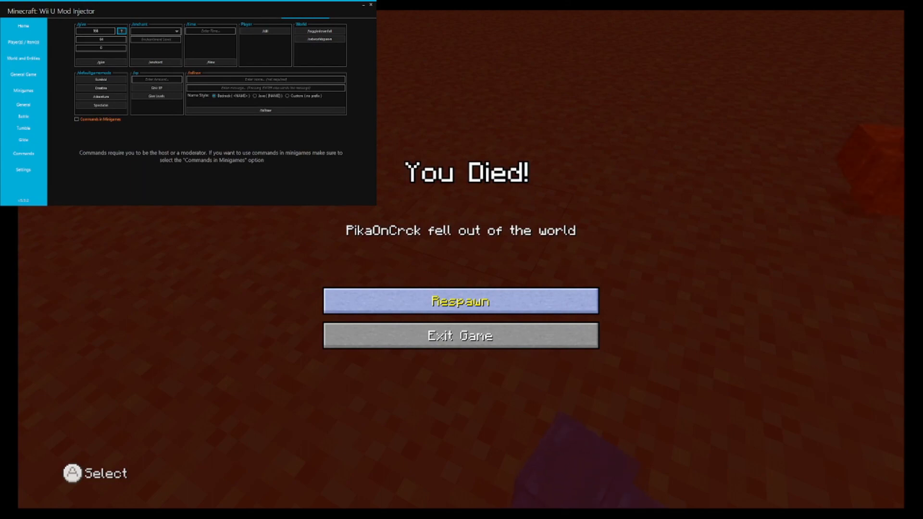
Step: Run /kill on the player, then switch to the game to respawn
click(460, 301)
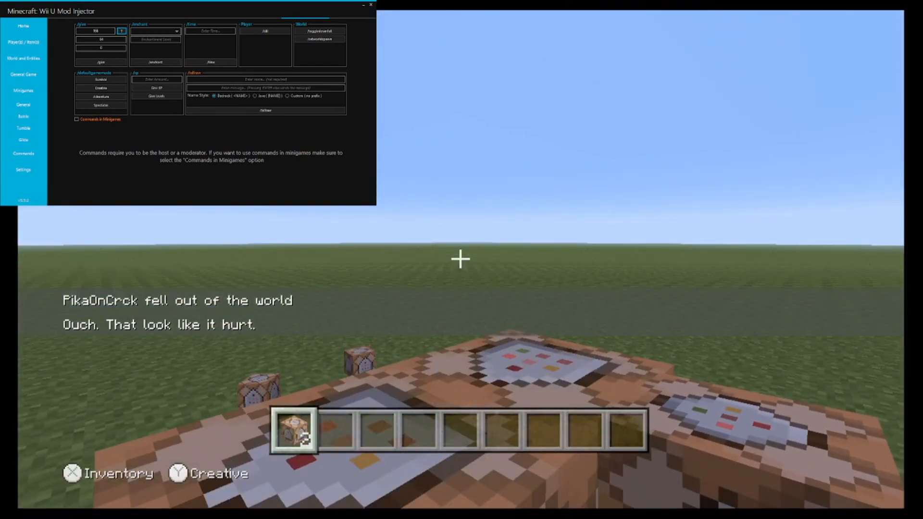
click(369, 4)
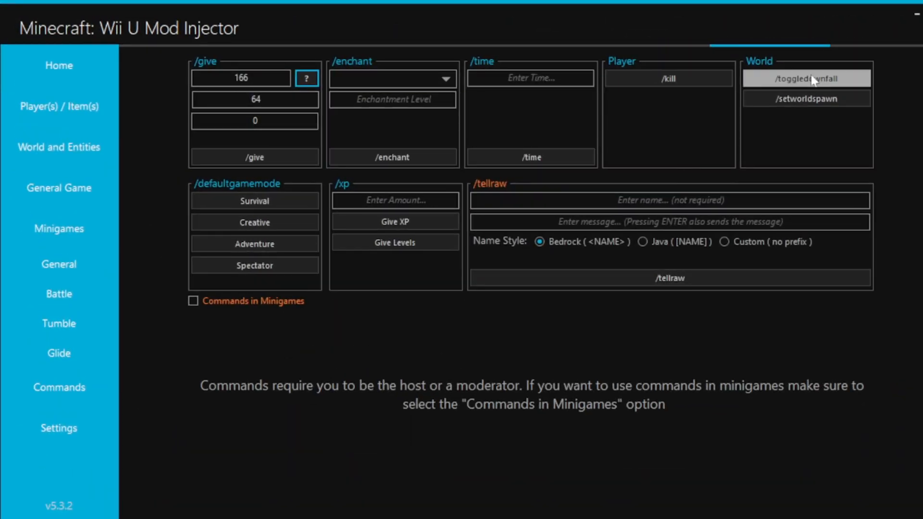
mouse_move(695, 253)
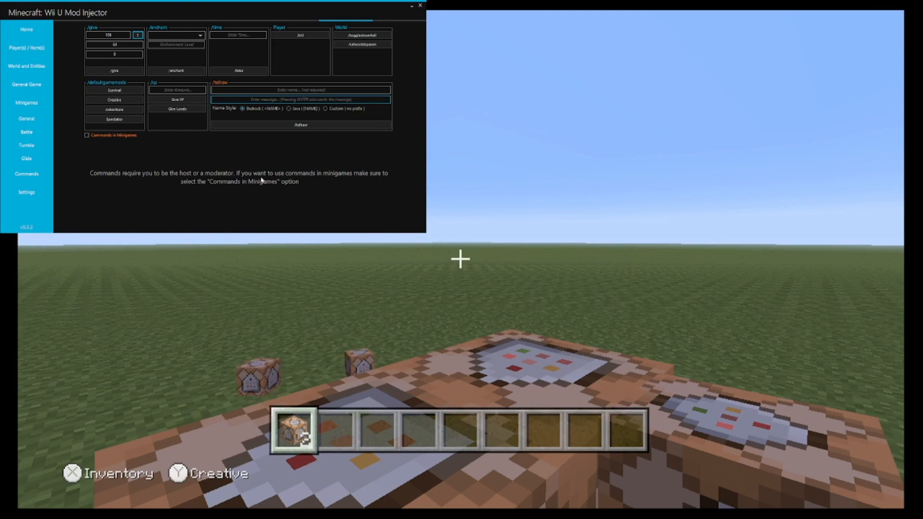
Step: Send the message 'lol' to the game chat through the /tellraw field
click(301, 89)
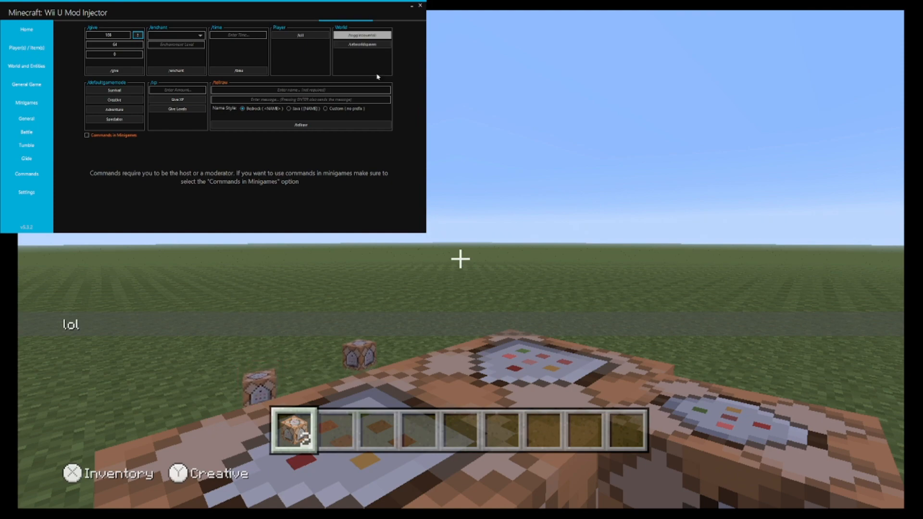
click(363, 43)
text(88420)
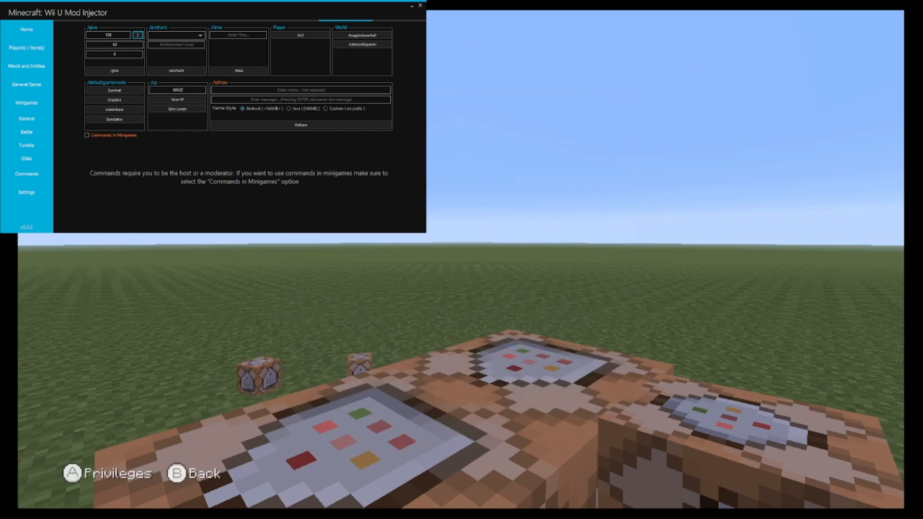
Step: Enter 69420 in the /xp Enter Amount field
click(114, 90)
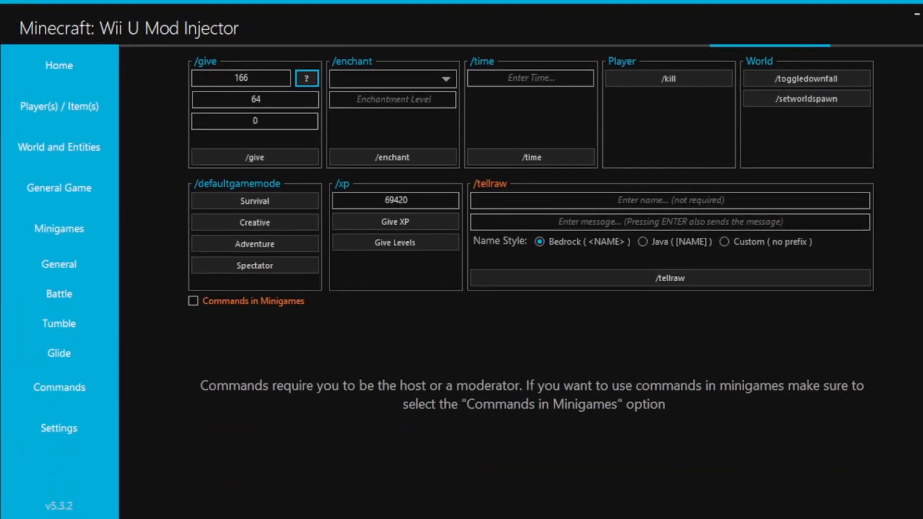
mouse_move(313, 360)
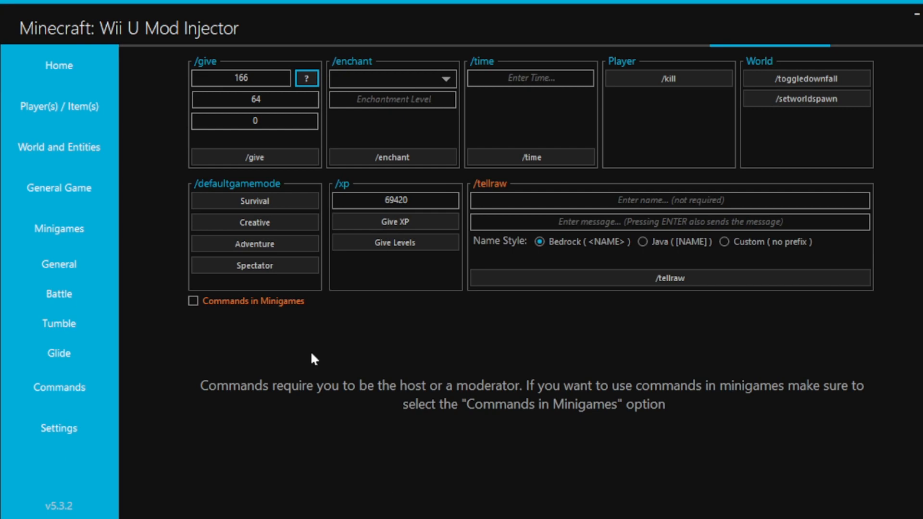
mouse_move(216, 295)
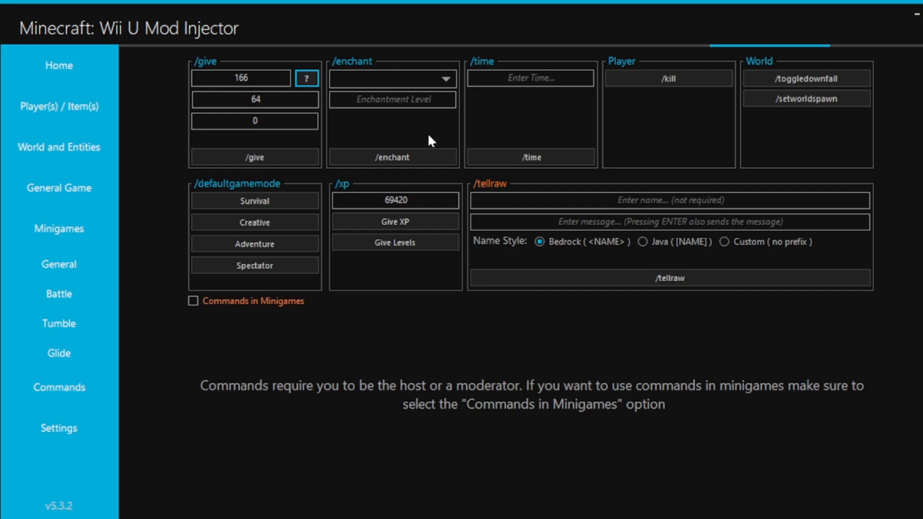
mouse_move(464, 404)
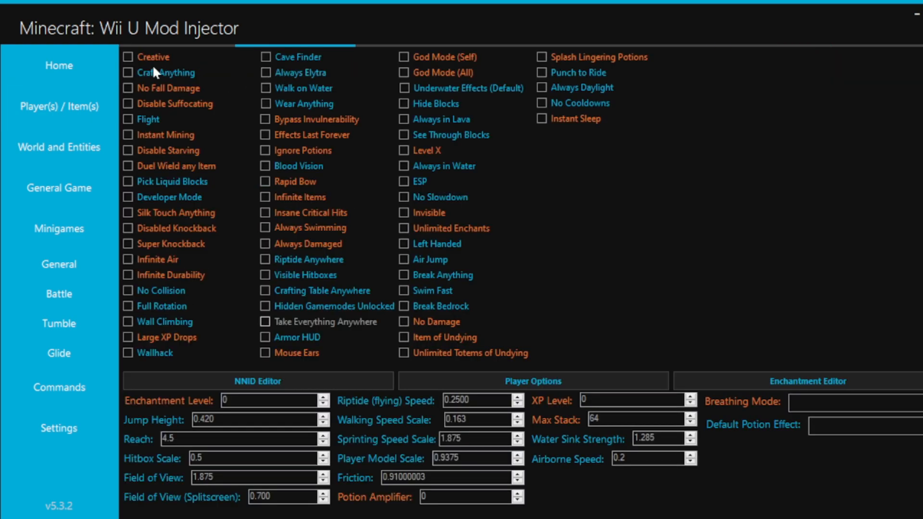
mouse_move(223, 147)
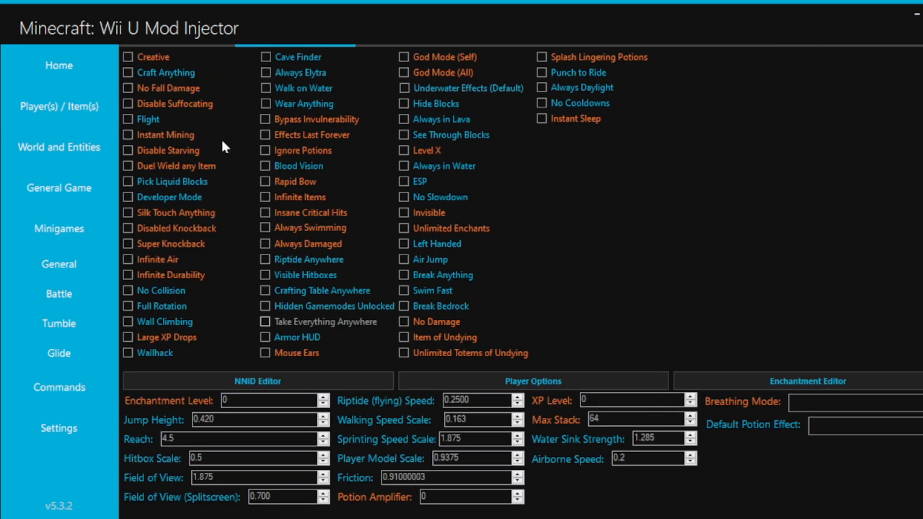
mouse_move(430, 7)
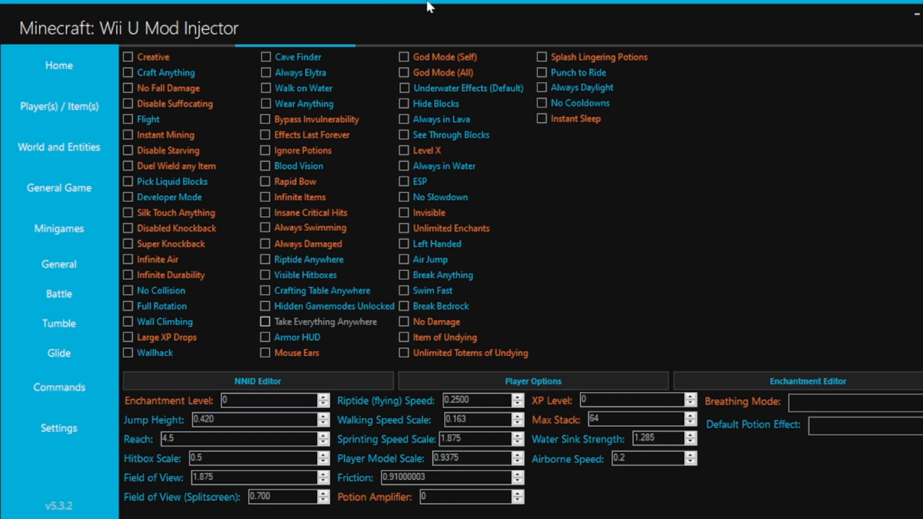
mouse_move(454, 249)
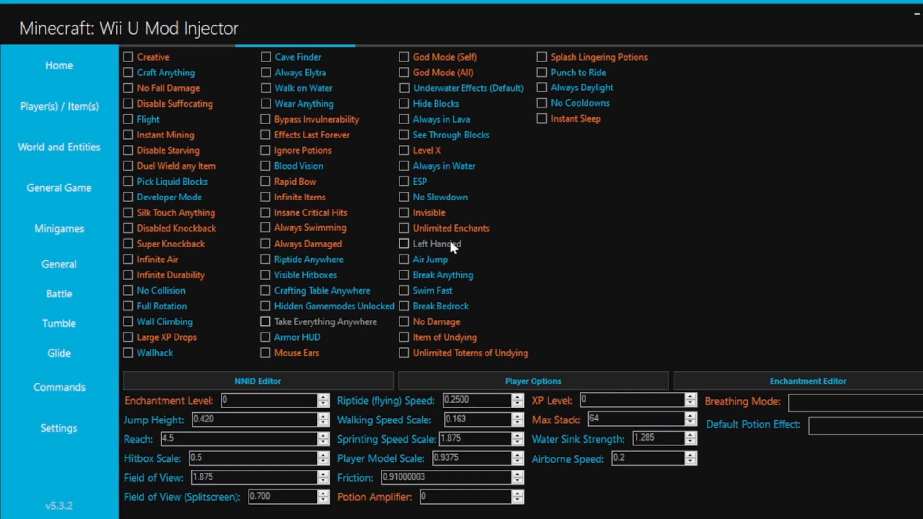
mouse_move(625, 264)
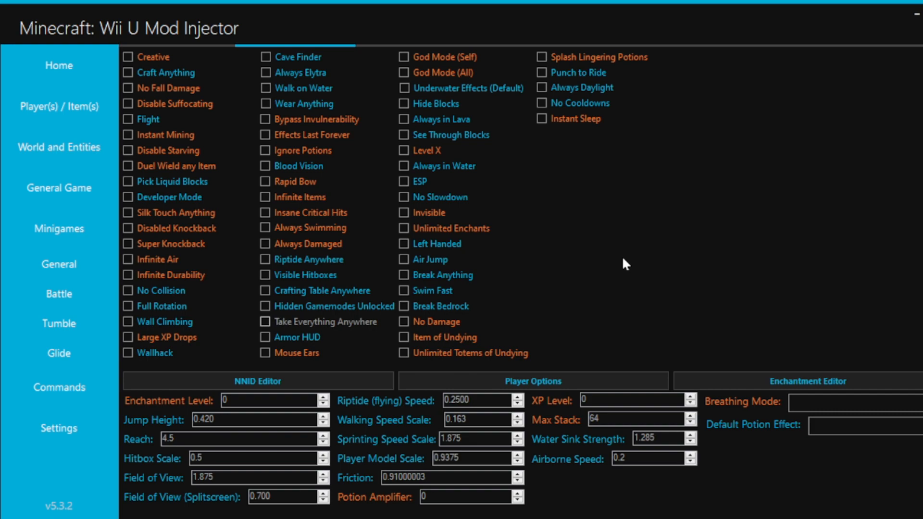
mouse_move(465, 158)
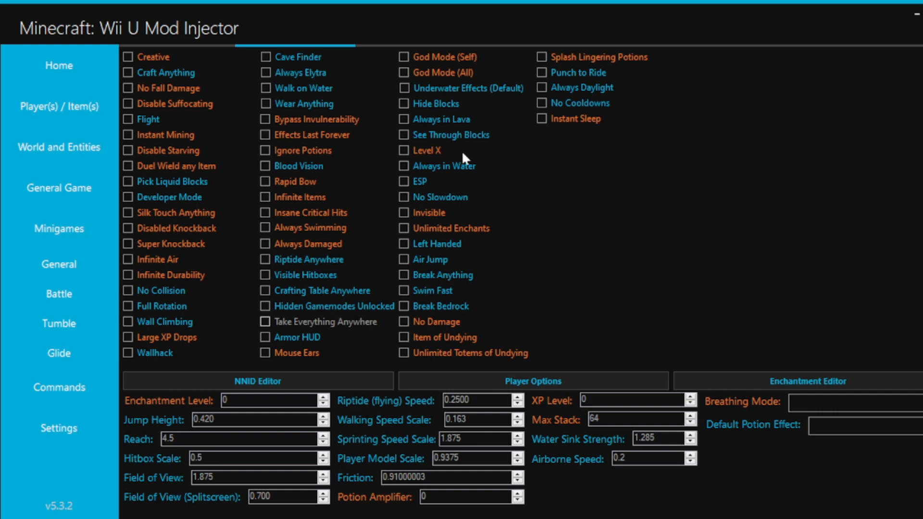
mouse_move(763, 330)
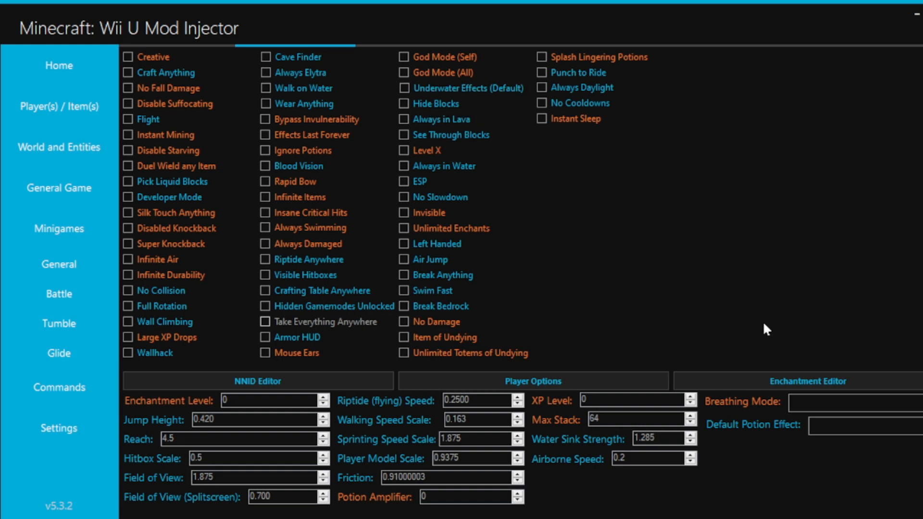
mouse_move(608, 245)
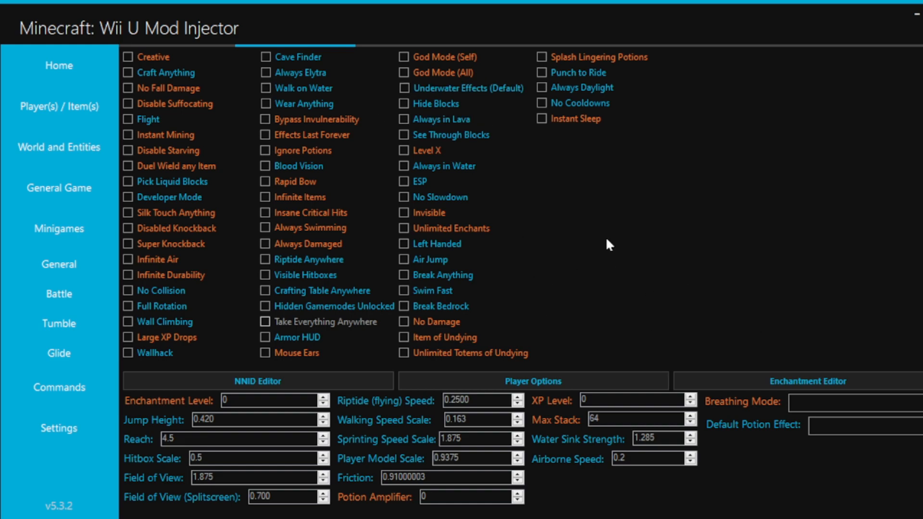
mouse_move(553, 282)
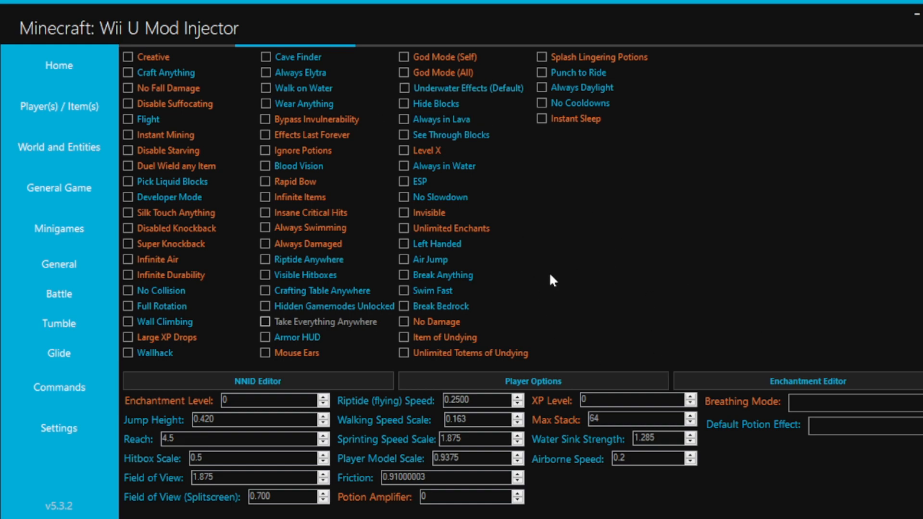
mouse_move(561, 245)
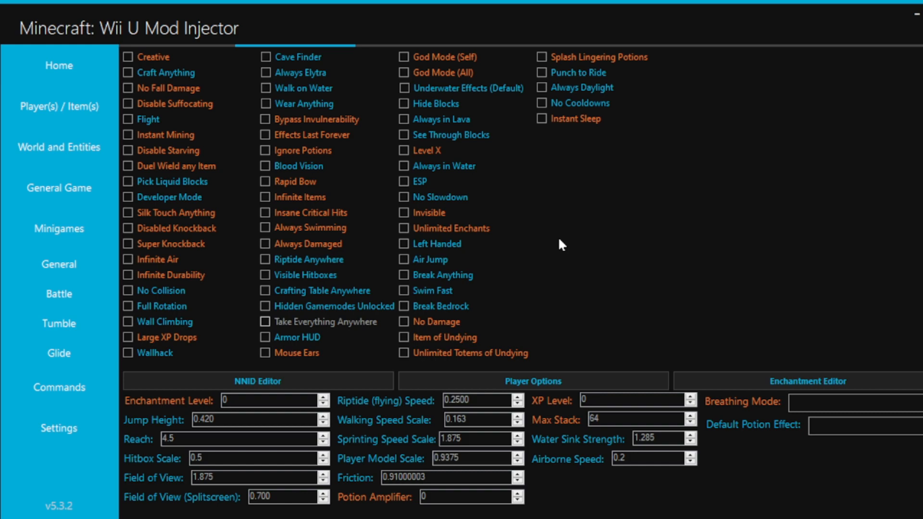
mouse_move(198, 119)
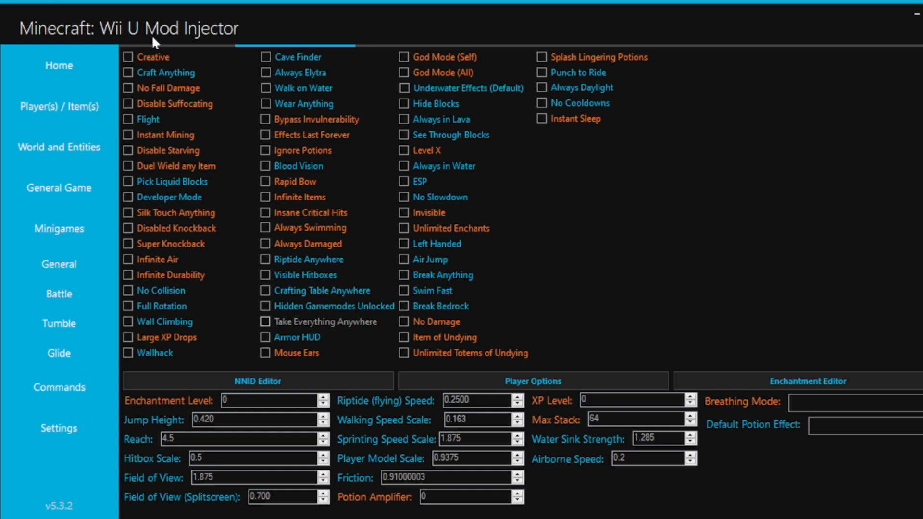
mouse_move(456, 281)
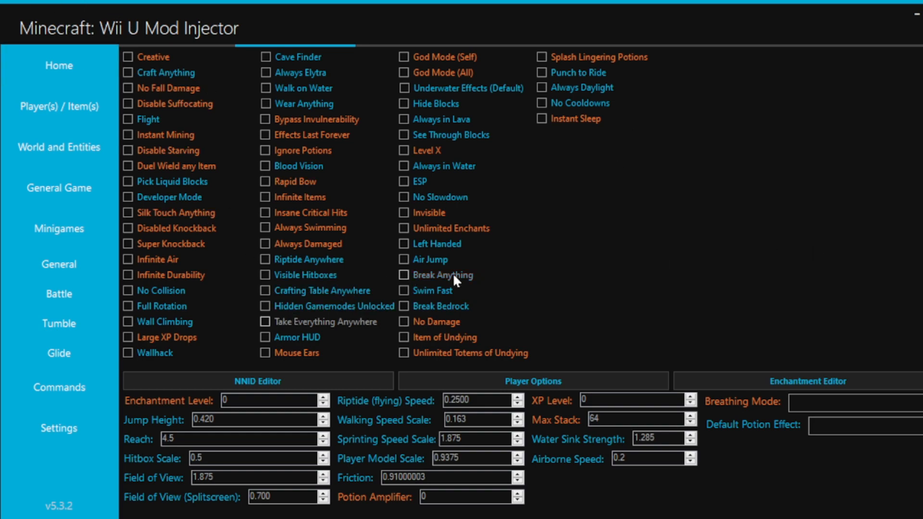
mouse_move(618, 252)
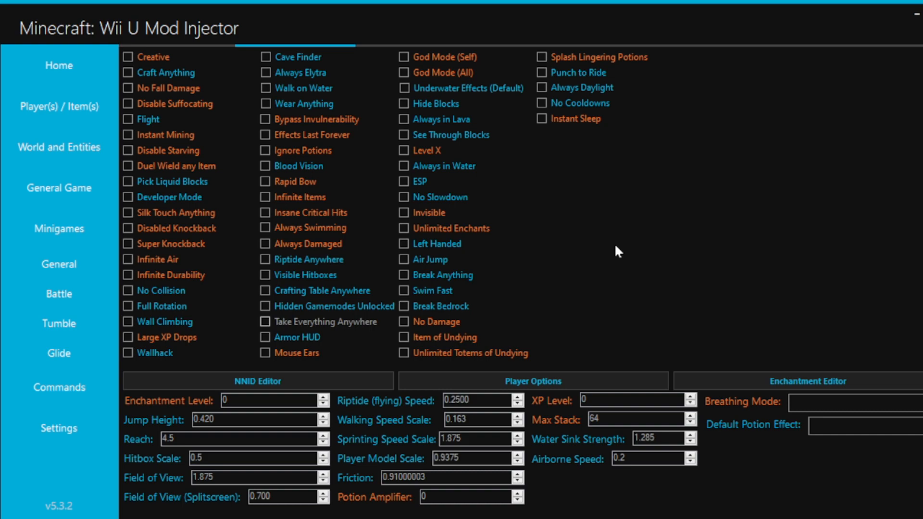
mouse_move(248, 149)
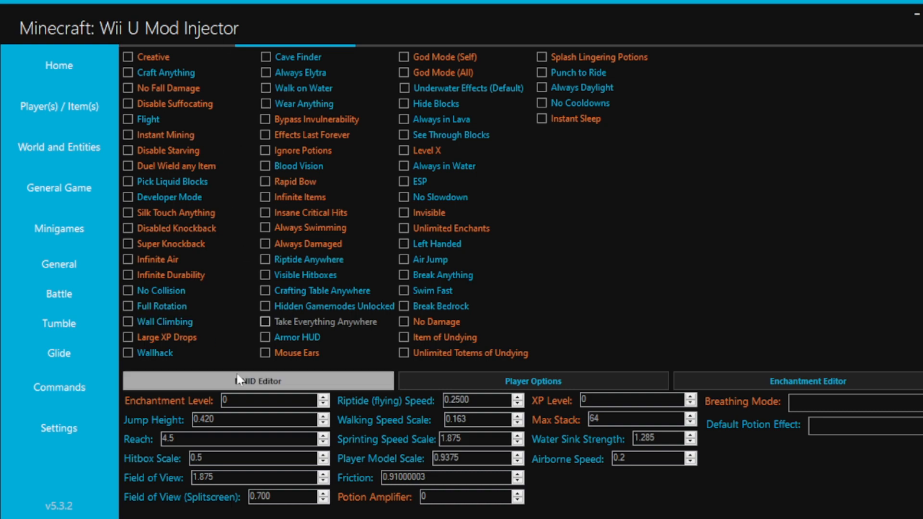
mouse_move(223, 323)
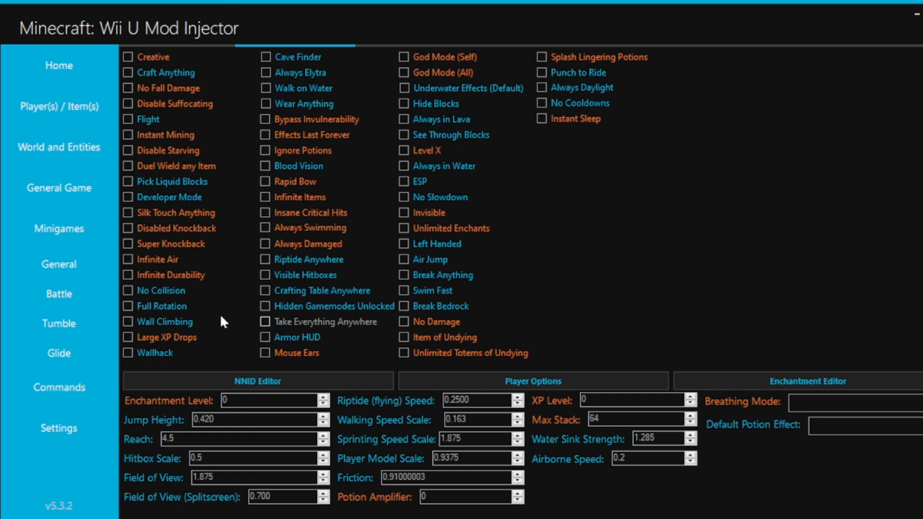
mouse_move(622, 211)
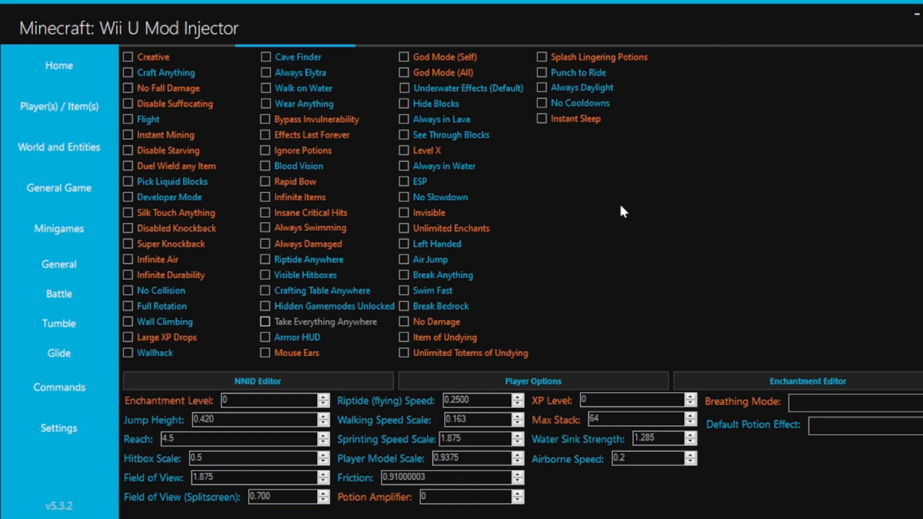
Step: Tick Hidden Gamemodes Unlocked on the Player(s) / Item(s) tab and change the in-game mode
click(265, 306)
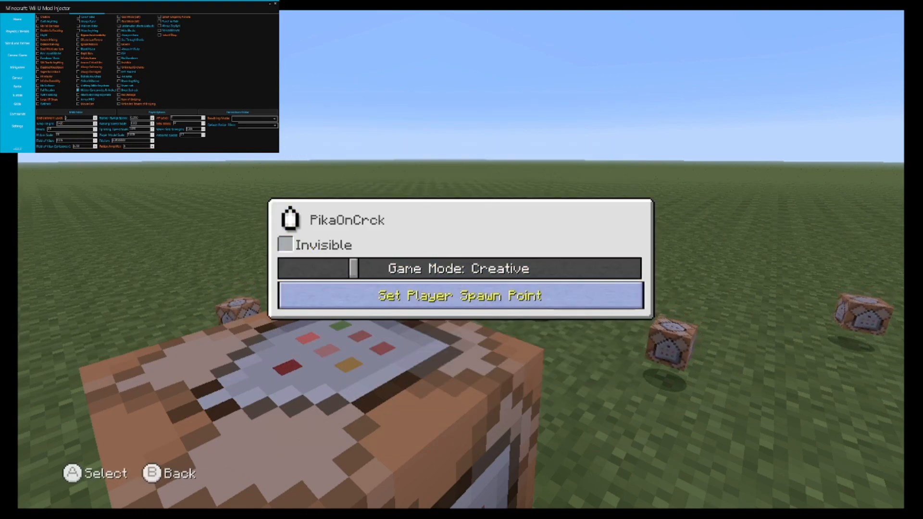
click(460, 269)
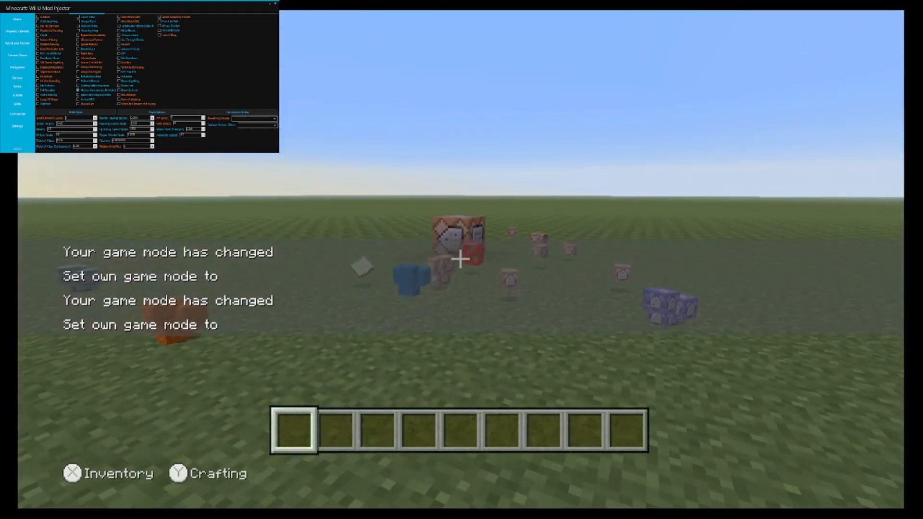
click(272, 2)
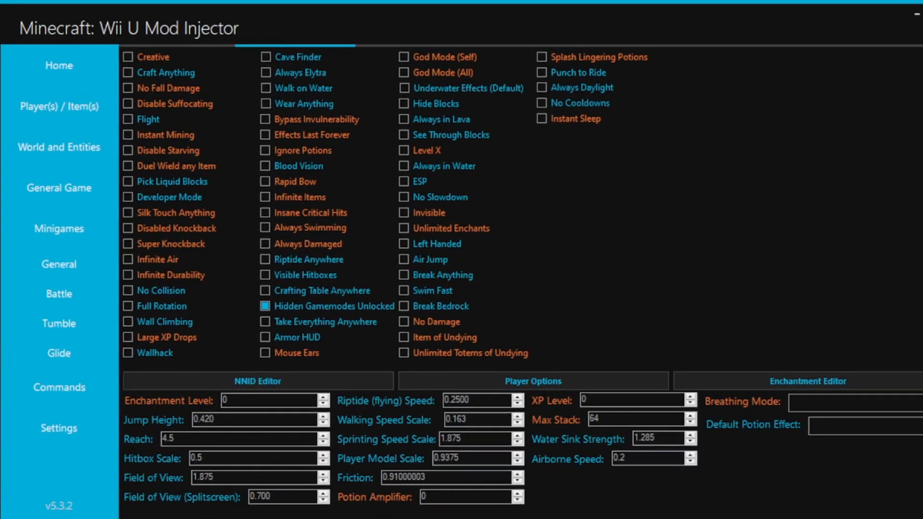
mouse_move(502, 425)
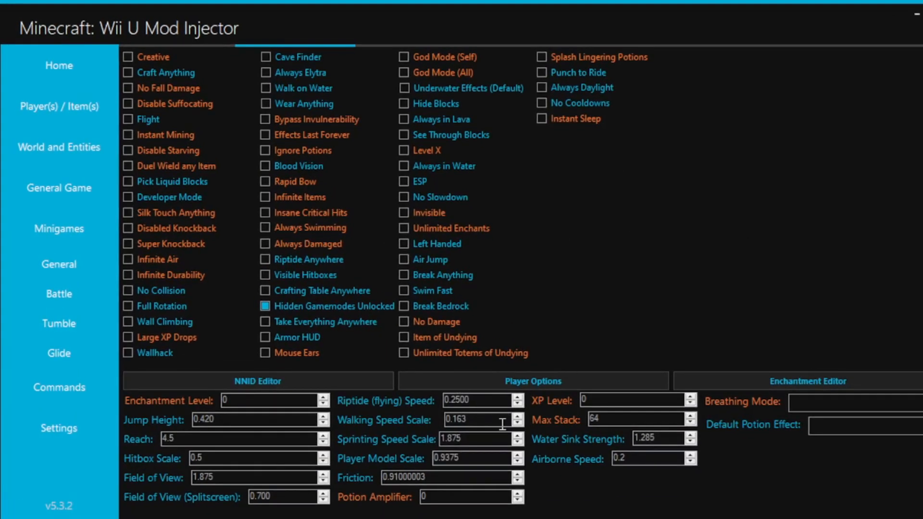
triple_click(475, 420)
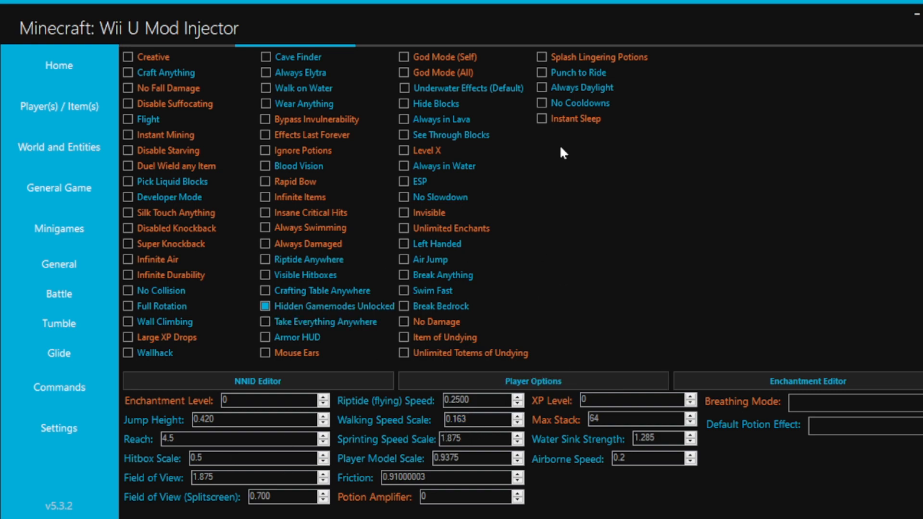
mouse_move(446, 74)
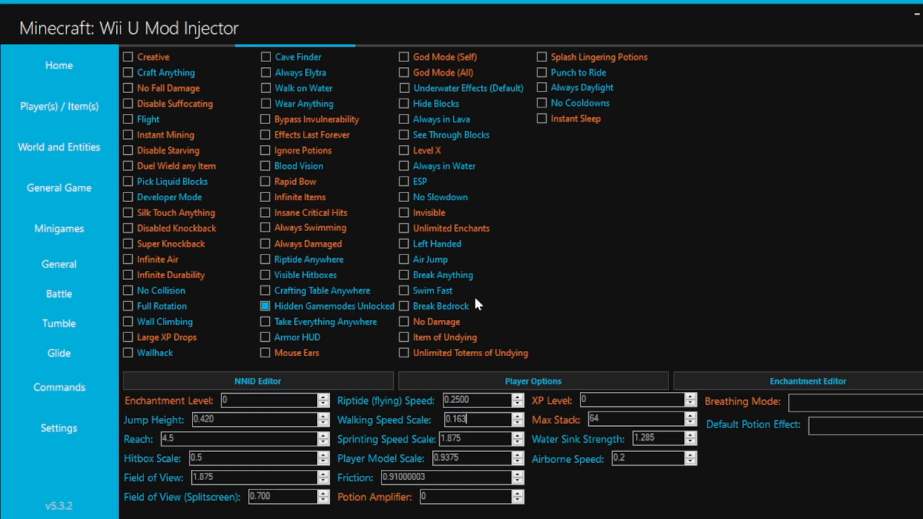
mouse_move(520, 287)
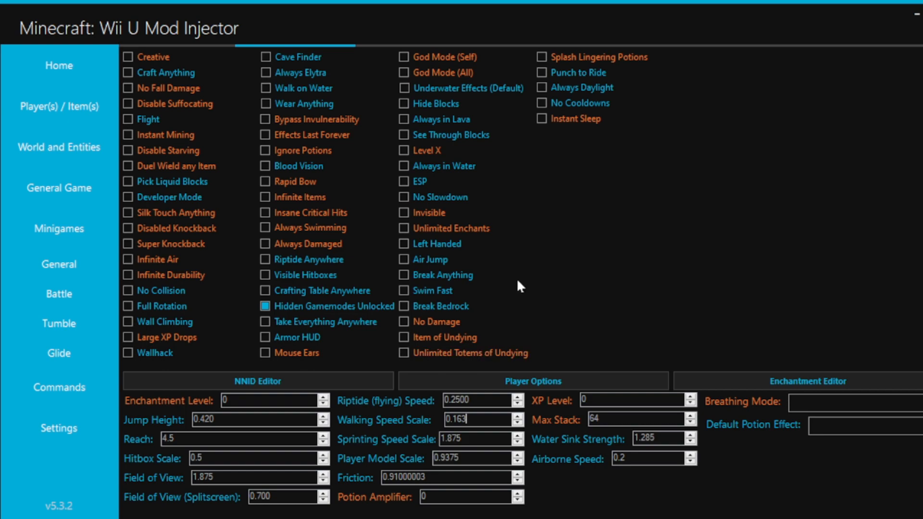
mouse_move(561, 243)
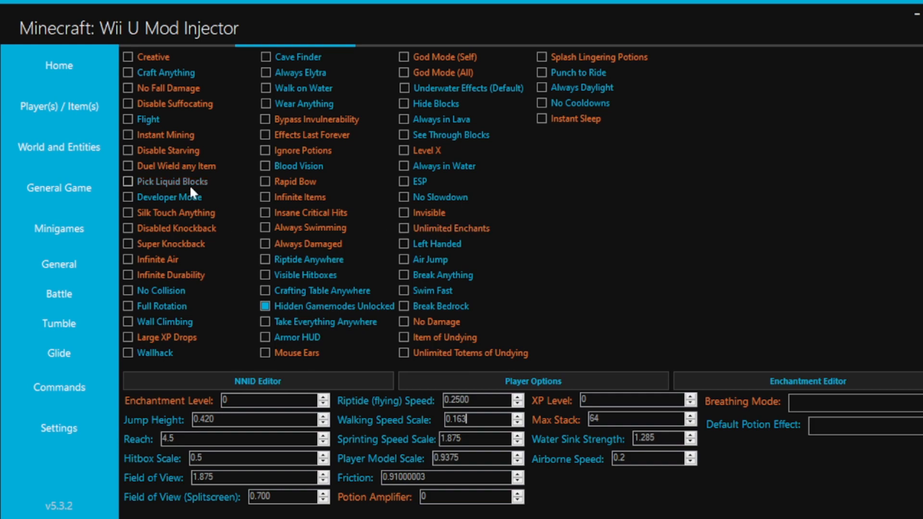
mouse_move(604, 240)
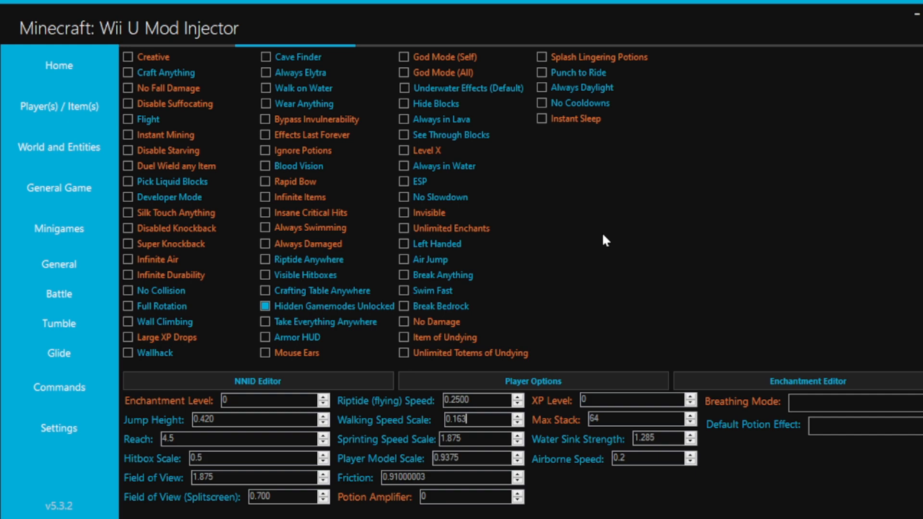
mouse_move(296, 152)
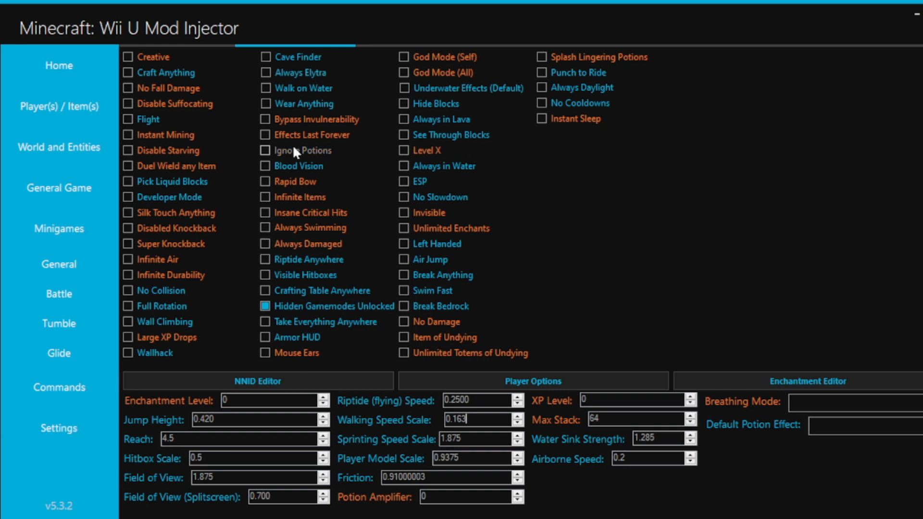
Step: Tick the Wear Anything checkbox on the Player(s) / Item(s) tab
click(264, 104)
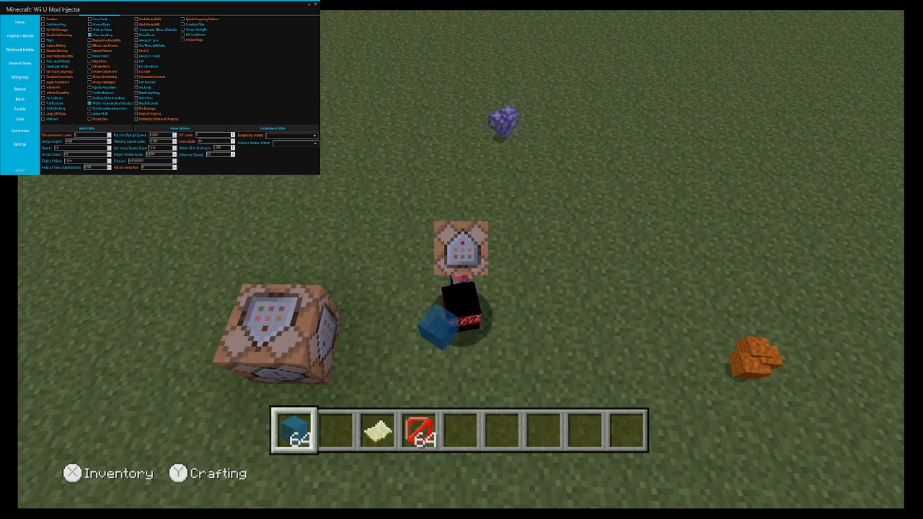
click(314, 4)
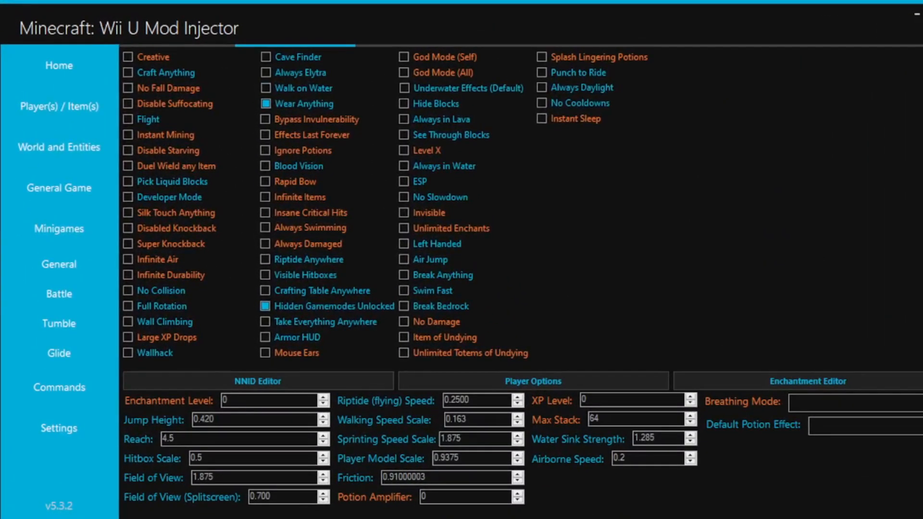
Step: Open the World and Entities page and enable the Zombie Tower entity mod
click(58, 147)
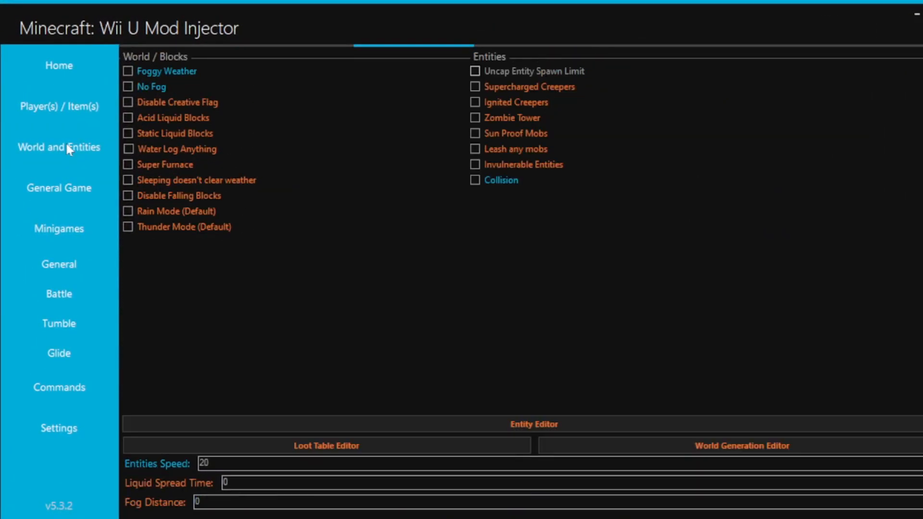
mouse_move(426, 244)
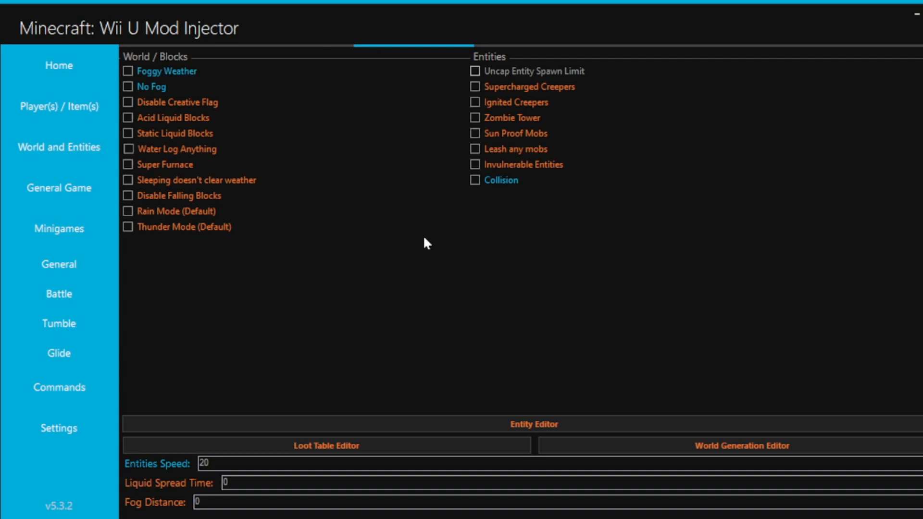
click(475, 118)
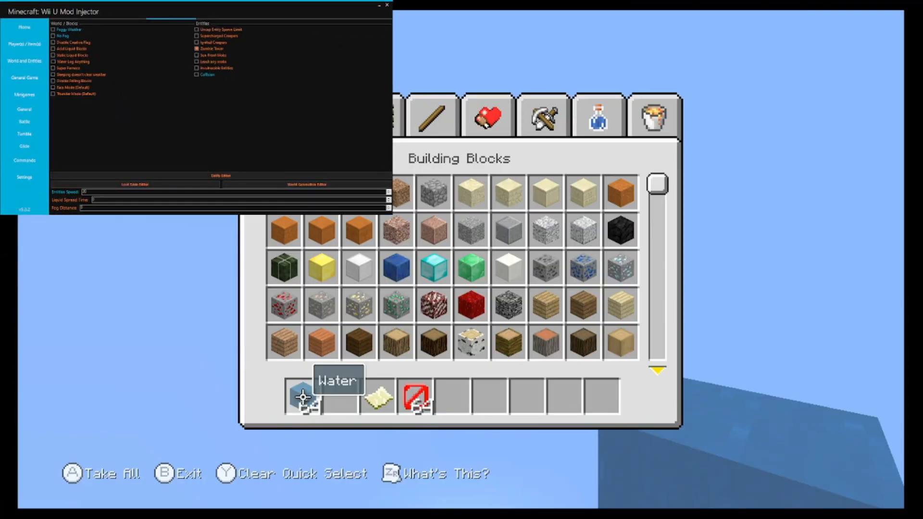
click(656, 115)
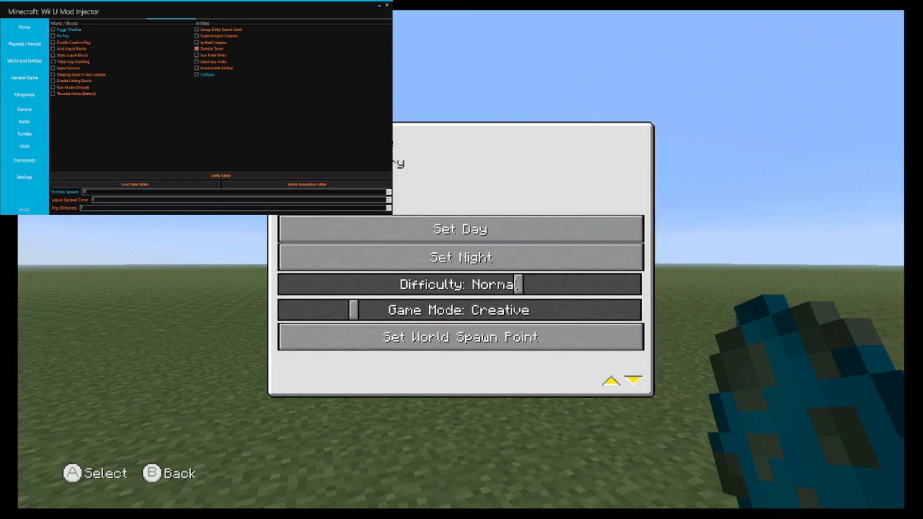
click(460, 284)
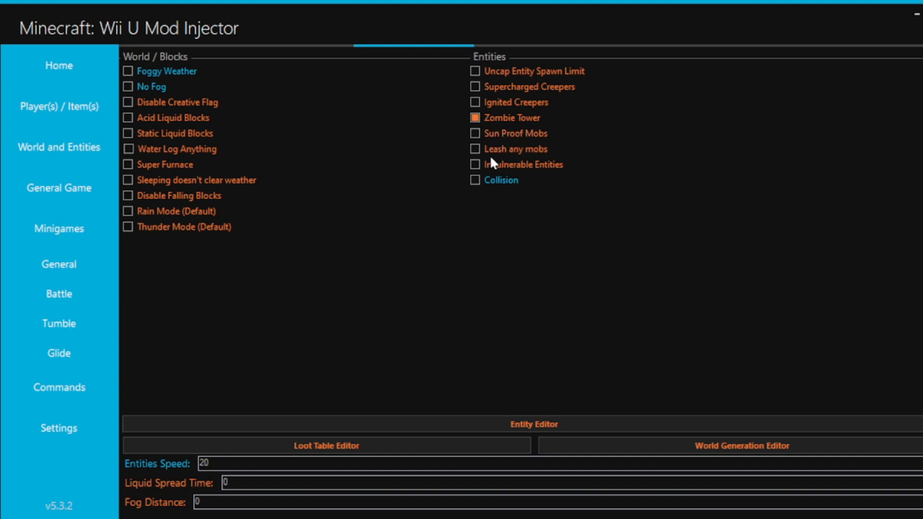
mouse_move(445, 378)
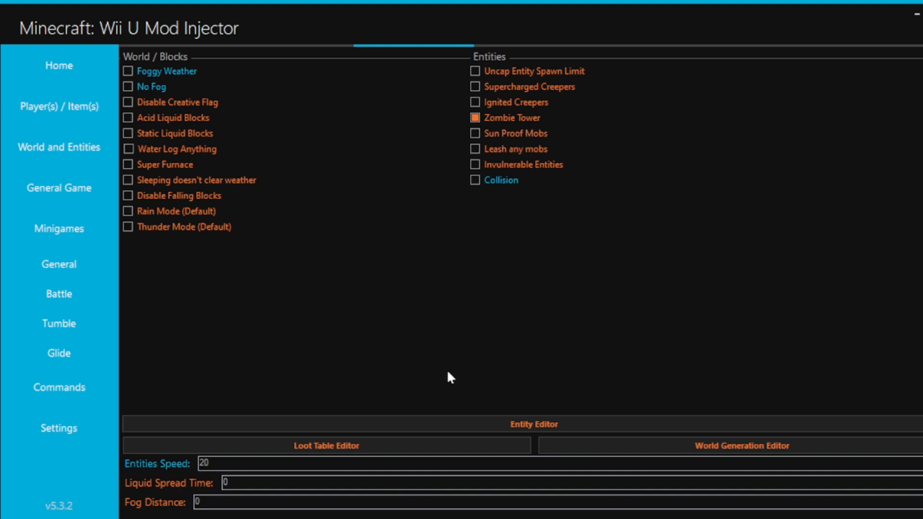
mouse_move(373, 401)
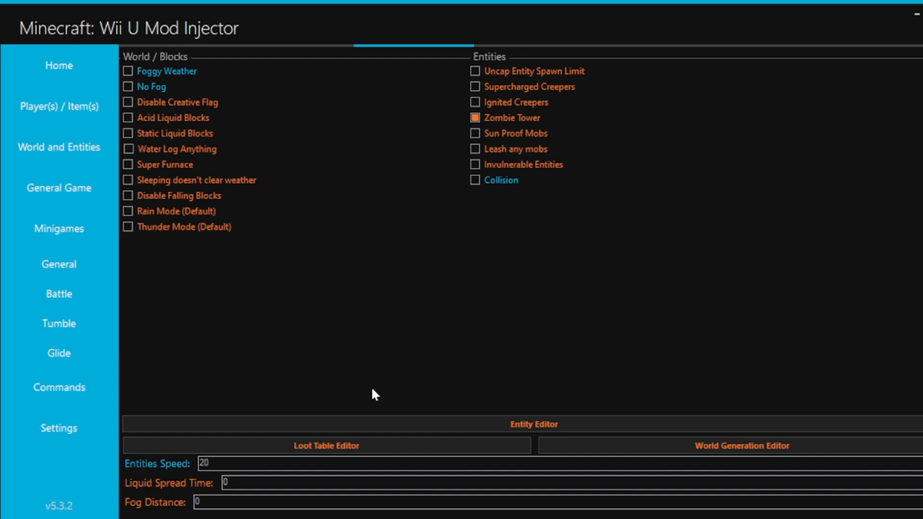
mouse_move(564, 360)
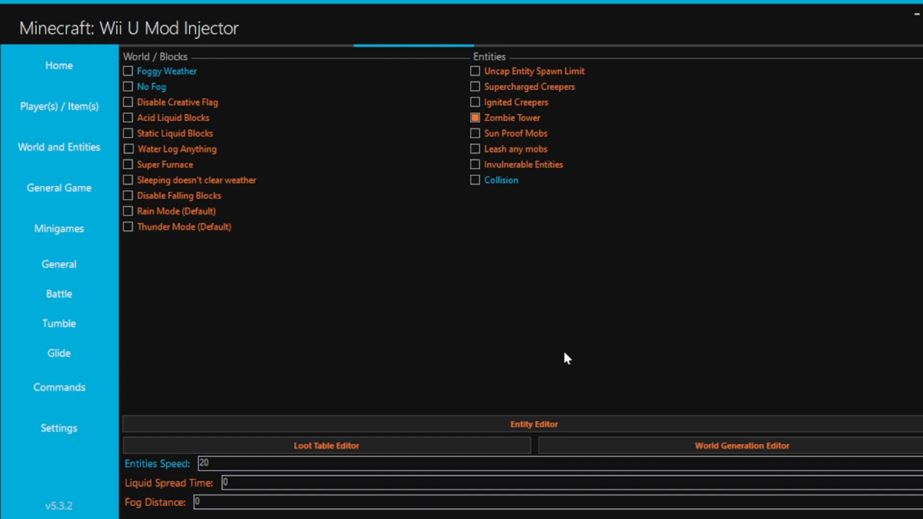
mouse_move(562, 390)
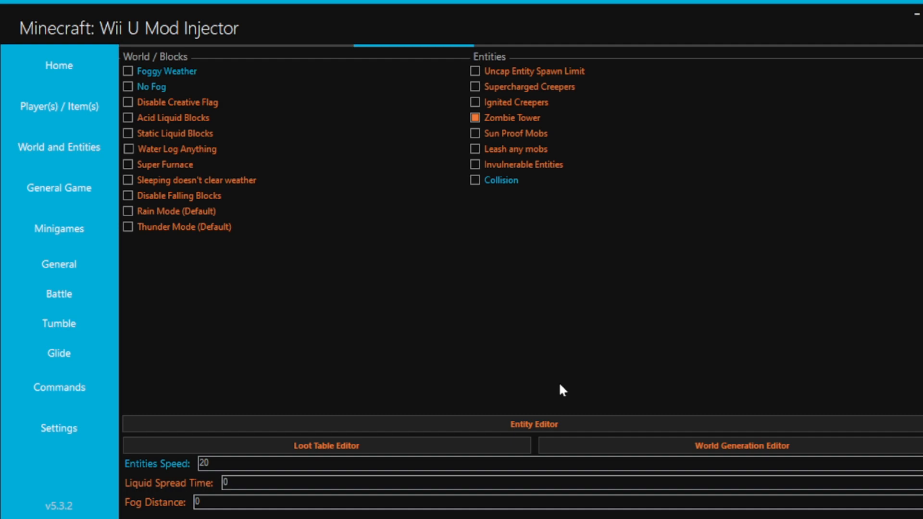
mouse_move(307, 111)
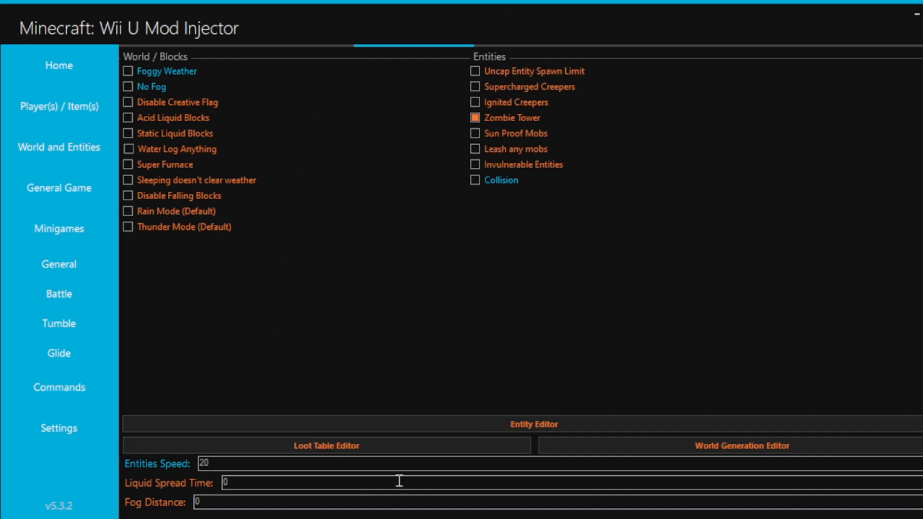
mouse_move(495, 348)
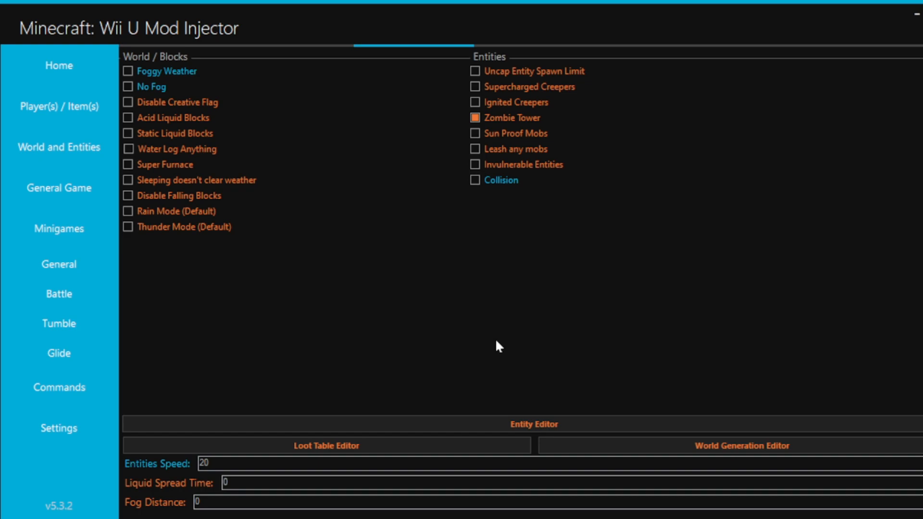
mouse_move(507, 367)
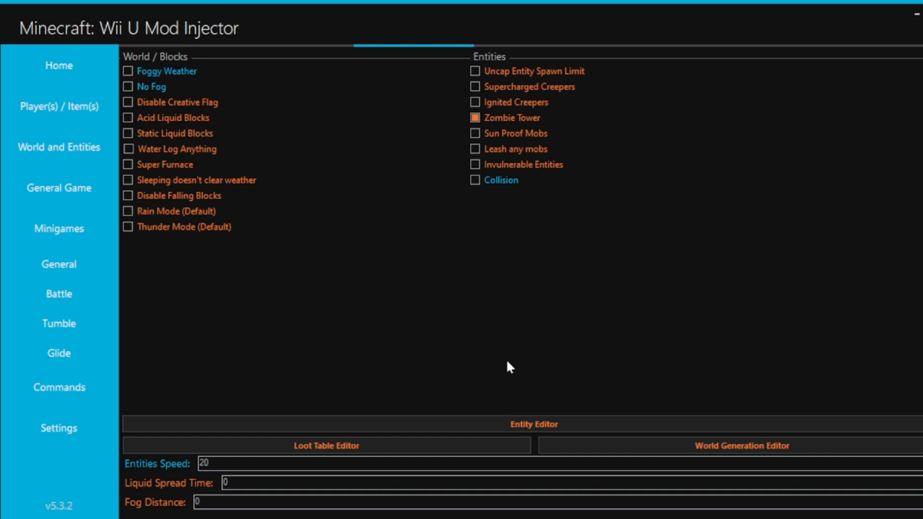
mouse_move(610, 351)
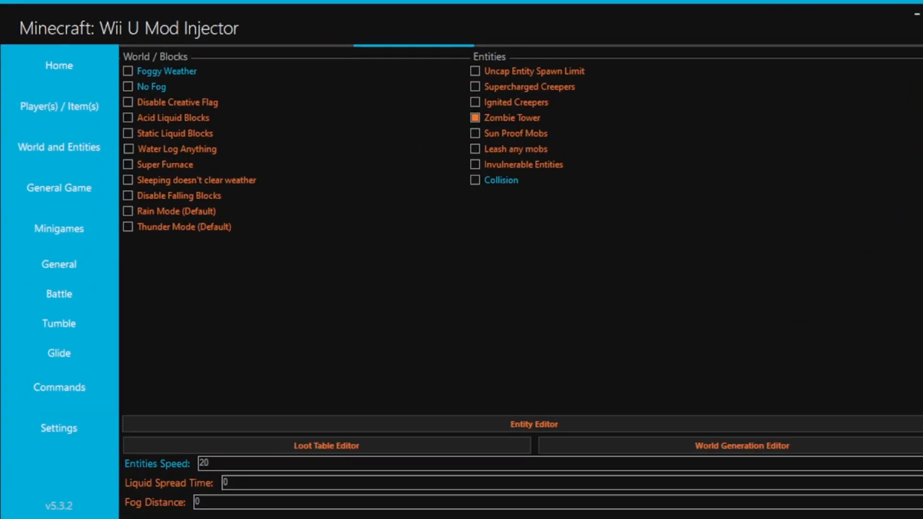
mouse_move(487, 334)
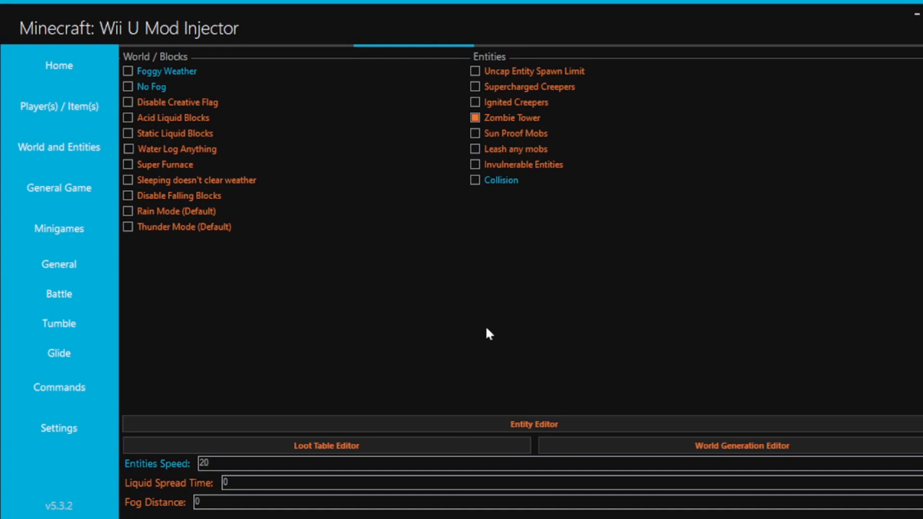
mouse_move(698, 167)
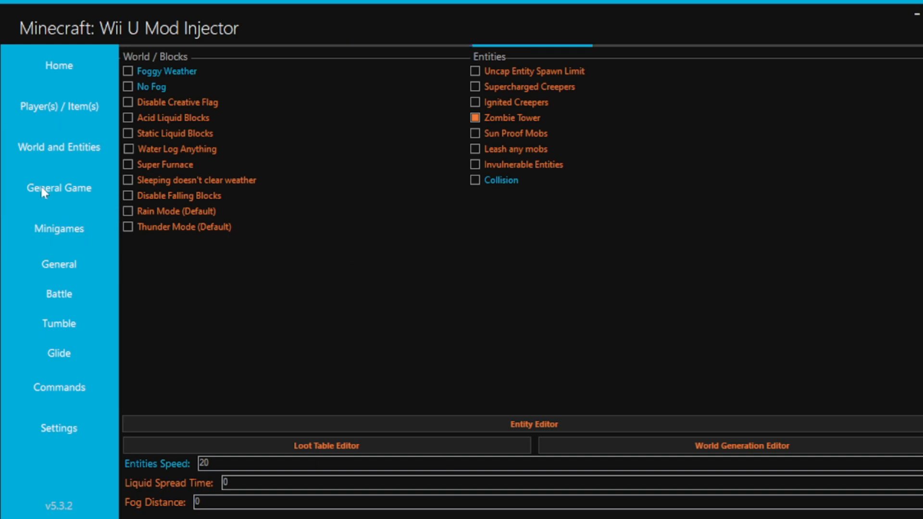
Step: Review the General Game UI and Game mods, including Host Options and Cursed
click(59, 188)
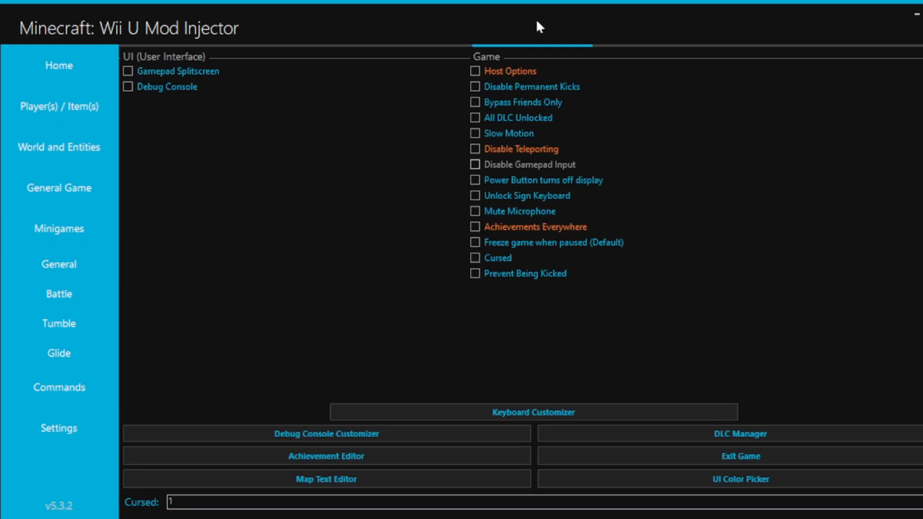
mouse_move(332, 120)
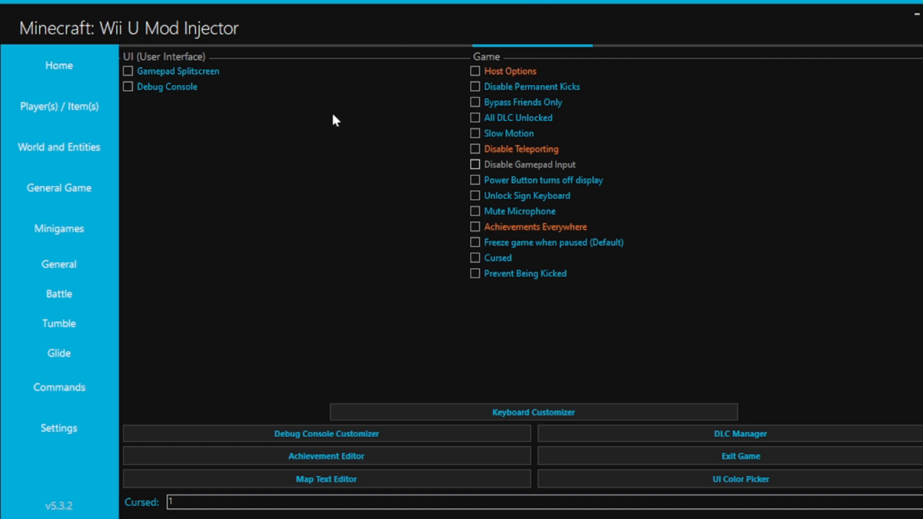
mouse_move(538, 61)
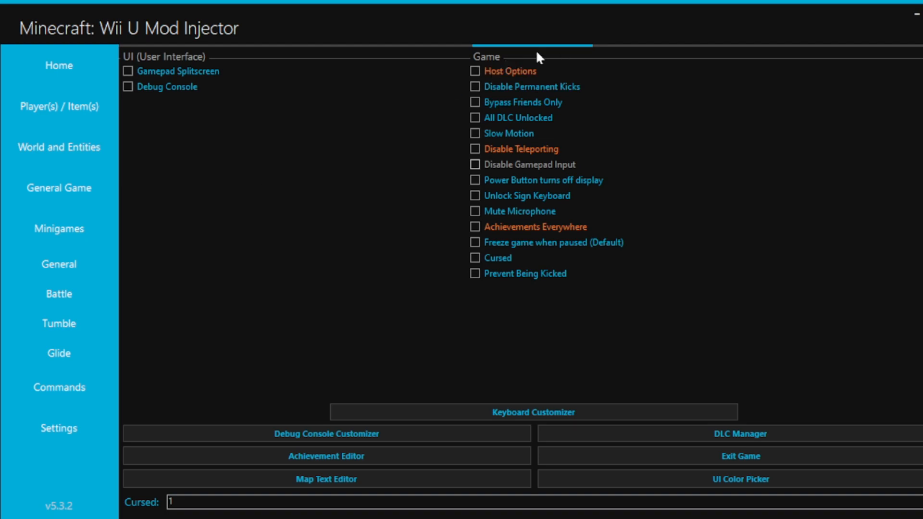
mouse_move(410, 120)
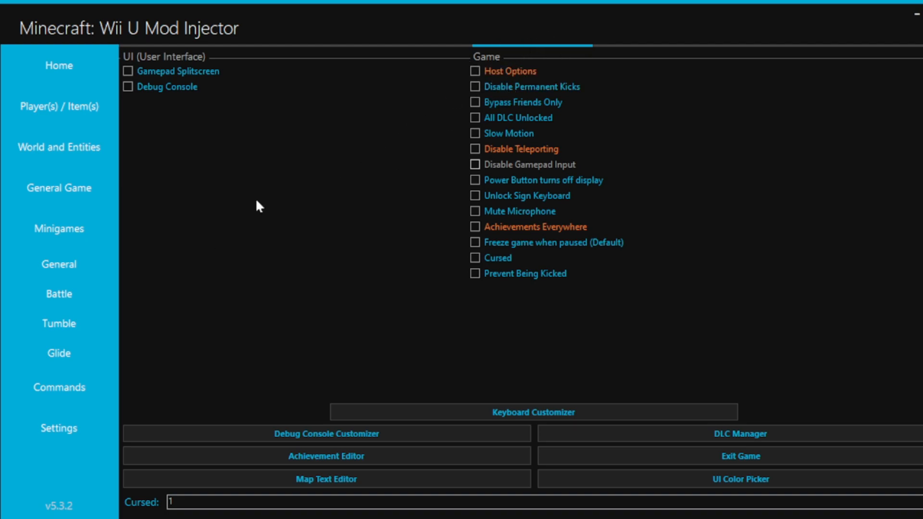
mouse_move(330, 169)
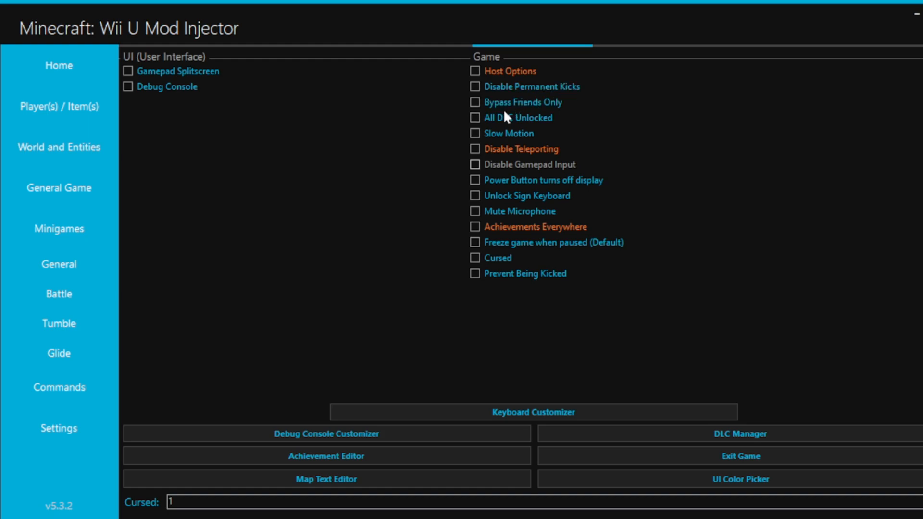
mouse_move(336, 248)
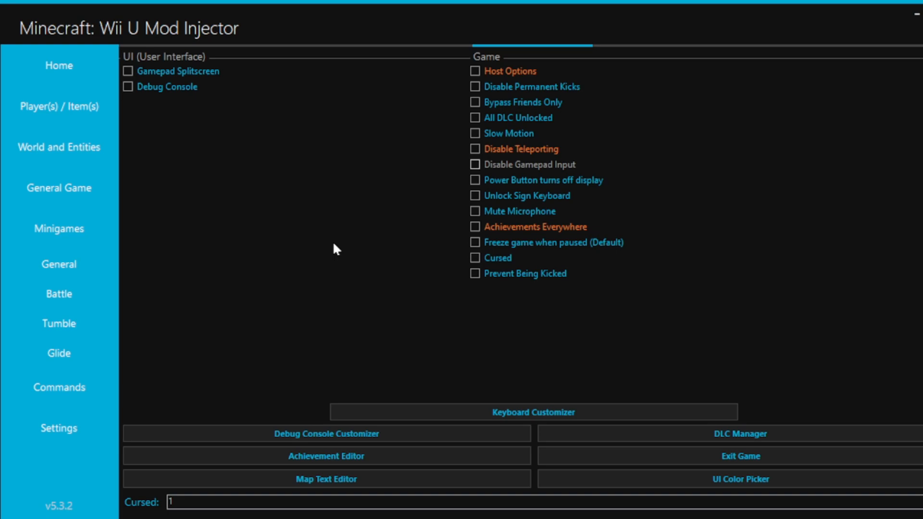
mouse_move(503, 268)
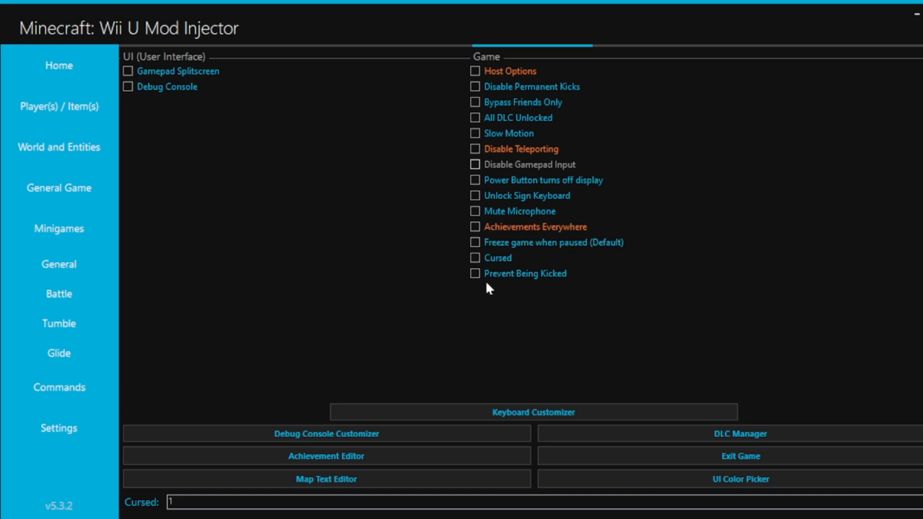
mouse_move(364, 254)
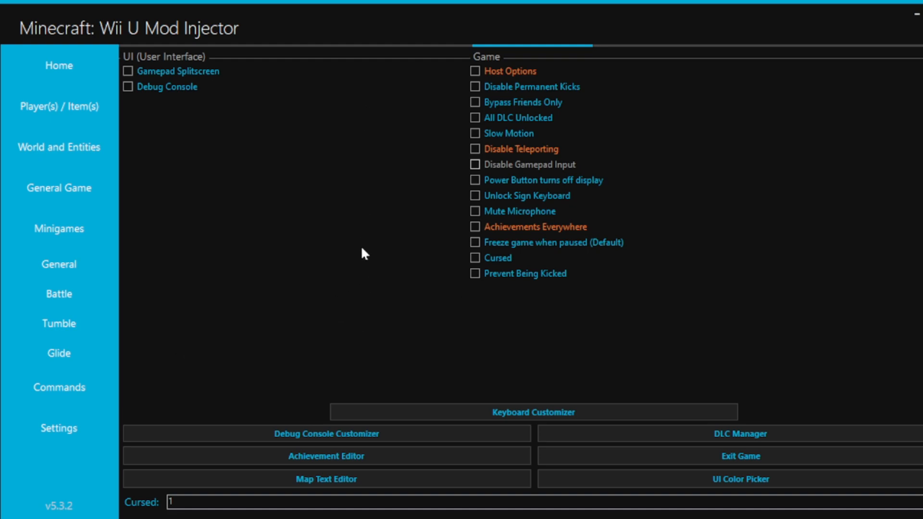
mouse_move(168, 298)
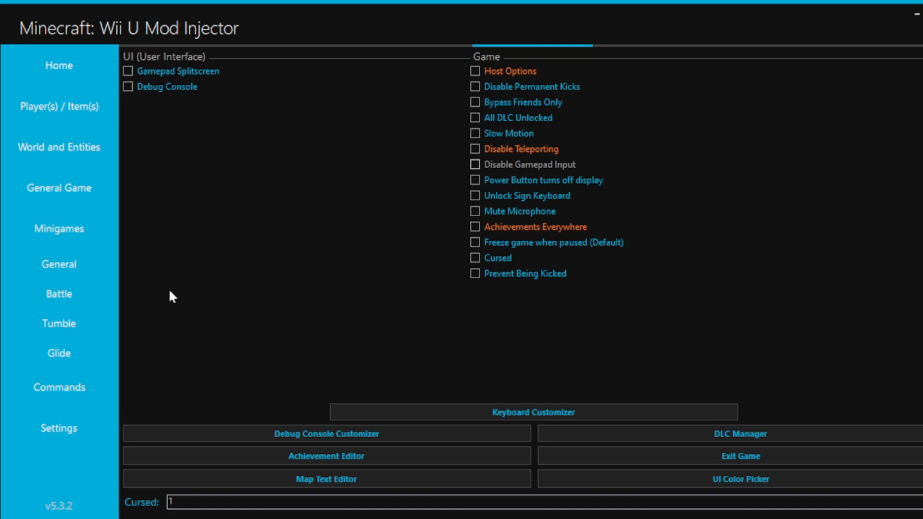
mouse_move(396, 162)
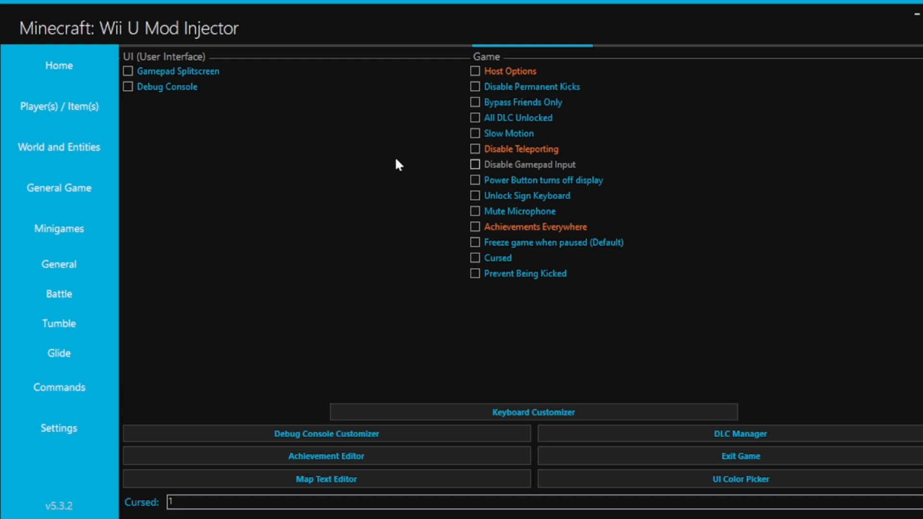
mouse_move(326, 205)
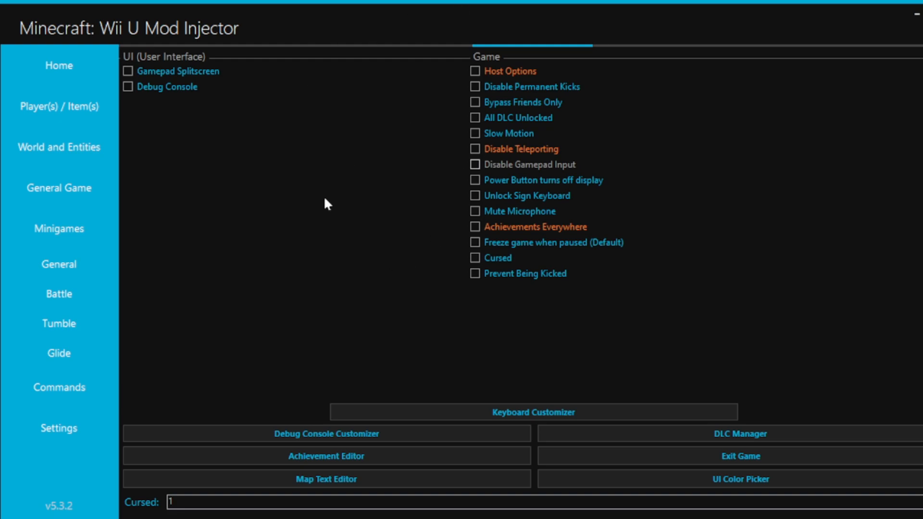
mouse_move(431, 124)
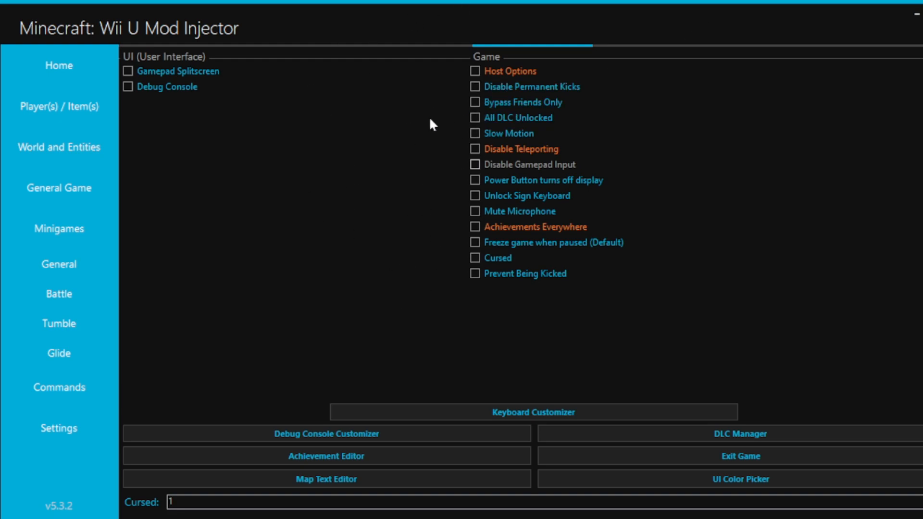
mouse_move(305, 168)
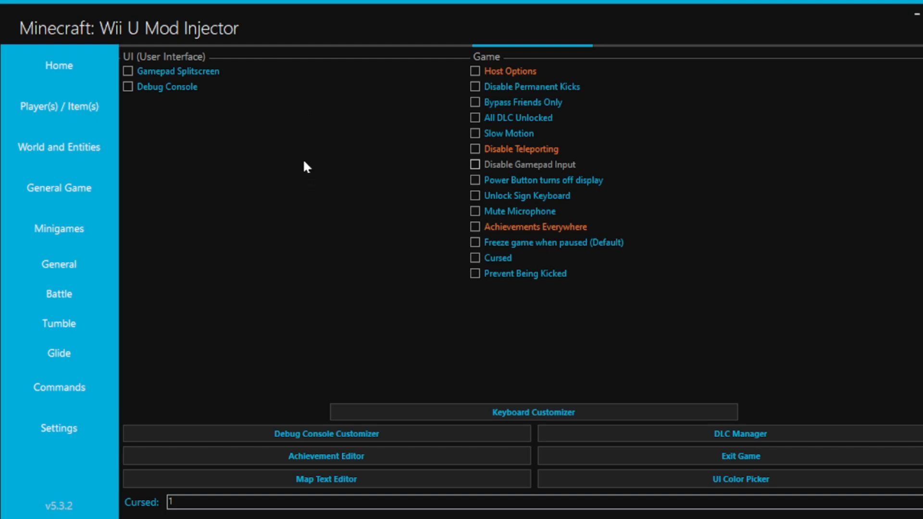
mouse_move(370, 370)
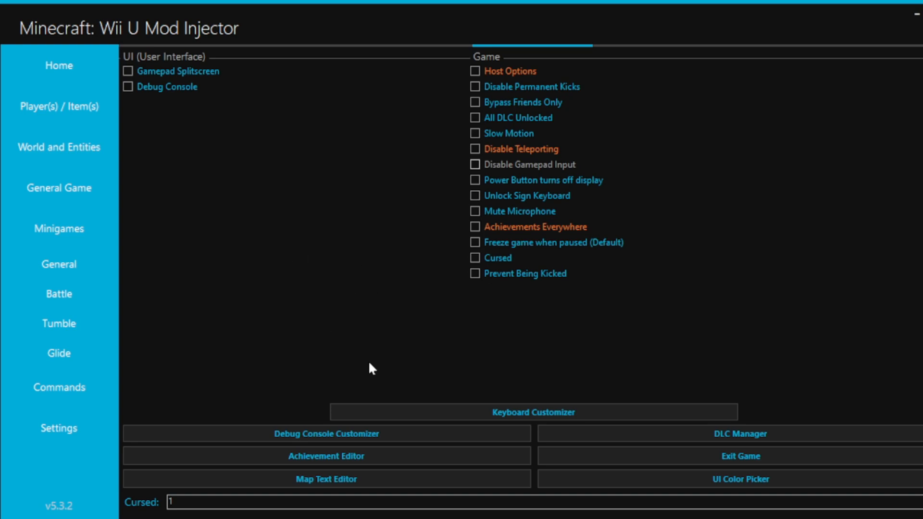
mouse_move(260, 371)
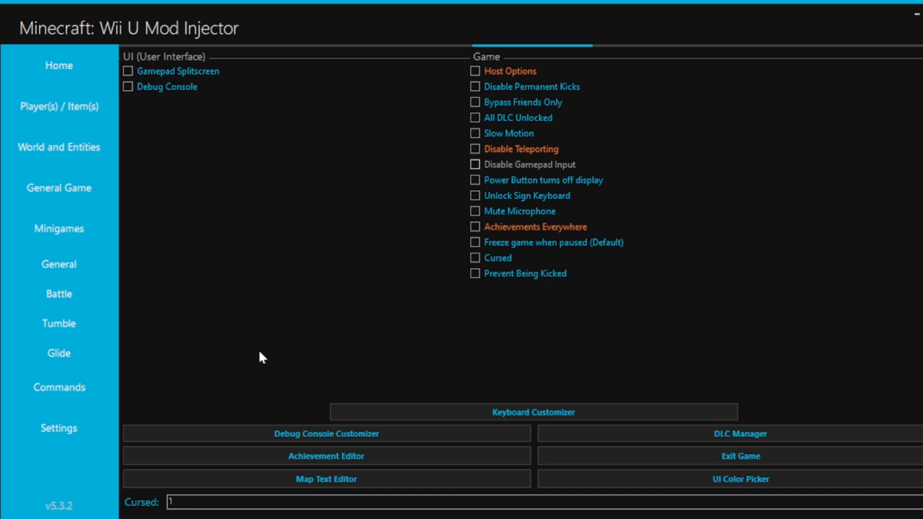
mouse_move(310, 492)
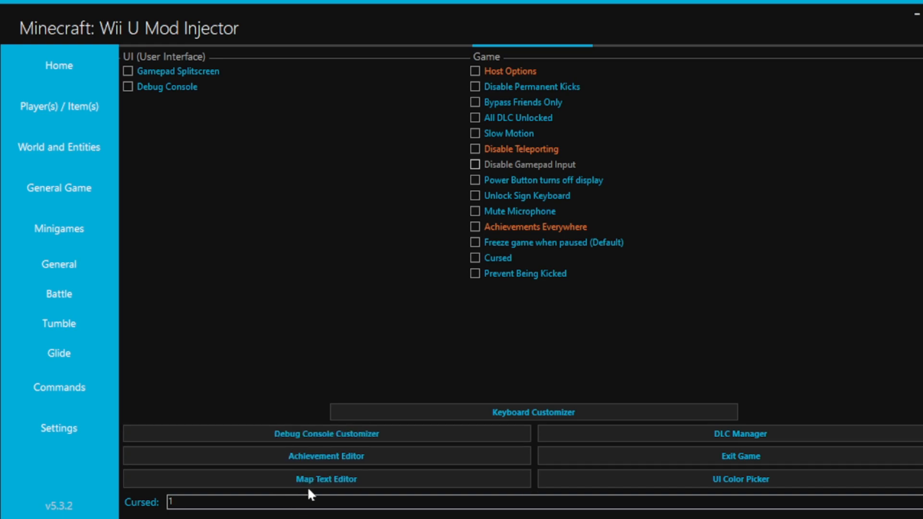
mouse_move(265, 252)
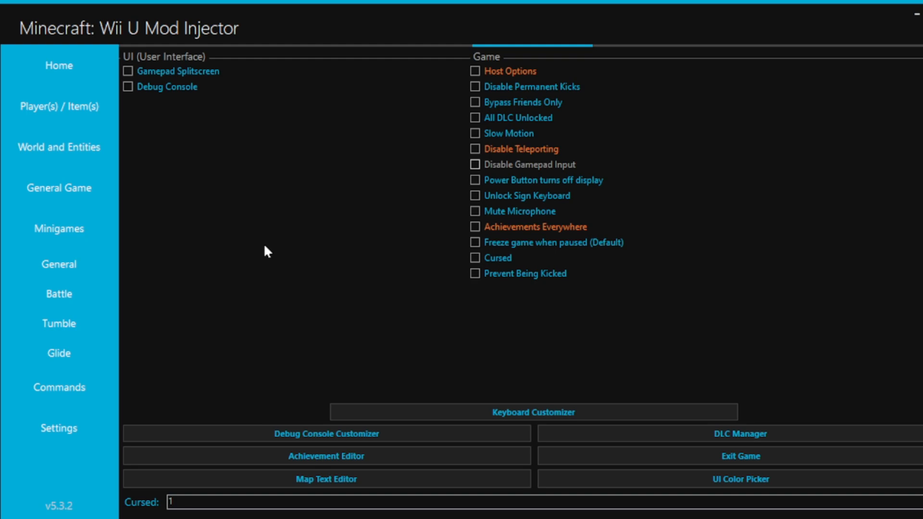
mouse_move(199, 204)
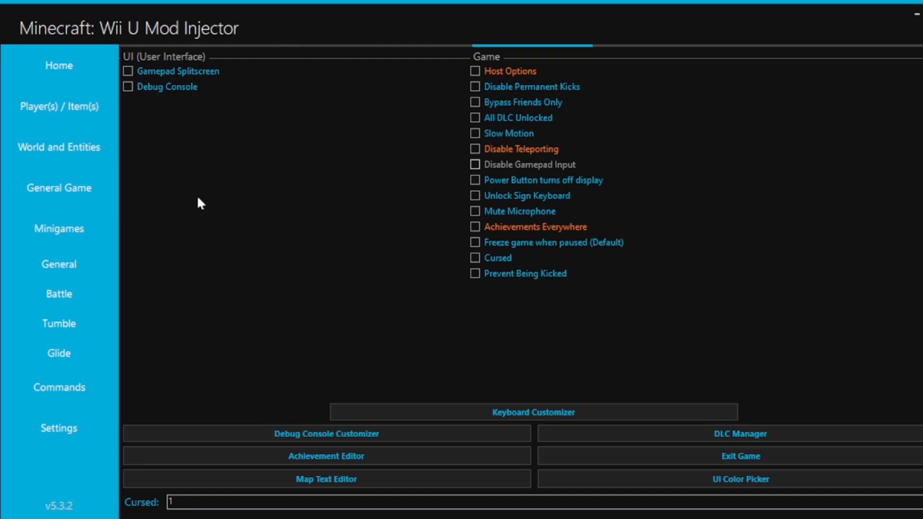
mouse_move(72, 226)
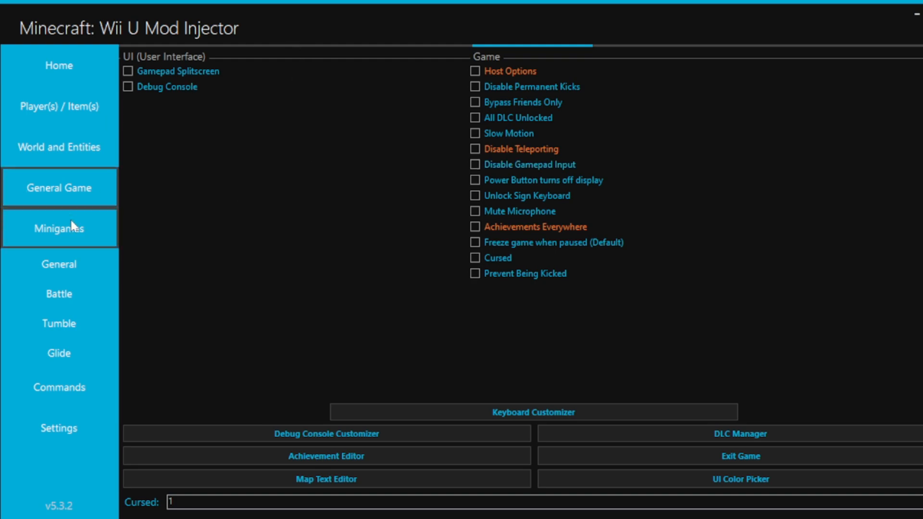
click(59, 228)
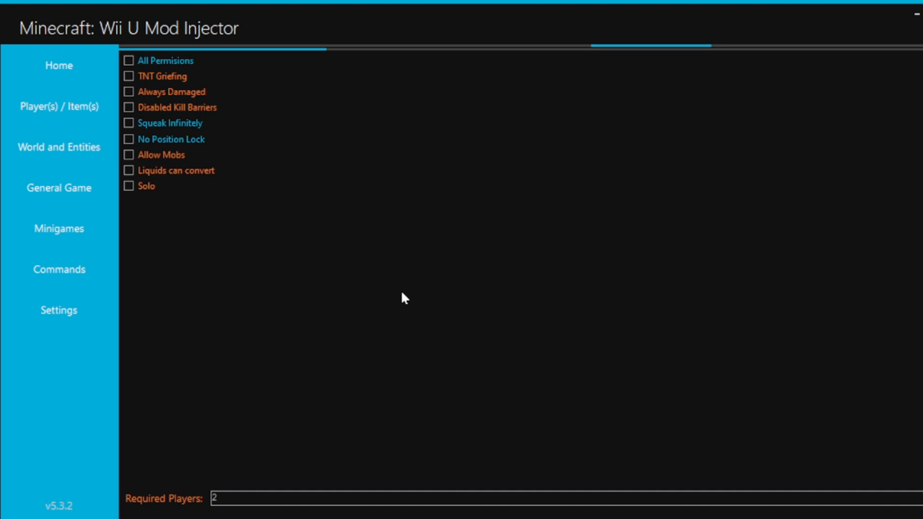
mouse_move(418, 280)
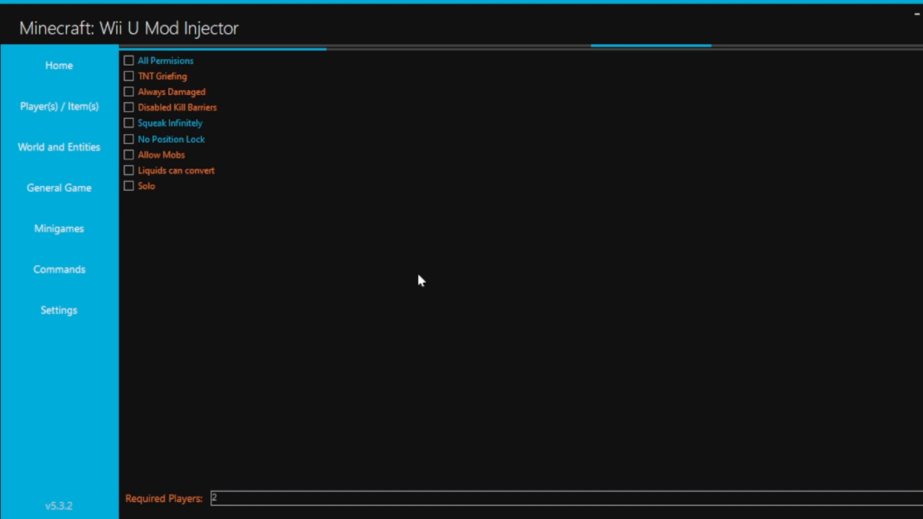
mouse_move(154, 129)
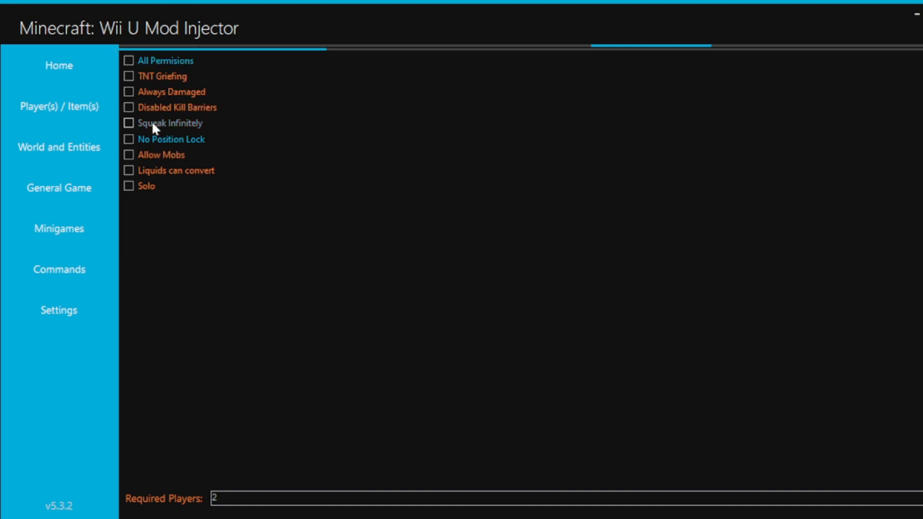
mouse_move(275, 109)
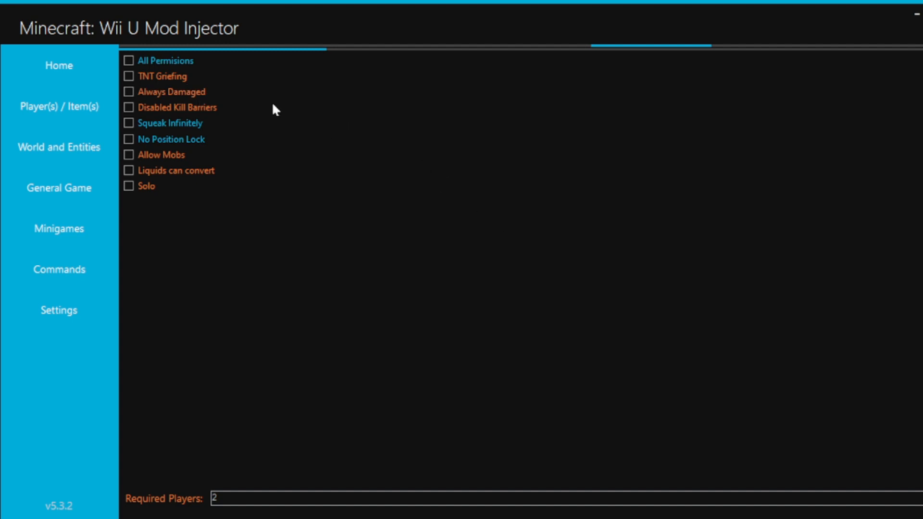
mouse_move(609, 223)
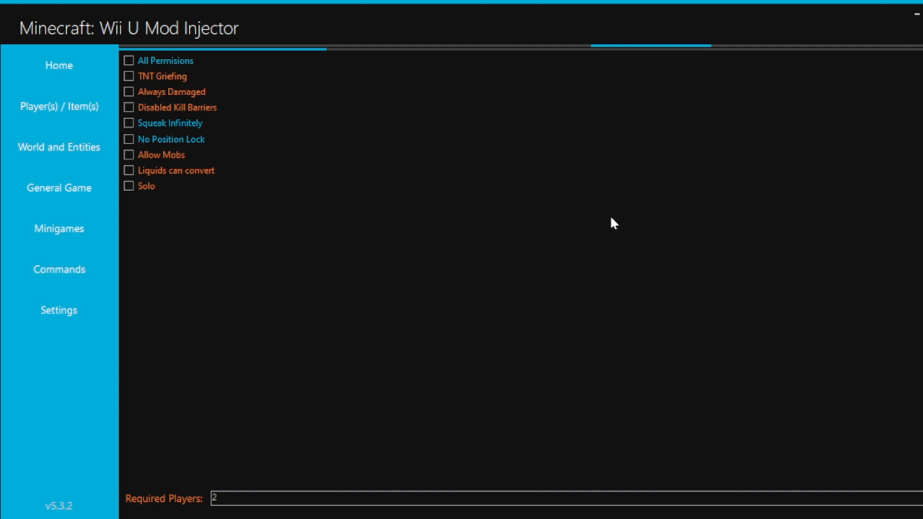
mouse_move(342, 118)
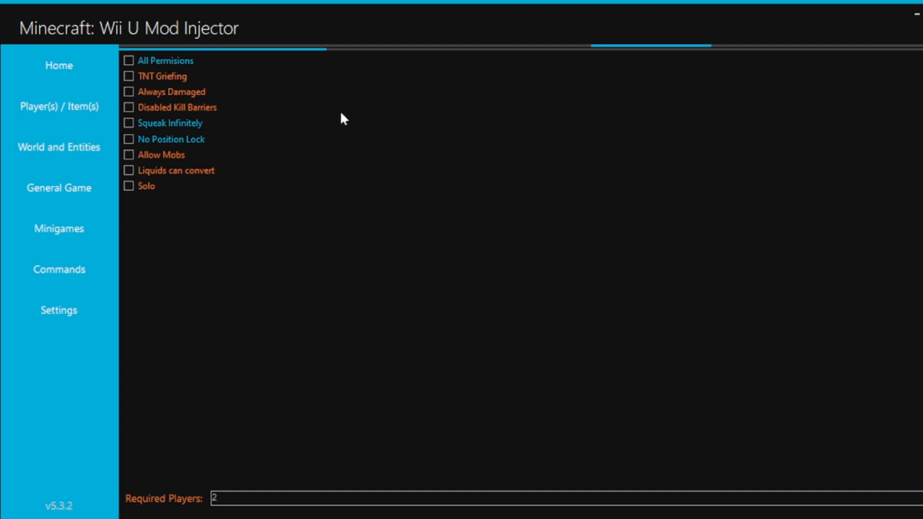
mouse_move(272, 54)
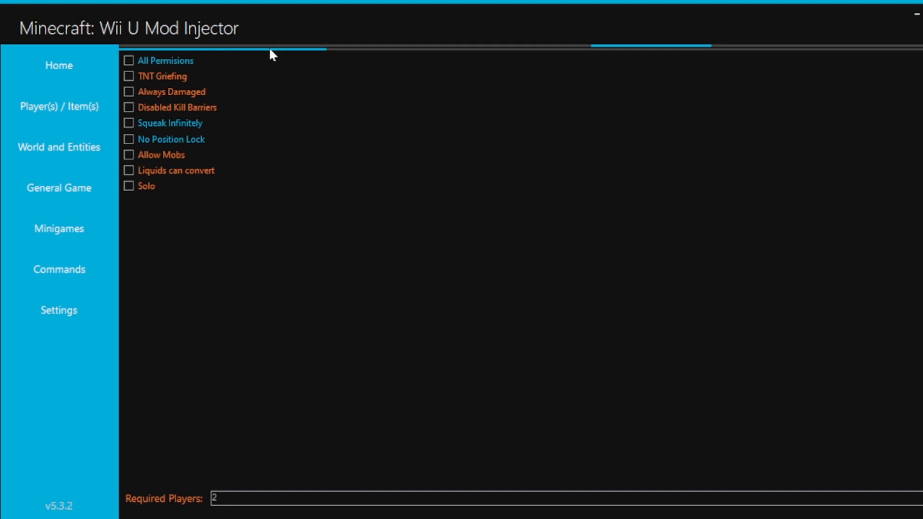
mouse_move(328, 128)
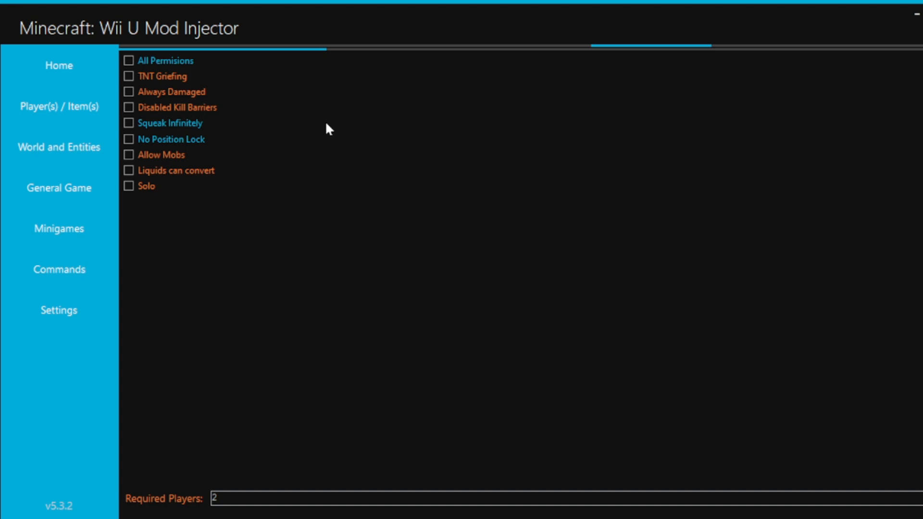
mouse_move(282, 113)
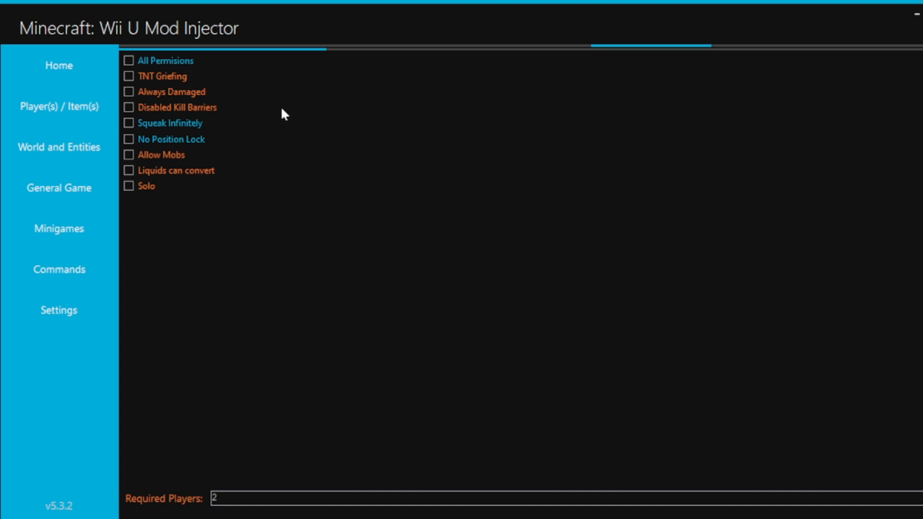
mouse_move(313, 89)
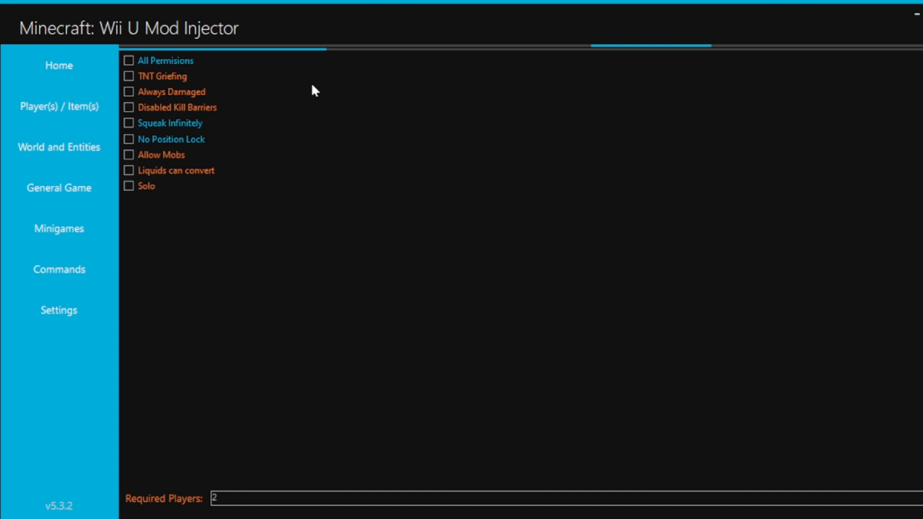
mouse_move(321, 155)
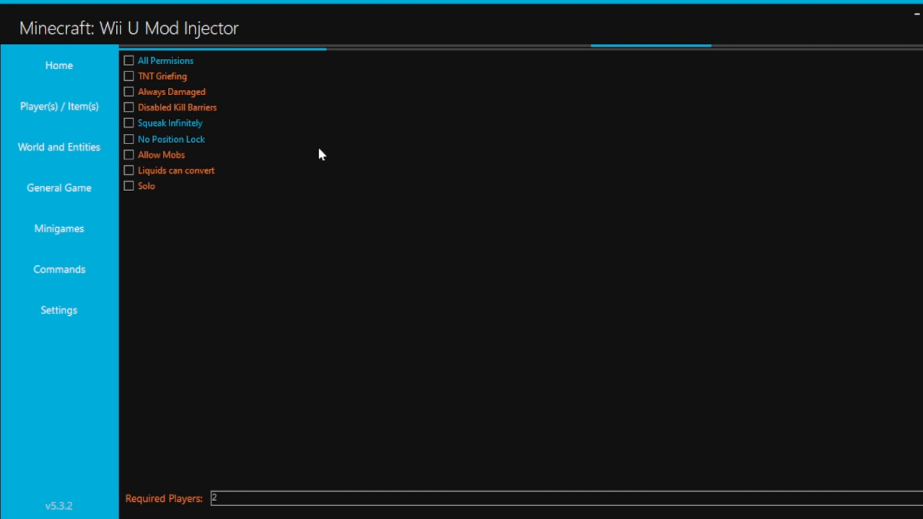
mouse_move(376, 156)
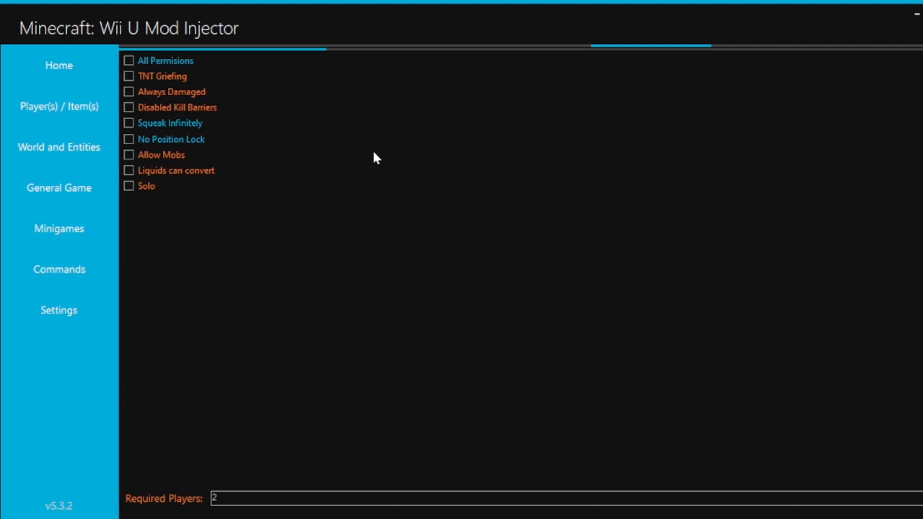
mouse_move(284, 166)
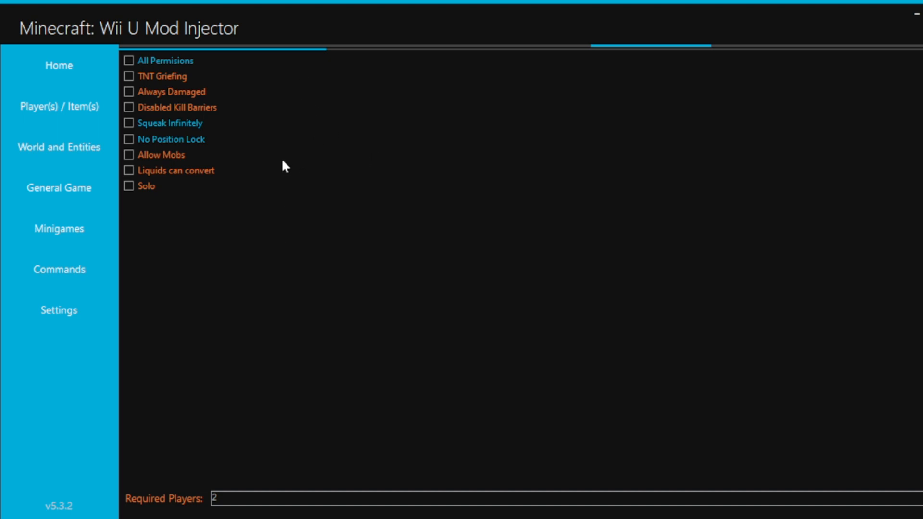
mouse_move(272, 159)
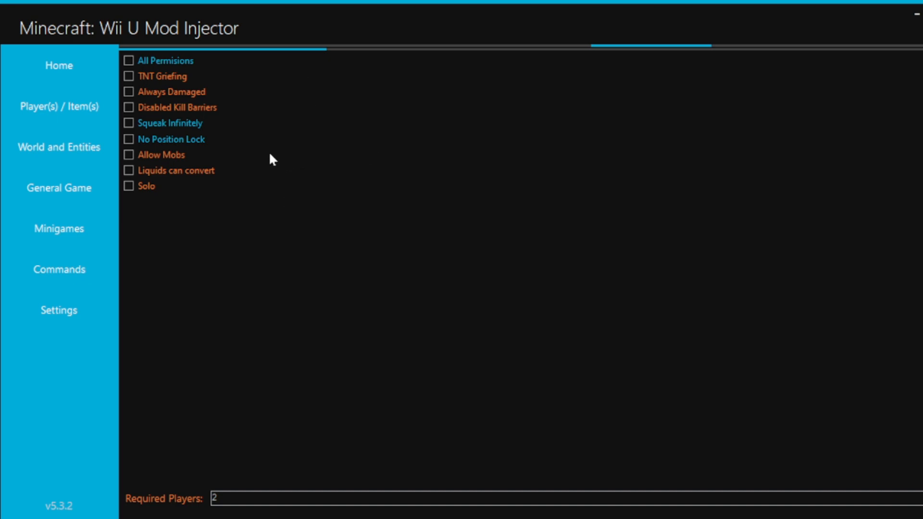
mouse_move(258, 357)
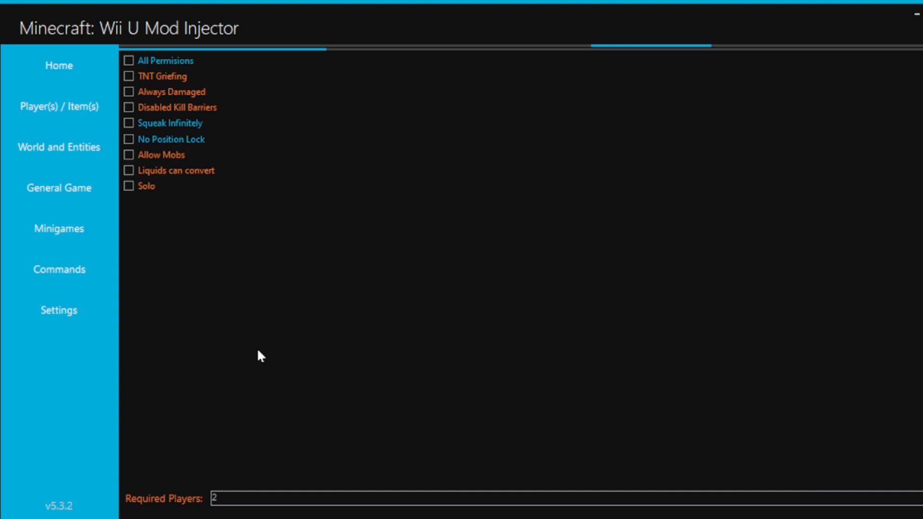
mouse_move(307, 303)
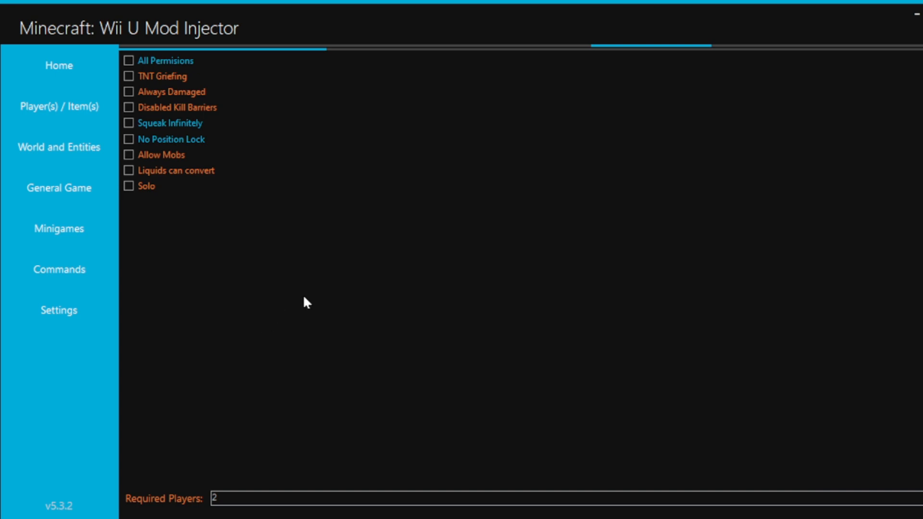
mouse_move(303, 184)
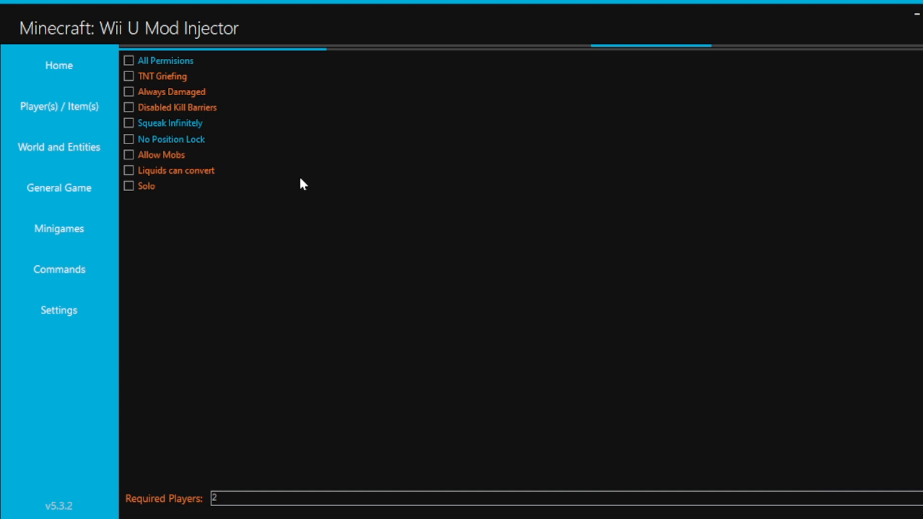
mouse_move(259, 162)
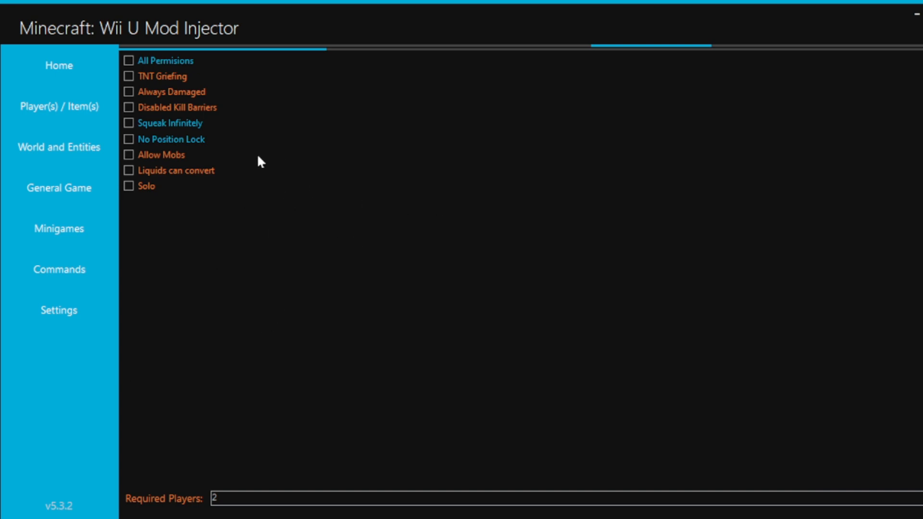
mouse_move(313, 185)
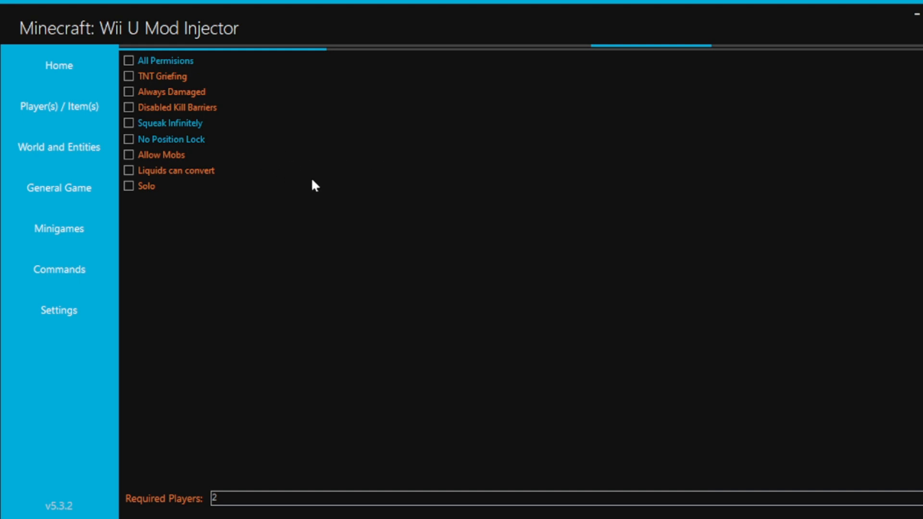
mouse_move(221, 311)
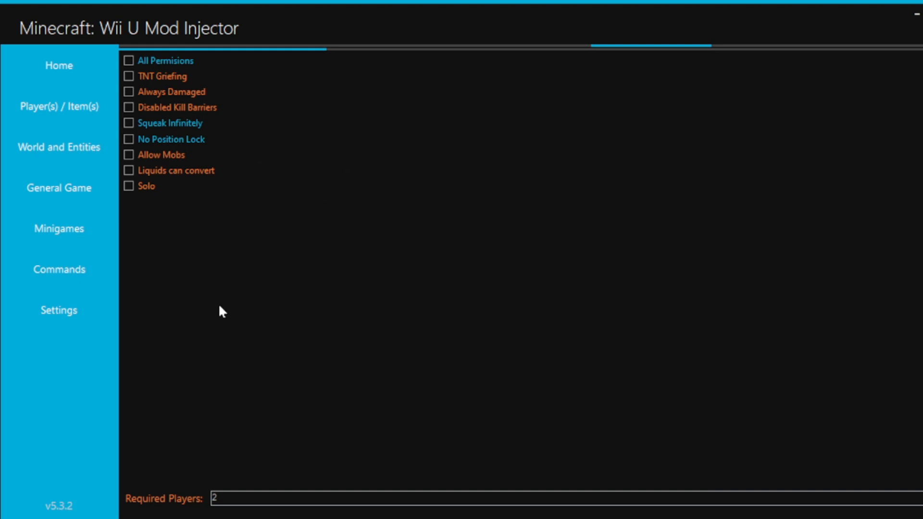
mouse_move(189, 258)
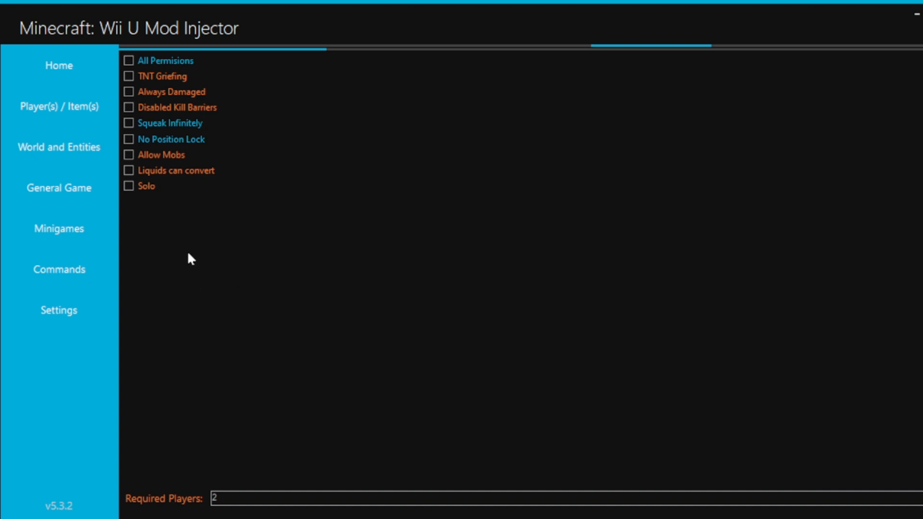
mouse_move(208, 475)
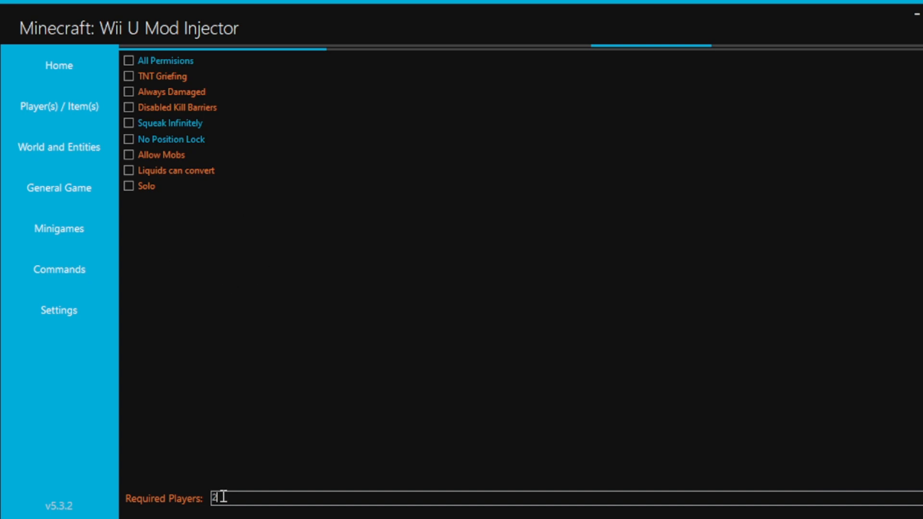
Step: Edit the minigame Required Players field until it is empty
text(1)
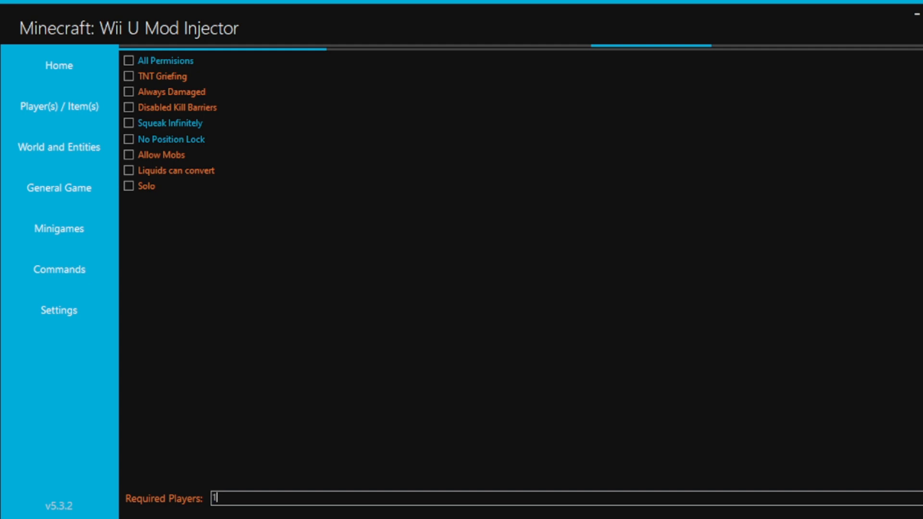
text(99)
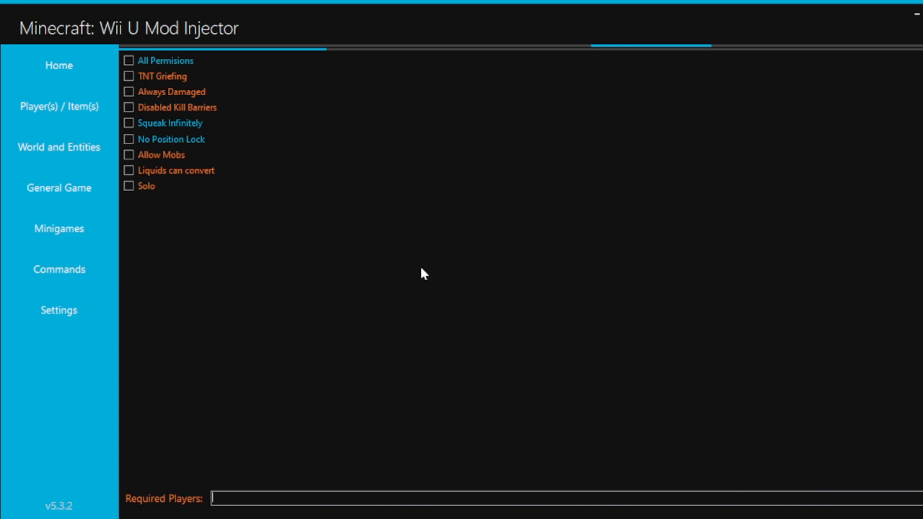
mouse_move(128, 209)
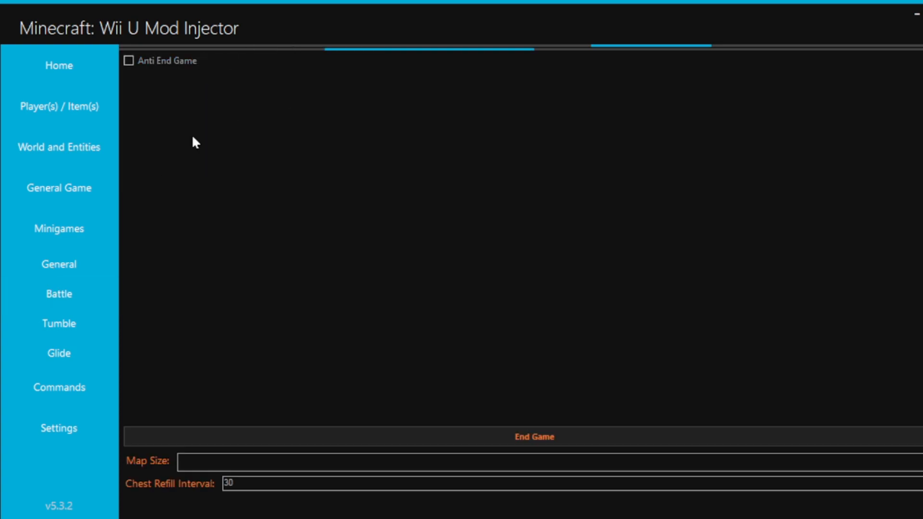
mouse_move(157, 67)
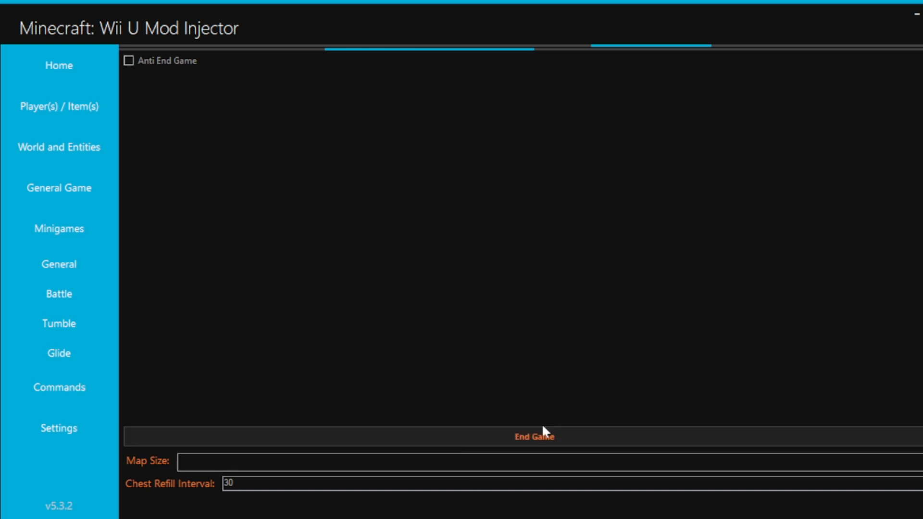
mouse_move(285, 475)
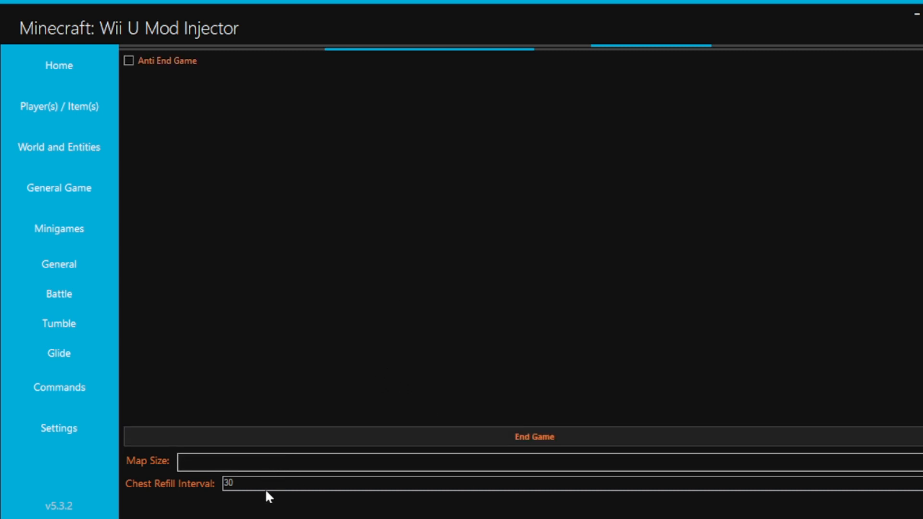
mouse_move(262, 475)
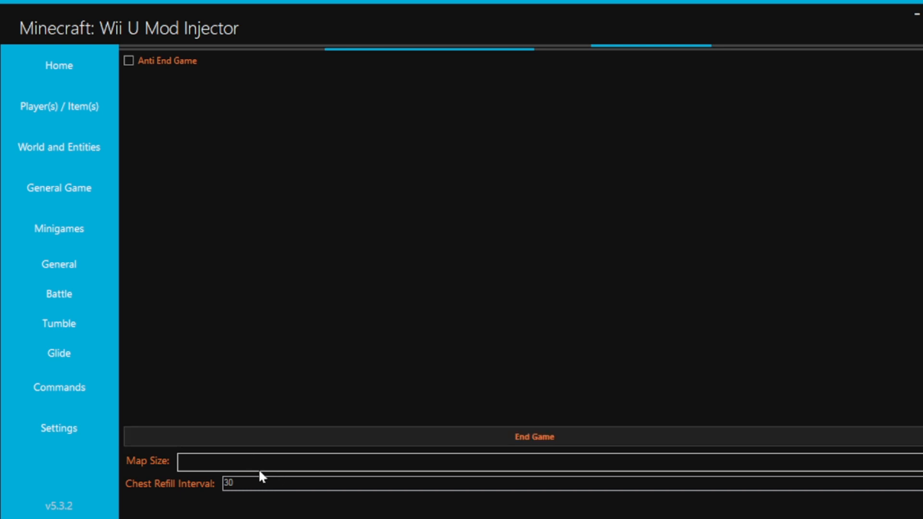
mouse_move(388, 465)
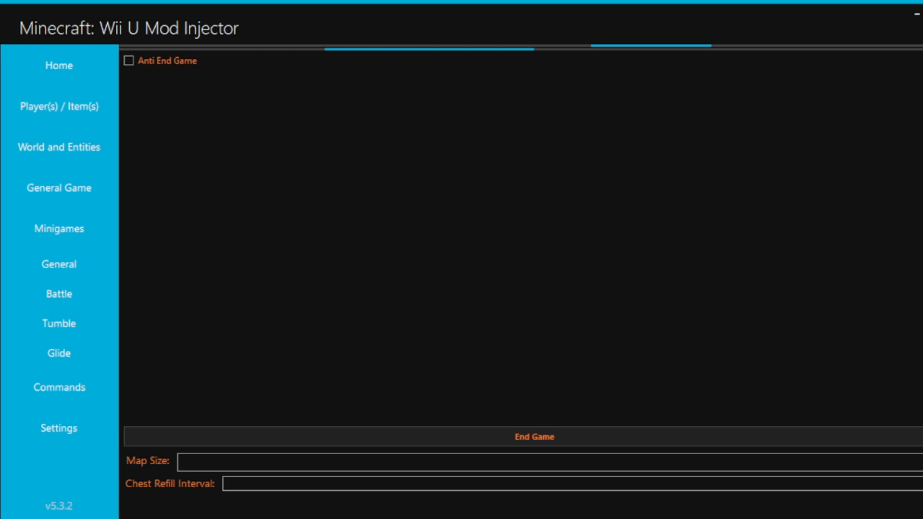
Step: Change the Battle Chest Refill Interval from 30 to 9
text(9)
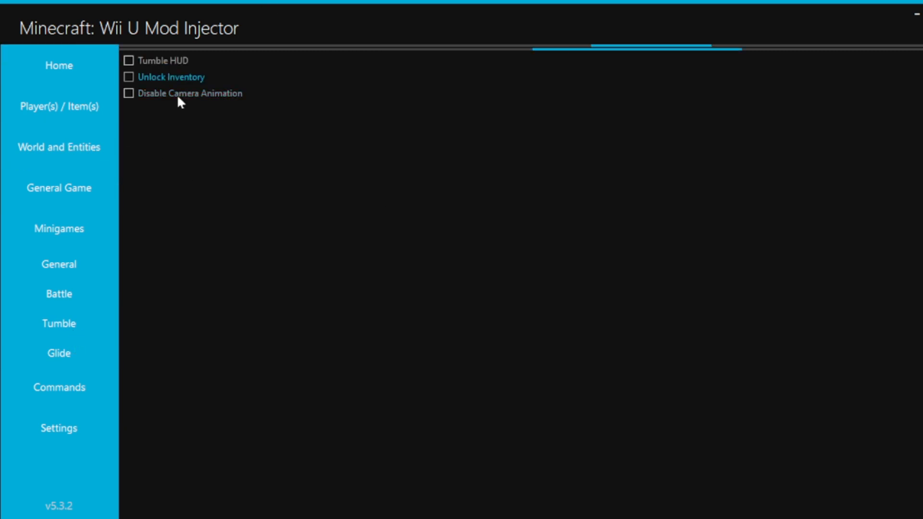
mouse_move(169, 127)
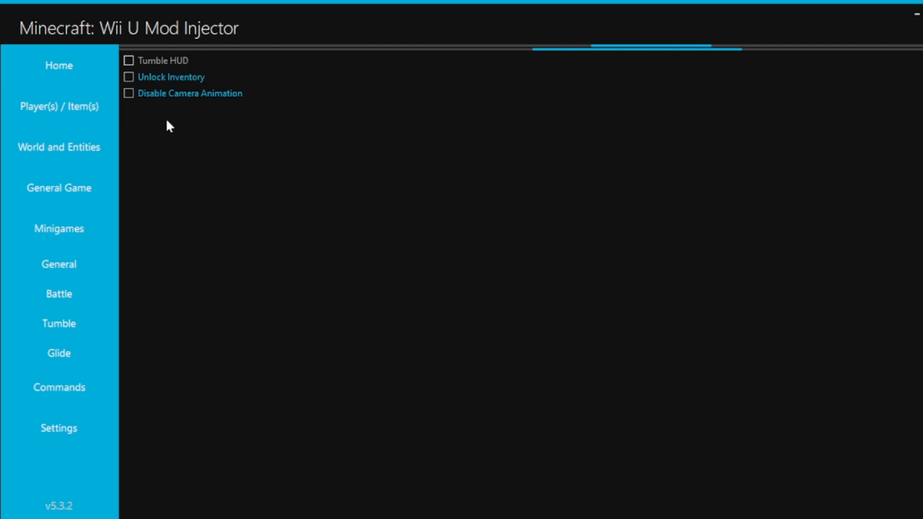
Step: Visit the Glide and Commands pages, then return to the v5.3.2 patch notes home page
click(57, 354)
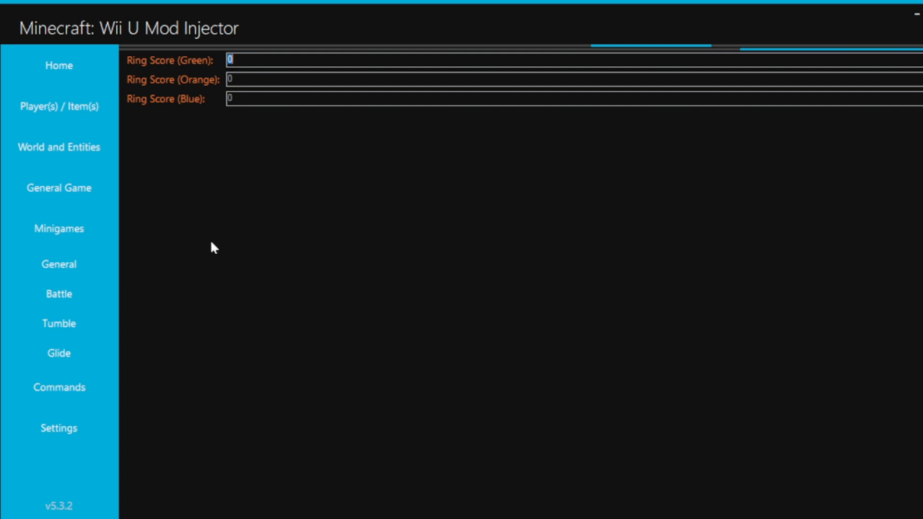
click(58, 388)
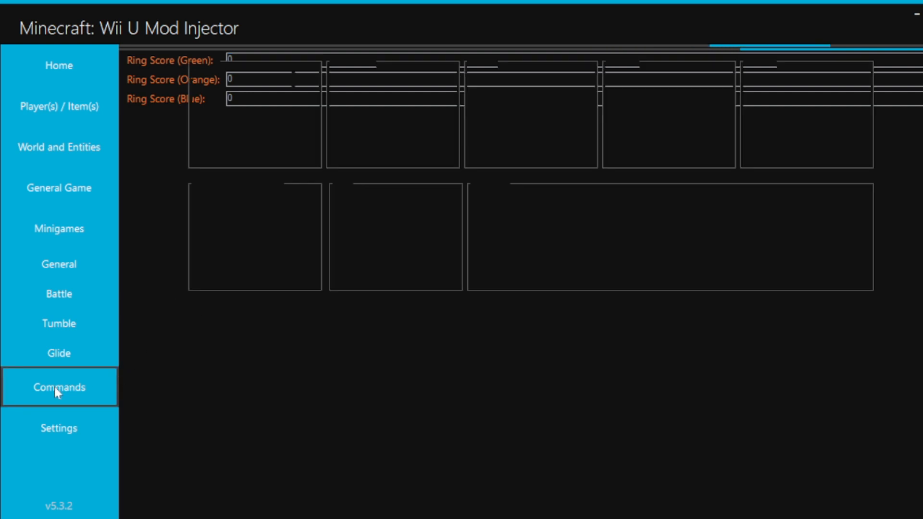
click(59, 107)
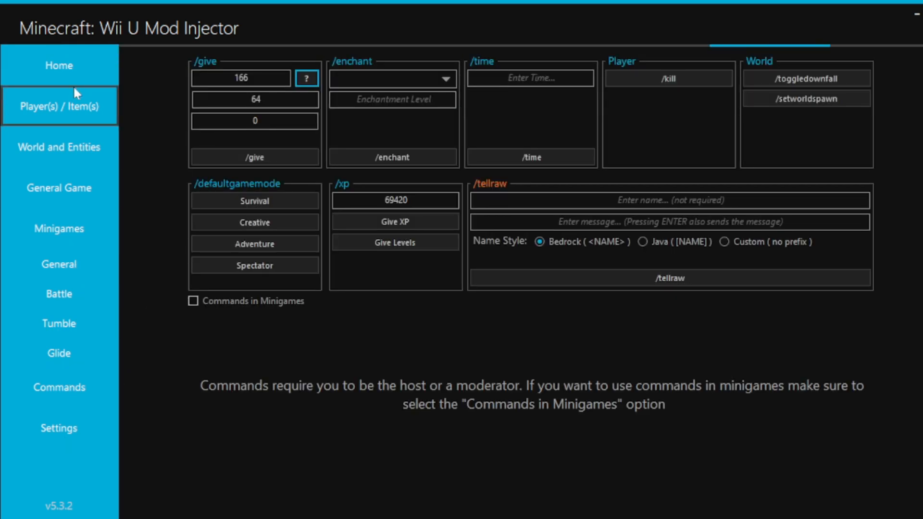
click(58, 65)
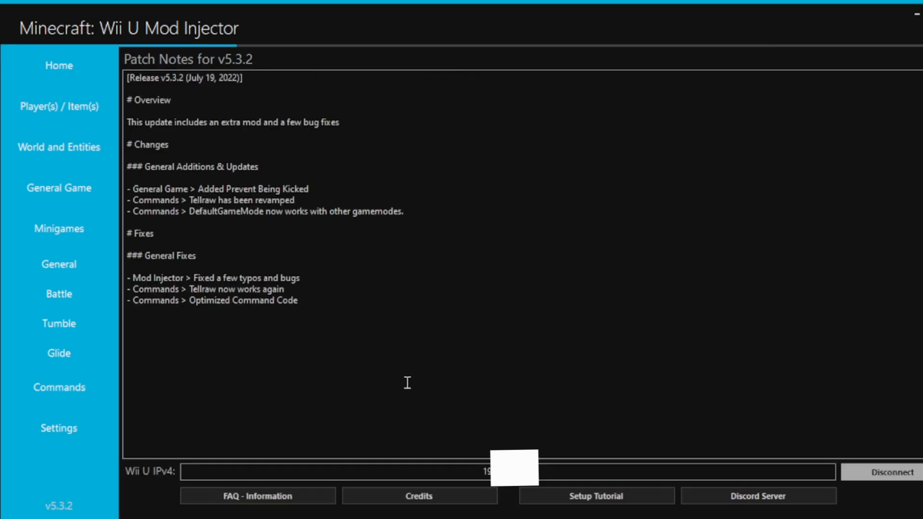